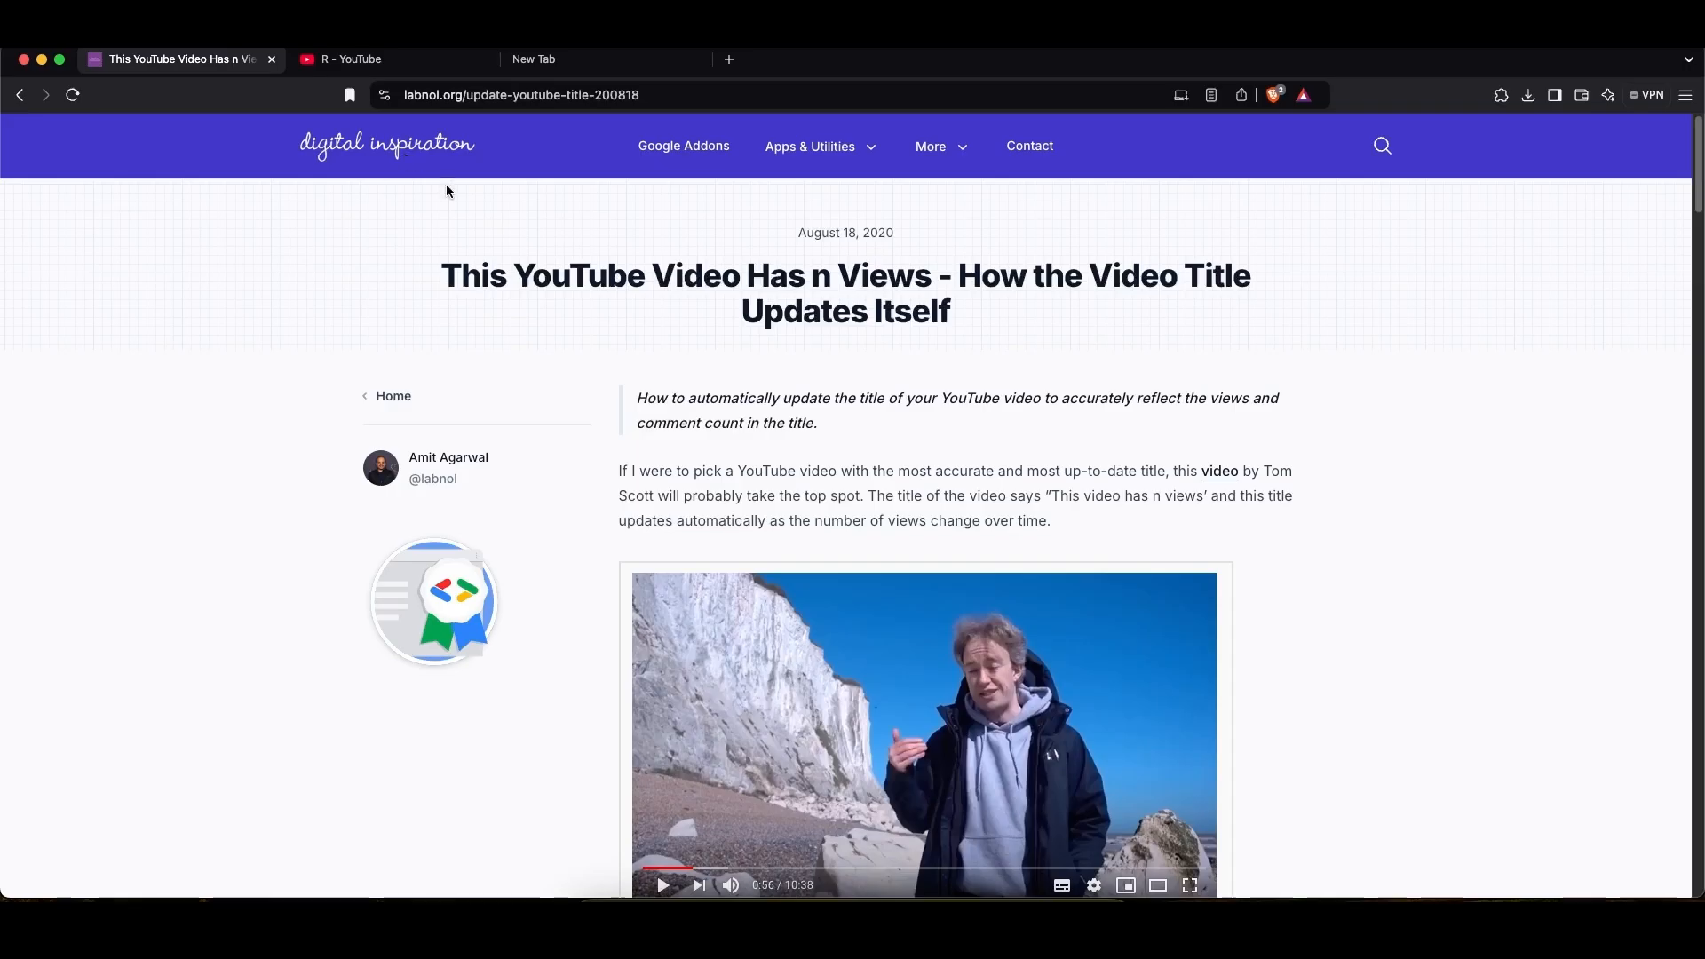
- Read further down the labnol article on self-updating YouTube titles
scroll("down", 3)
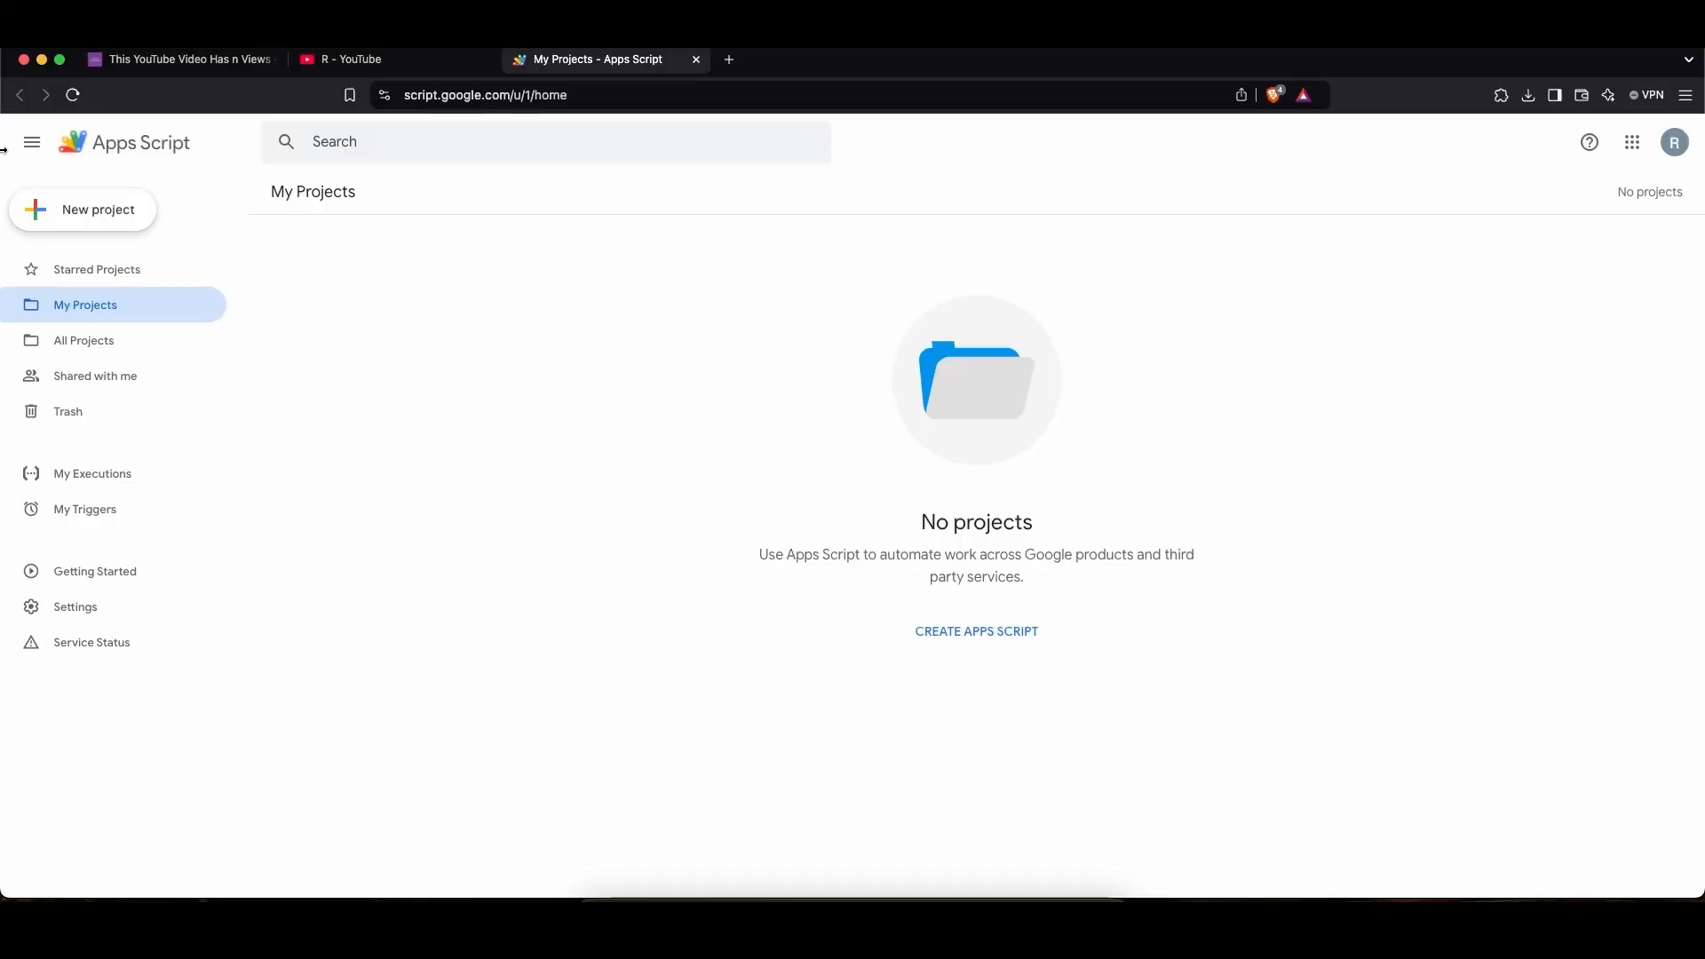
- Create a new untitled project holding the updateYouTubeVideo script
left_click(84, 209)
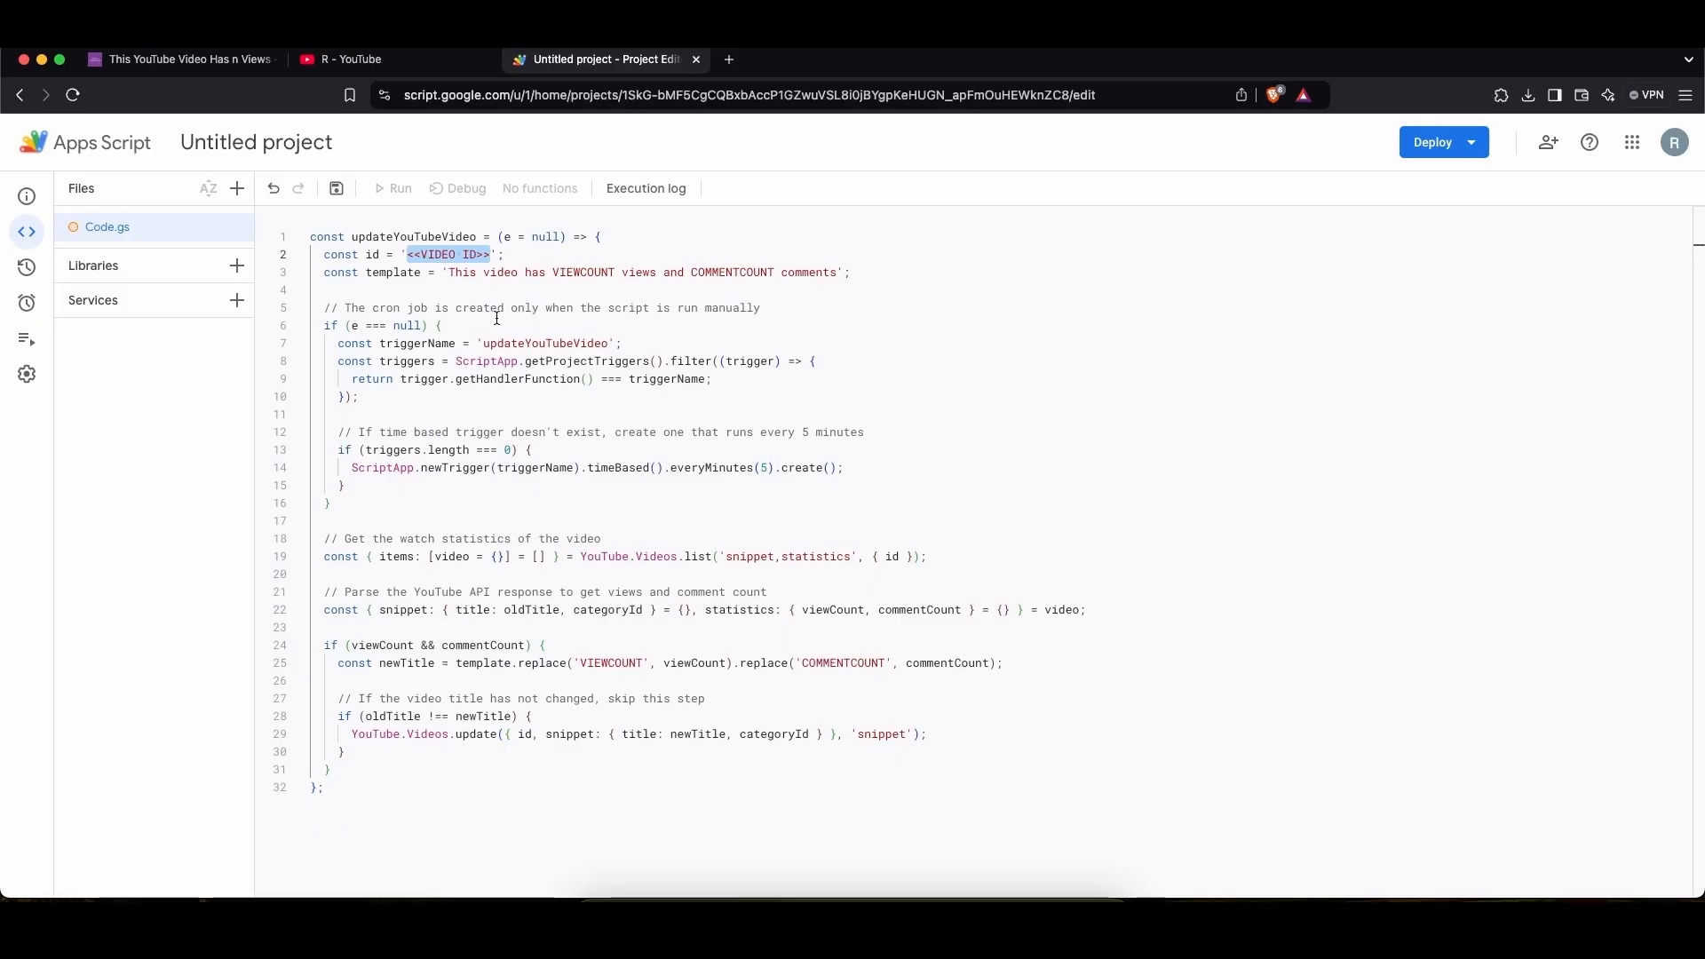
- Play the 'Rescue the day 19/09/24' video on YouTube to copy its ID 9BvJDrTYMV4
left_click(389, 58)
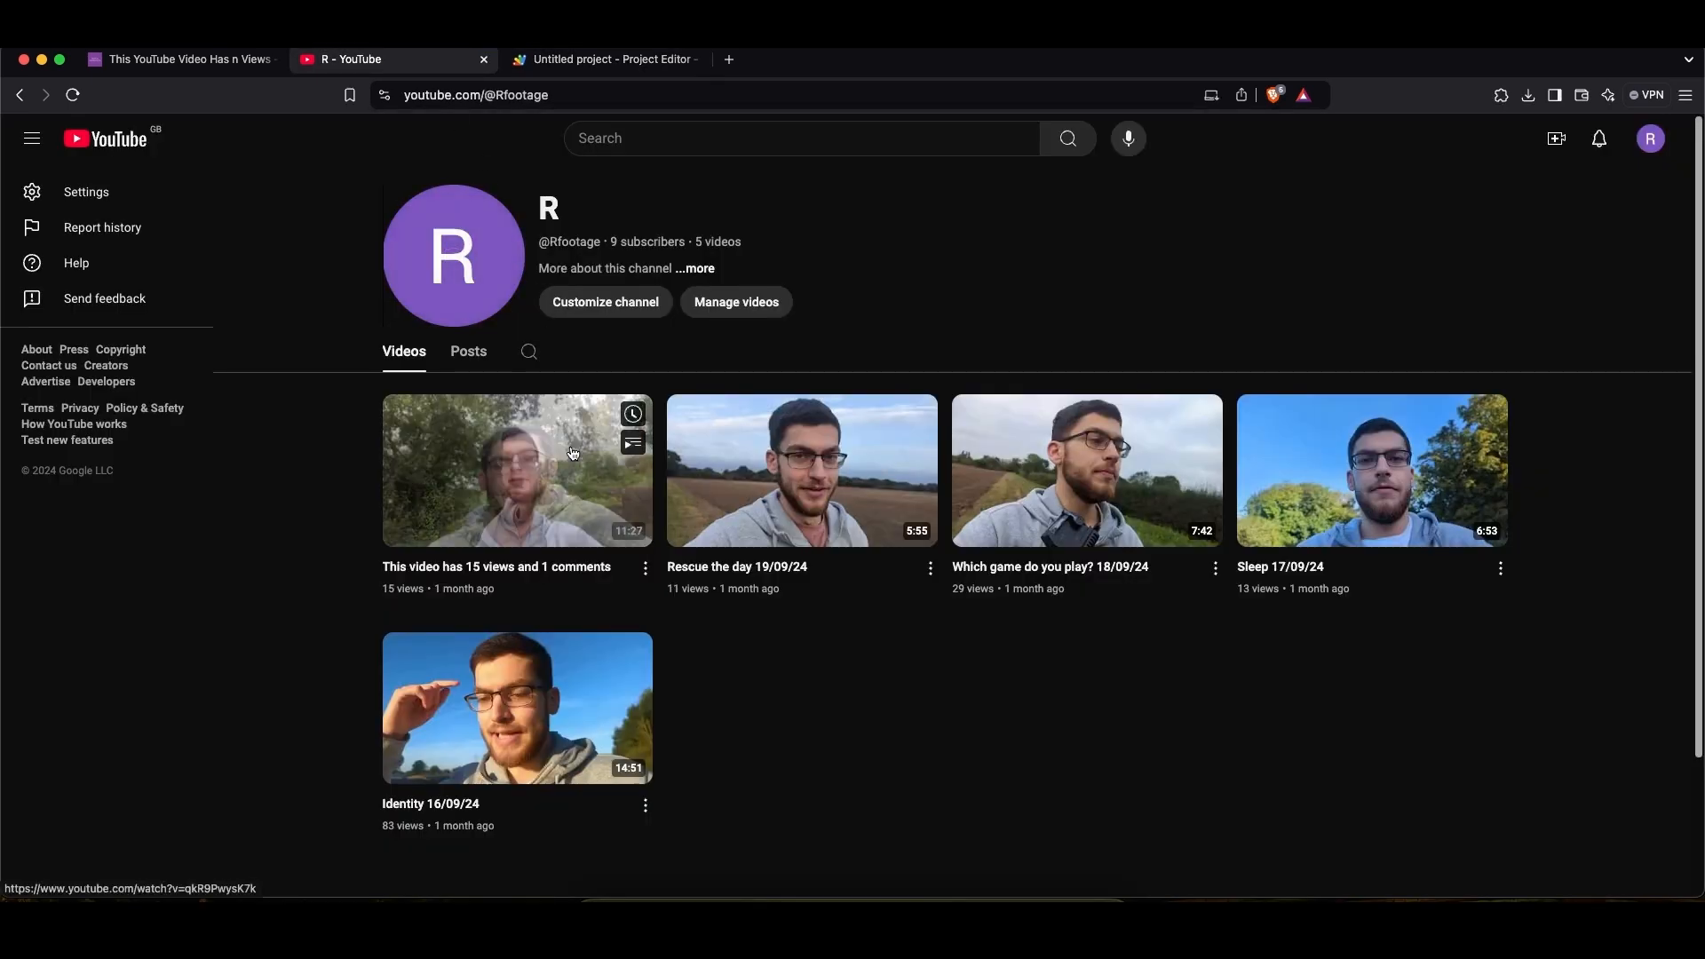
mouse_move(323, 478)
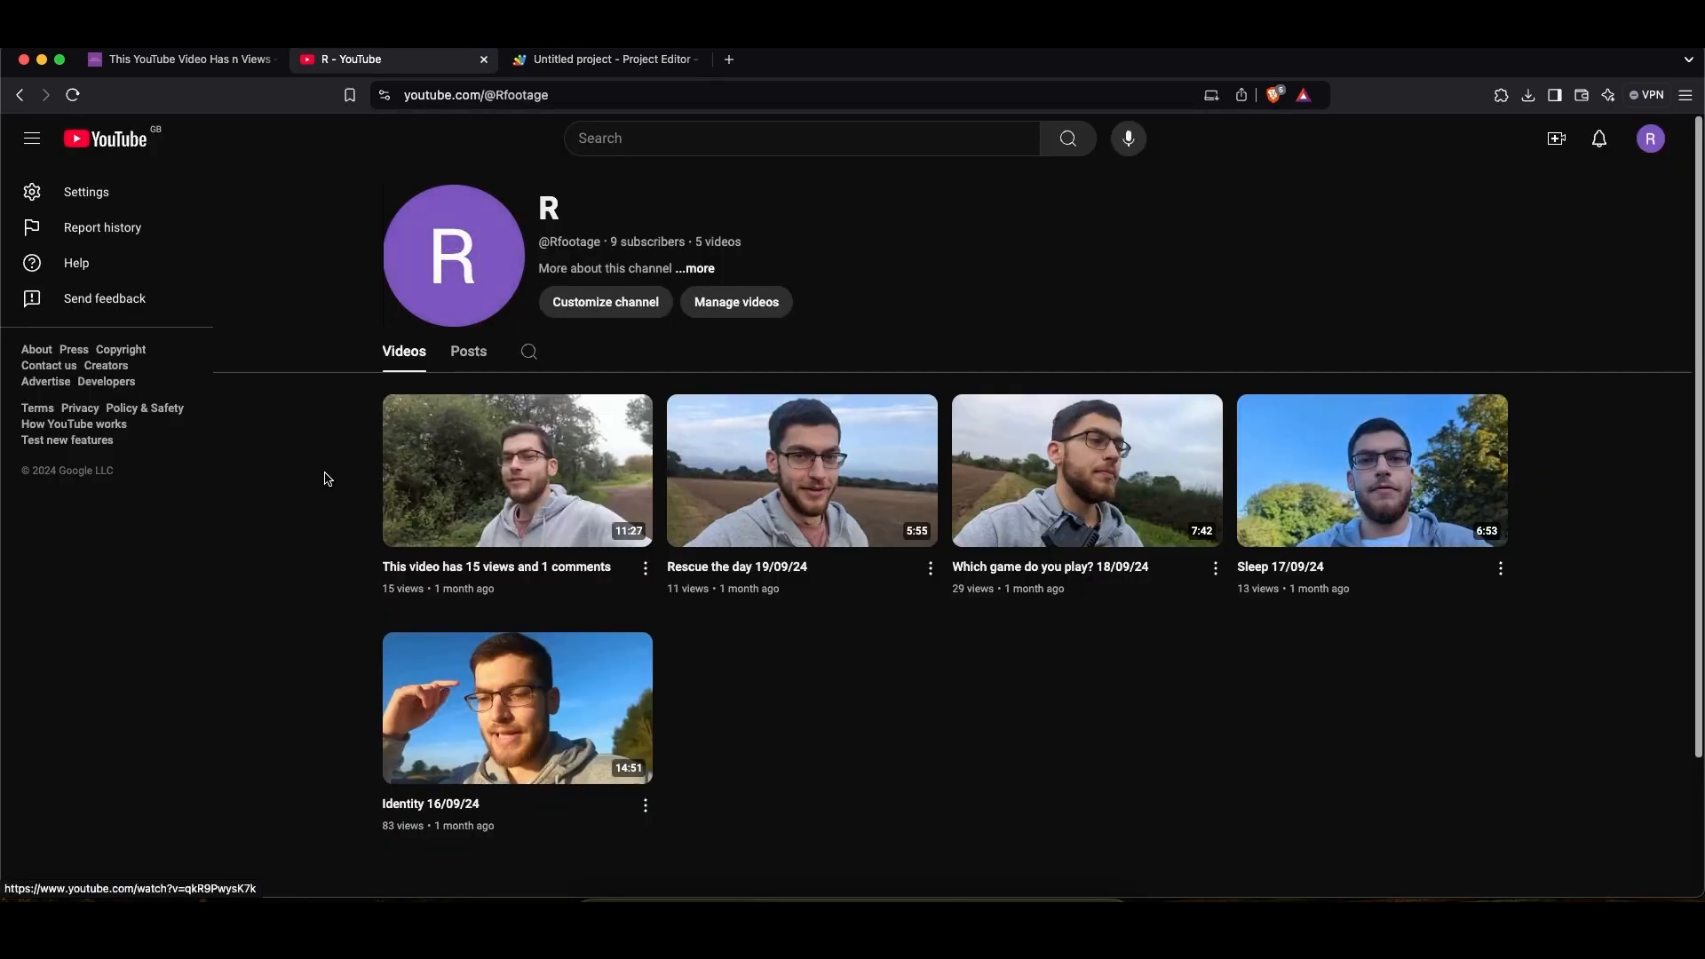
left_click(516, 471)
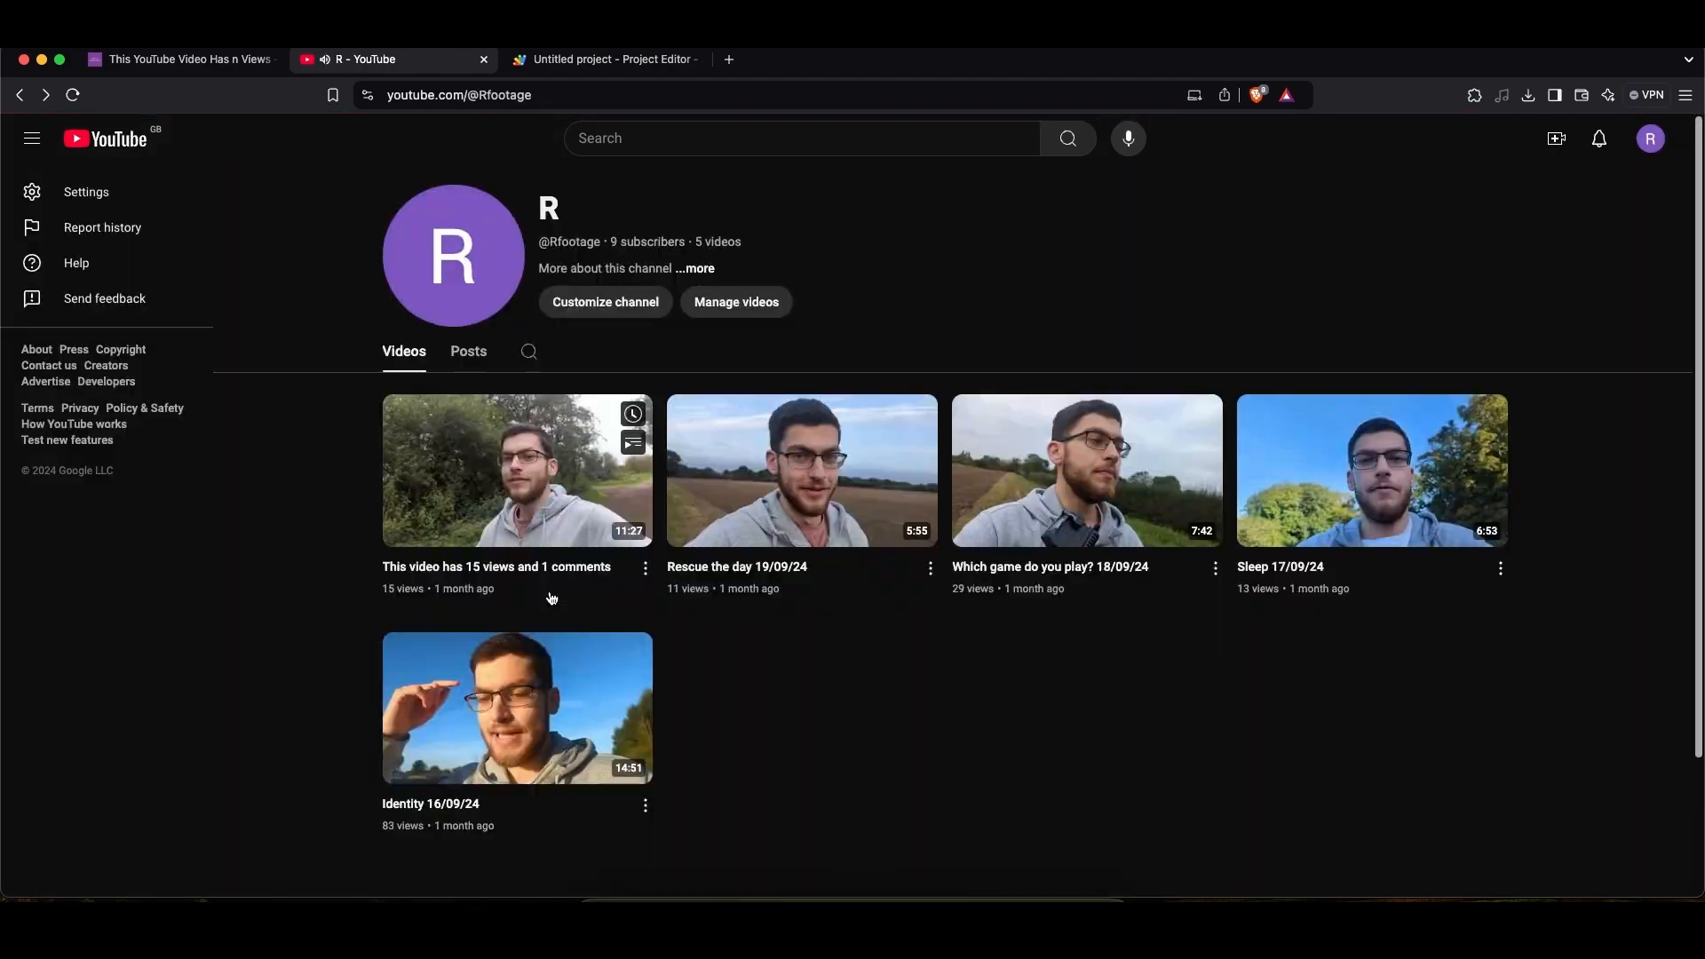
left_click(801, 470)
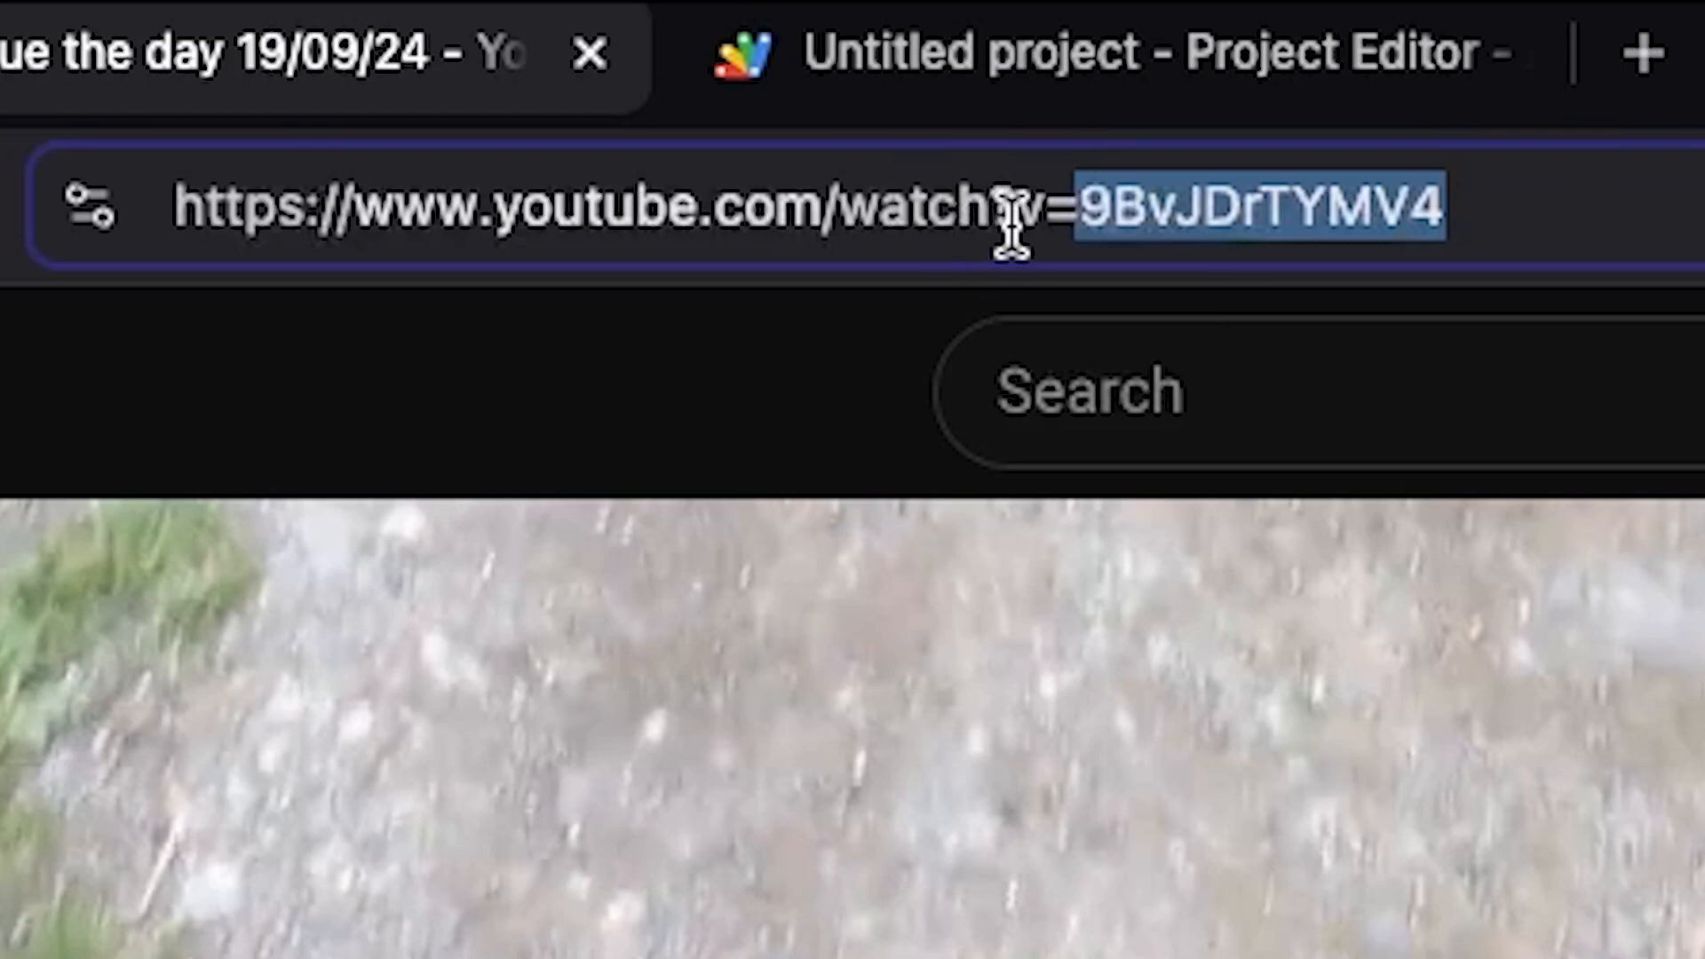
left_click(604, 58)
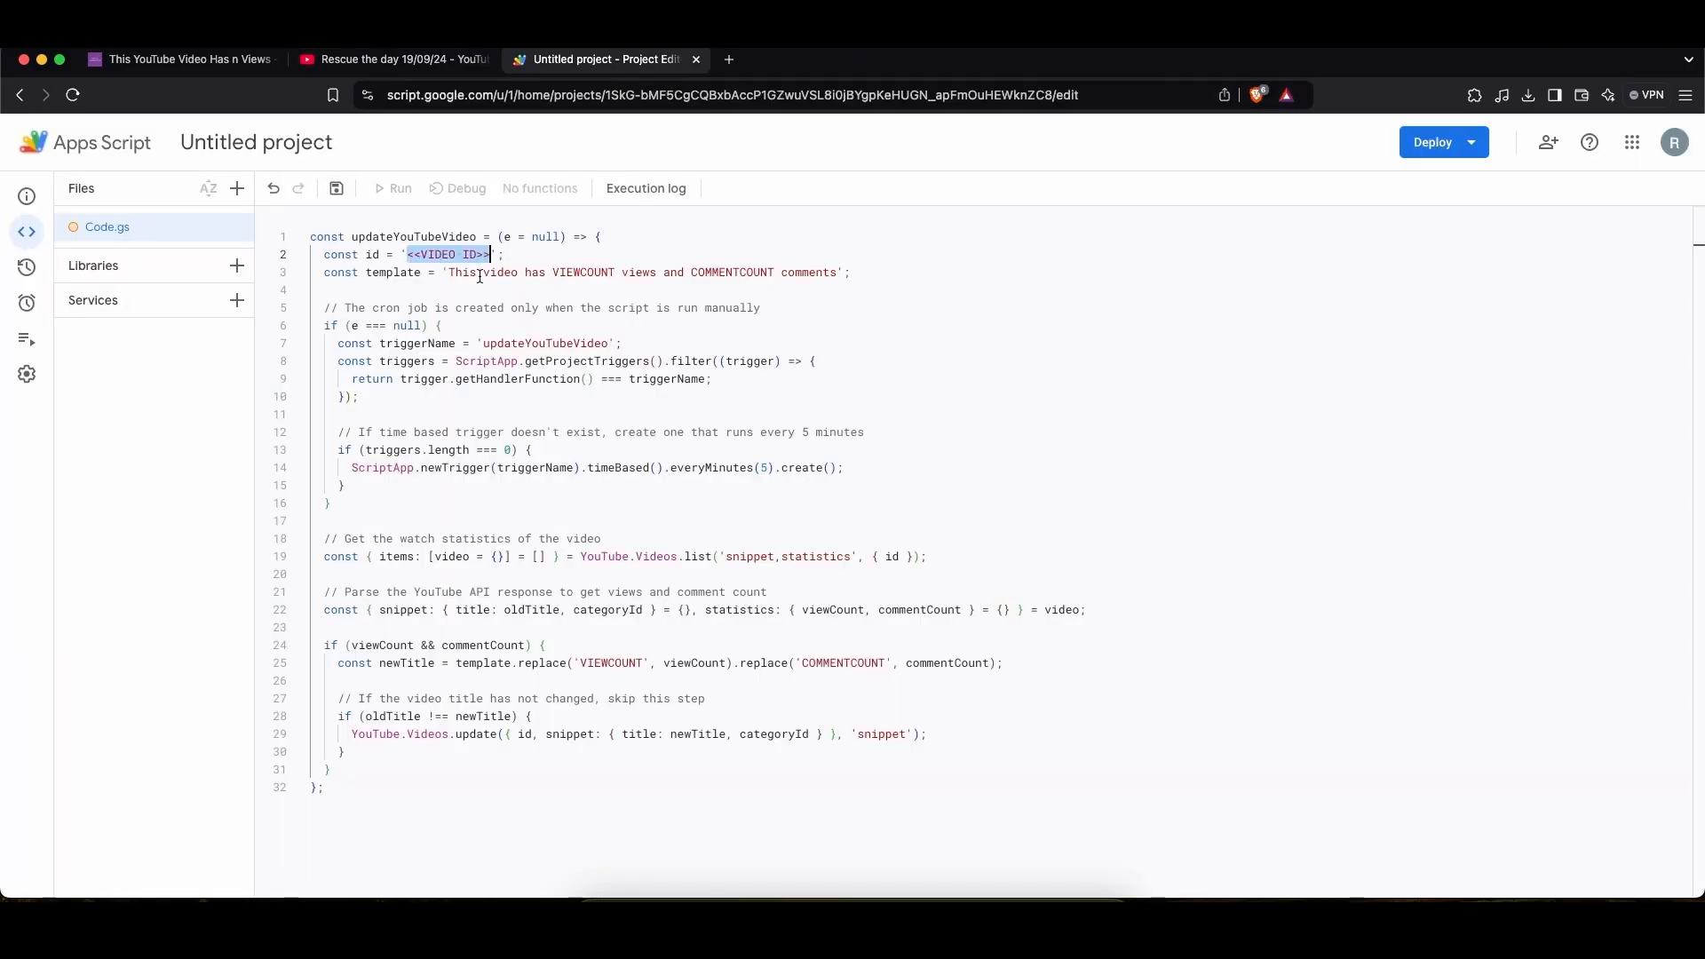
- Fill the video ID with 9BvJDrTYMV4 and add YouTube Data API v3 as a service
type("9BvJDrTYMV4")
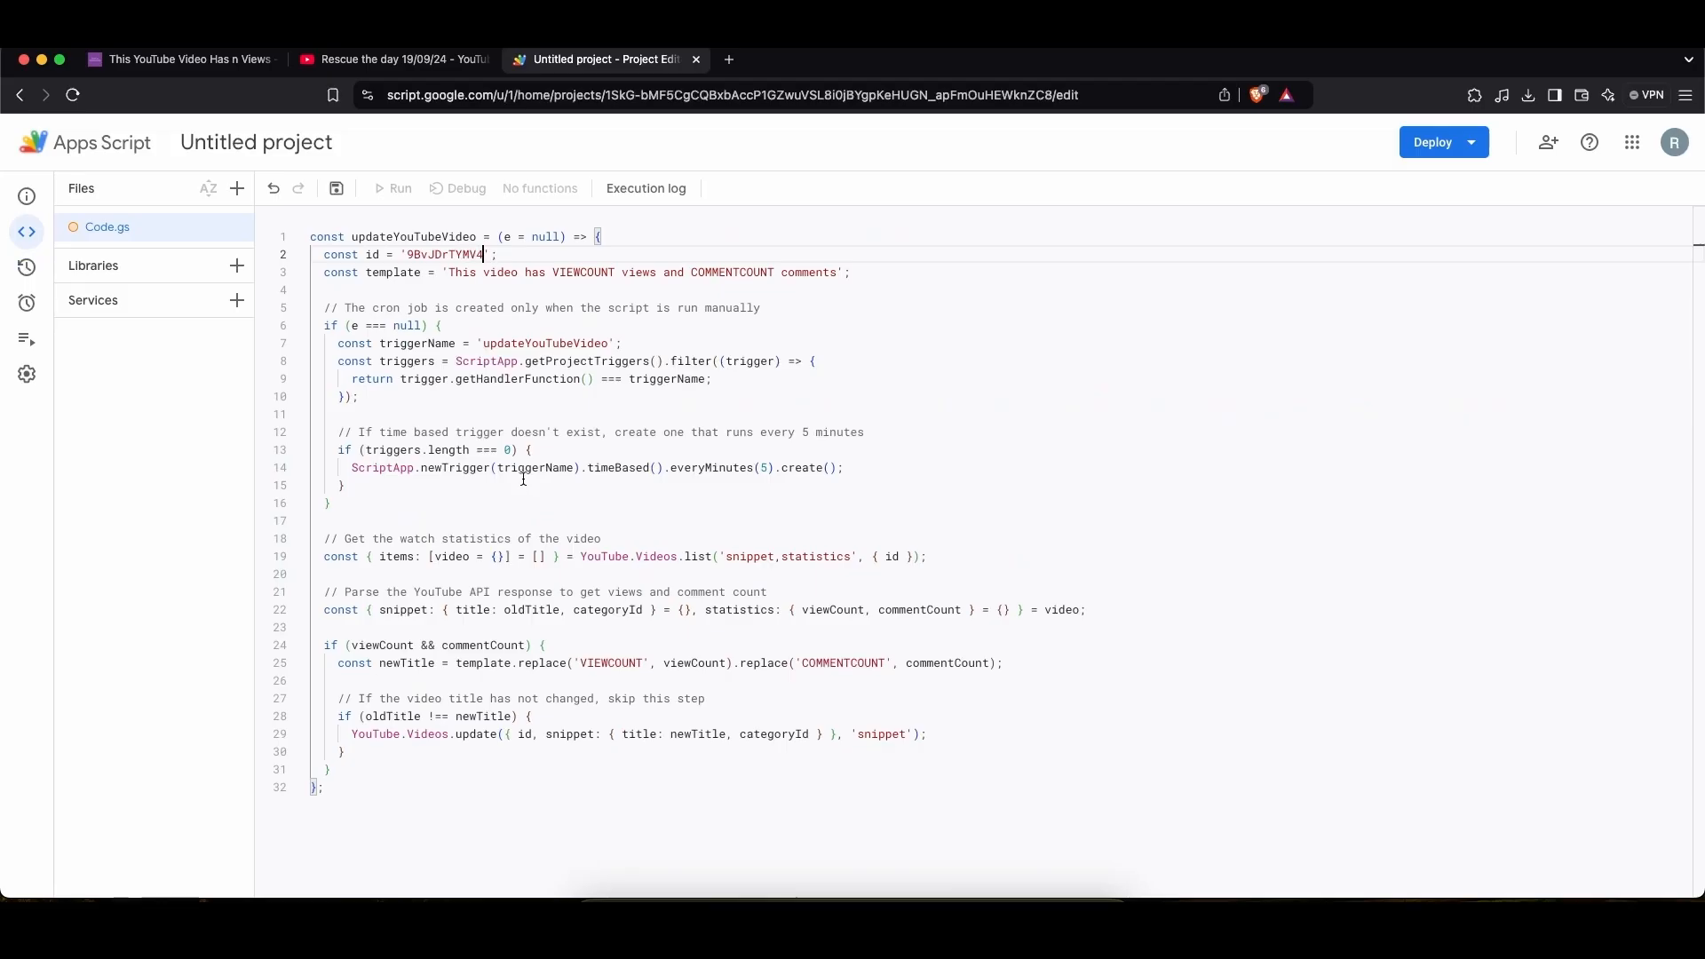
mouse_move(236, 300)
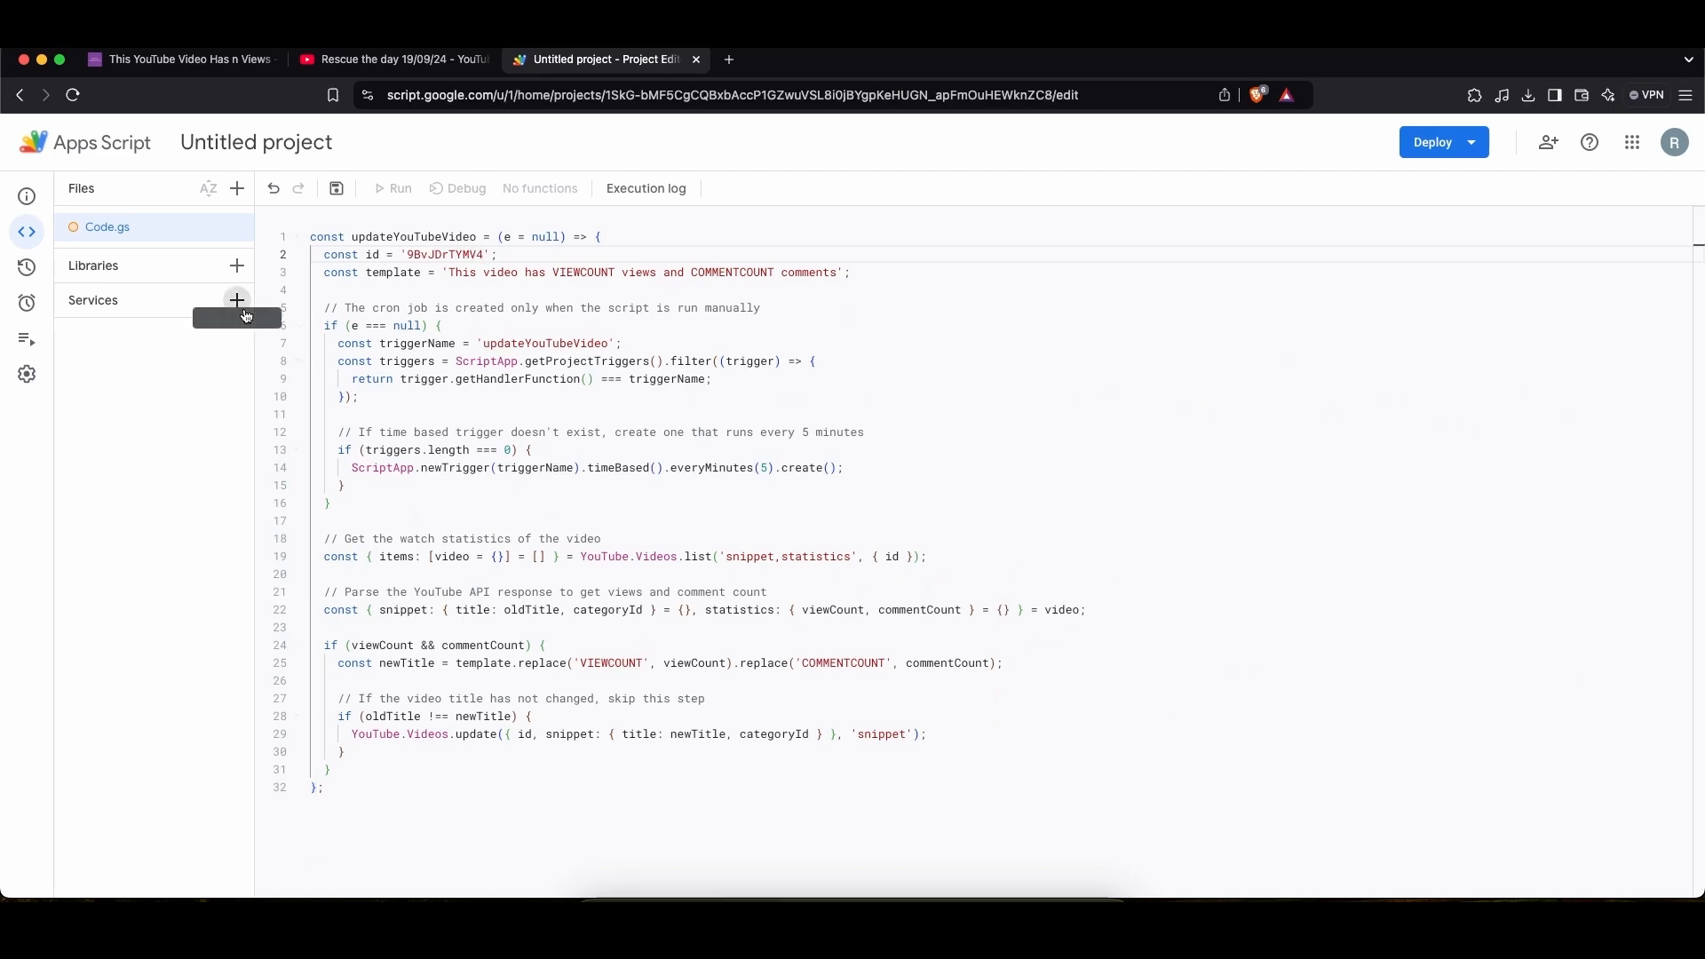
left_click(236, 300)
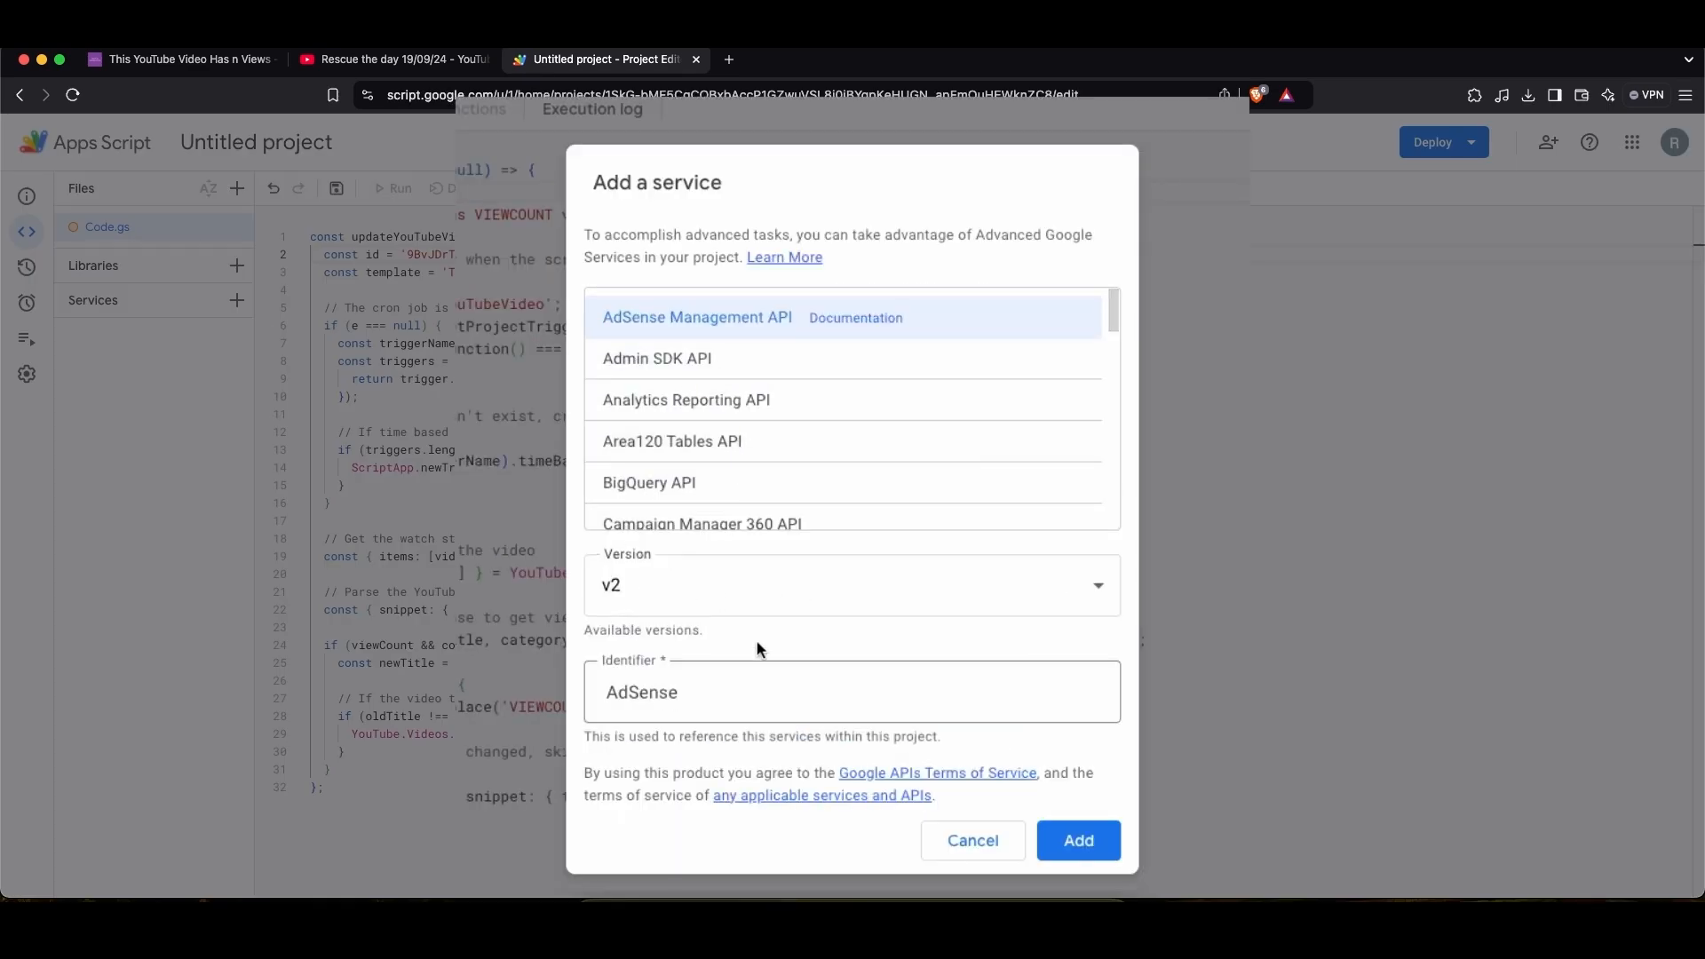
scroll("down", 3)
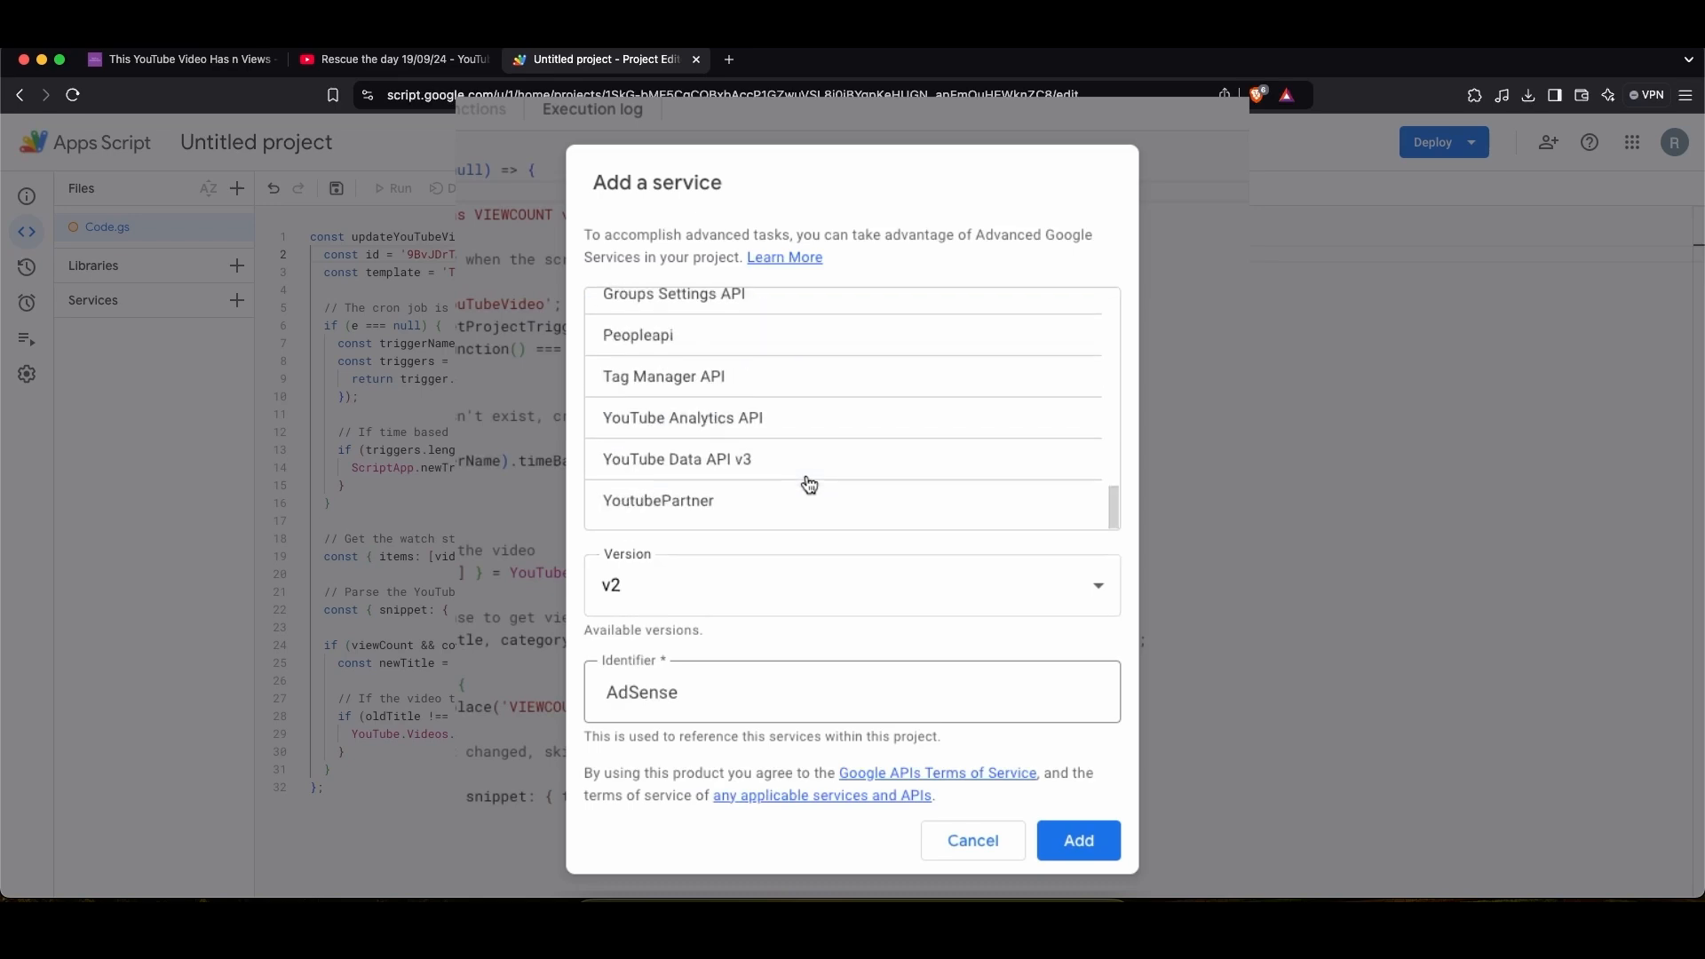
mouse_move(755, 458)
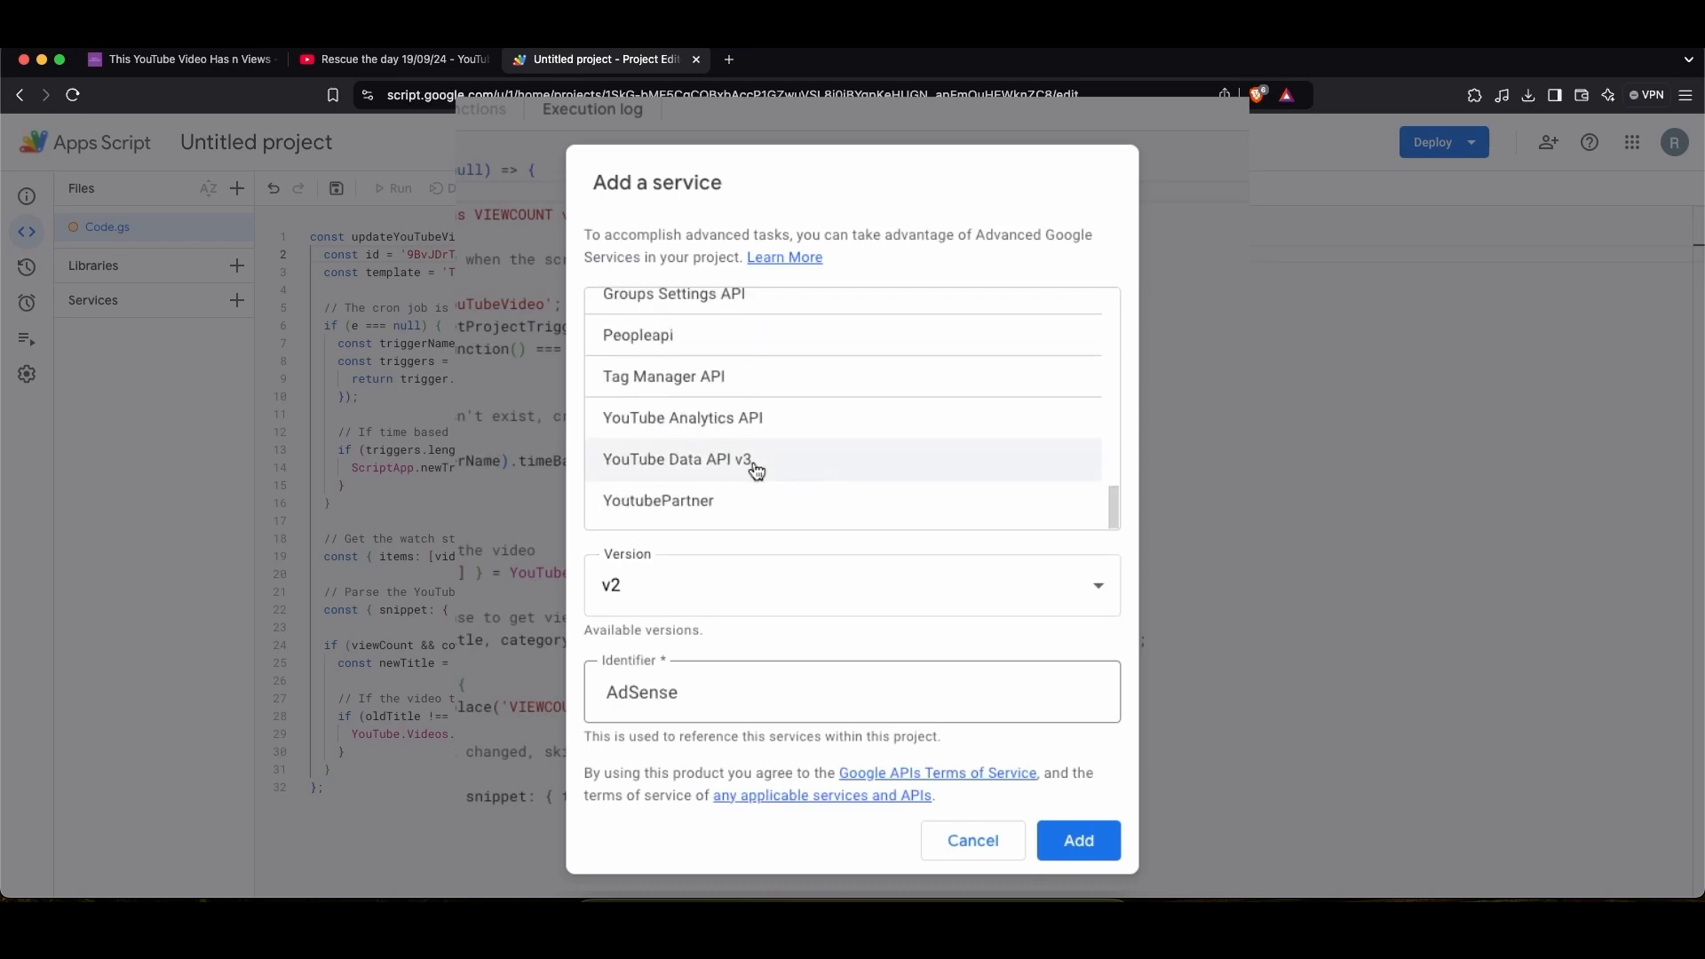
left_click(1076, 840)
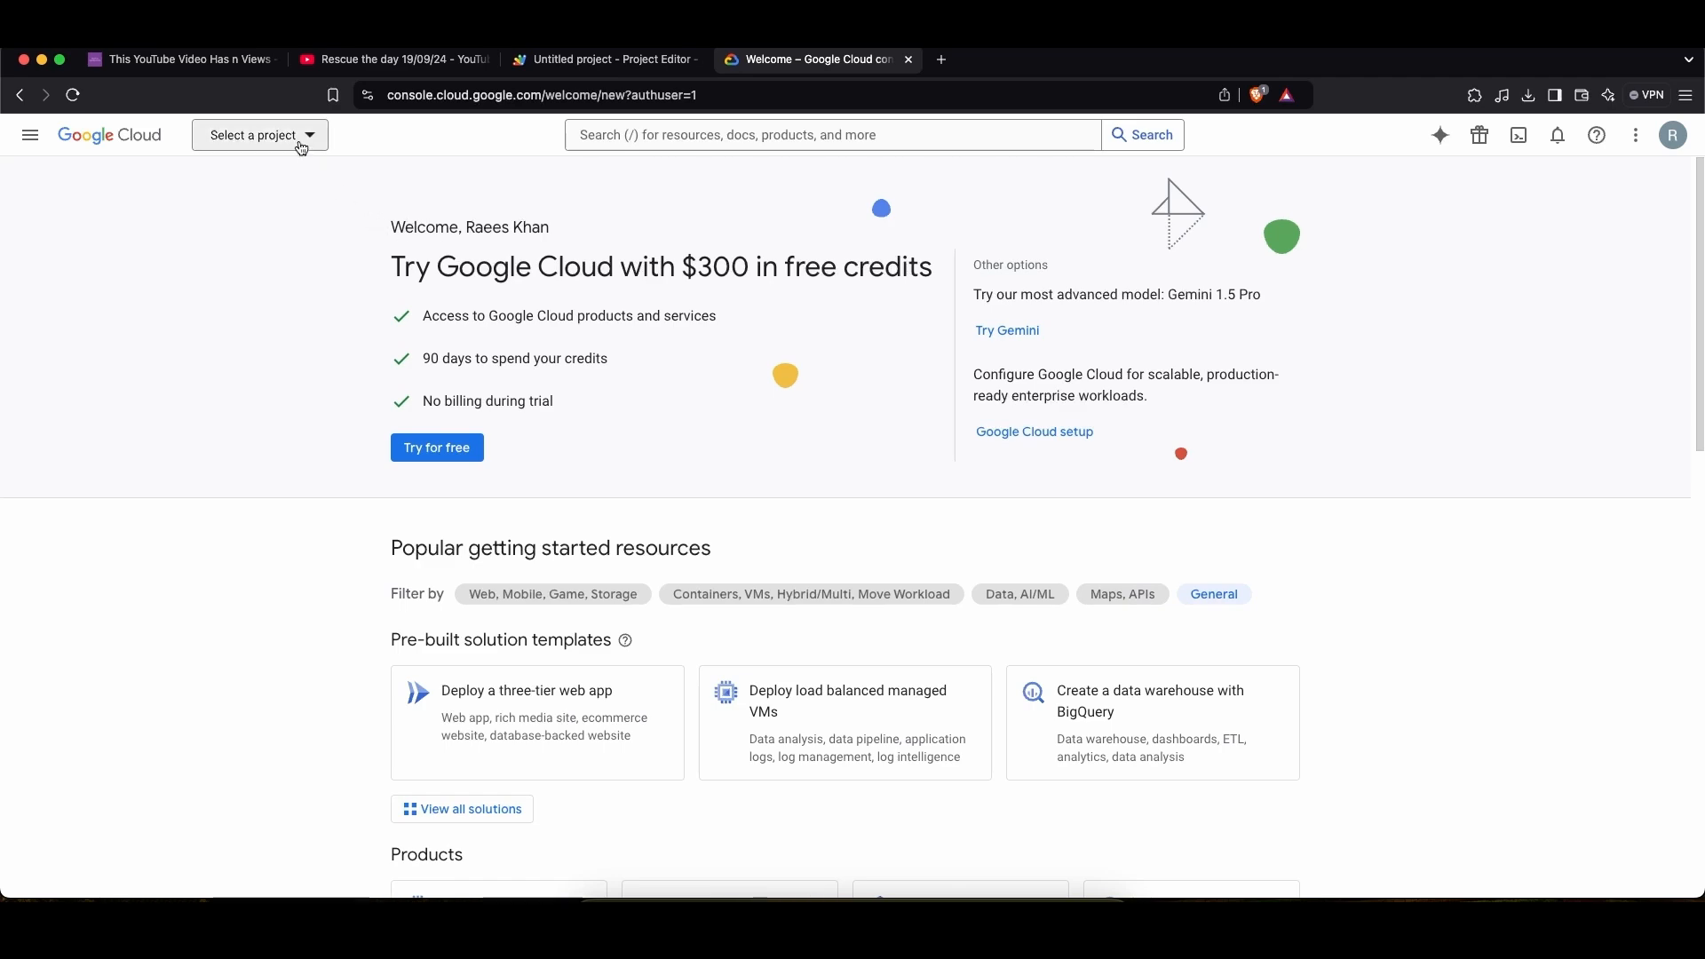
- Create a new Google Cloud project named Test
left_click(259, 135)
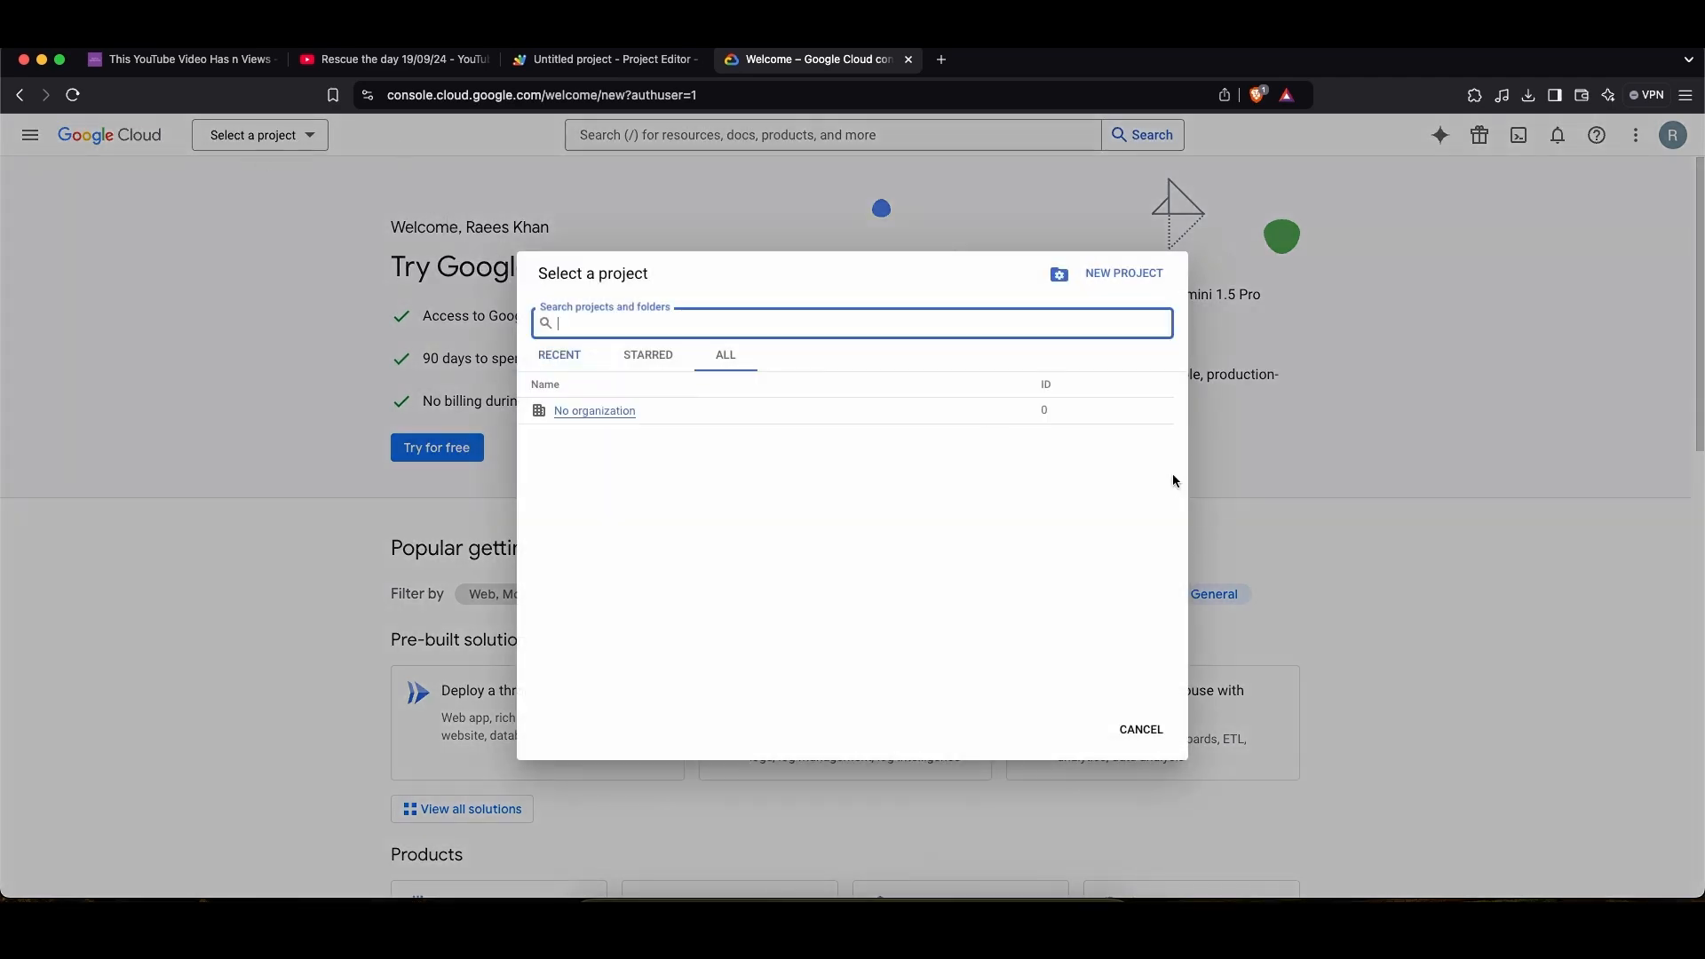
left_click(1123, 274)
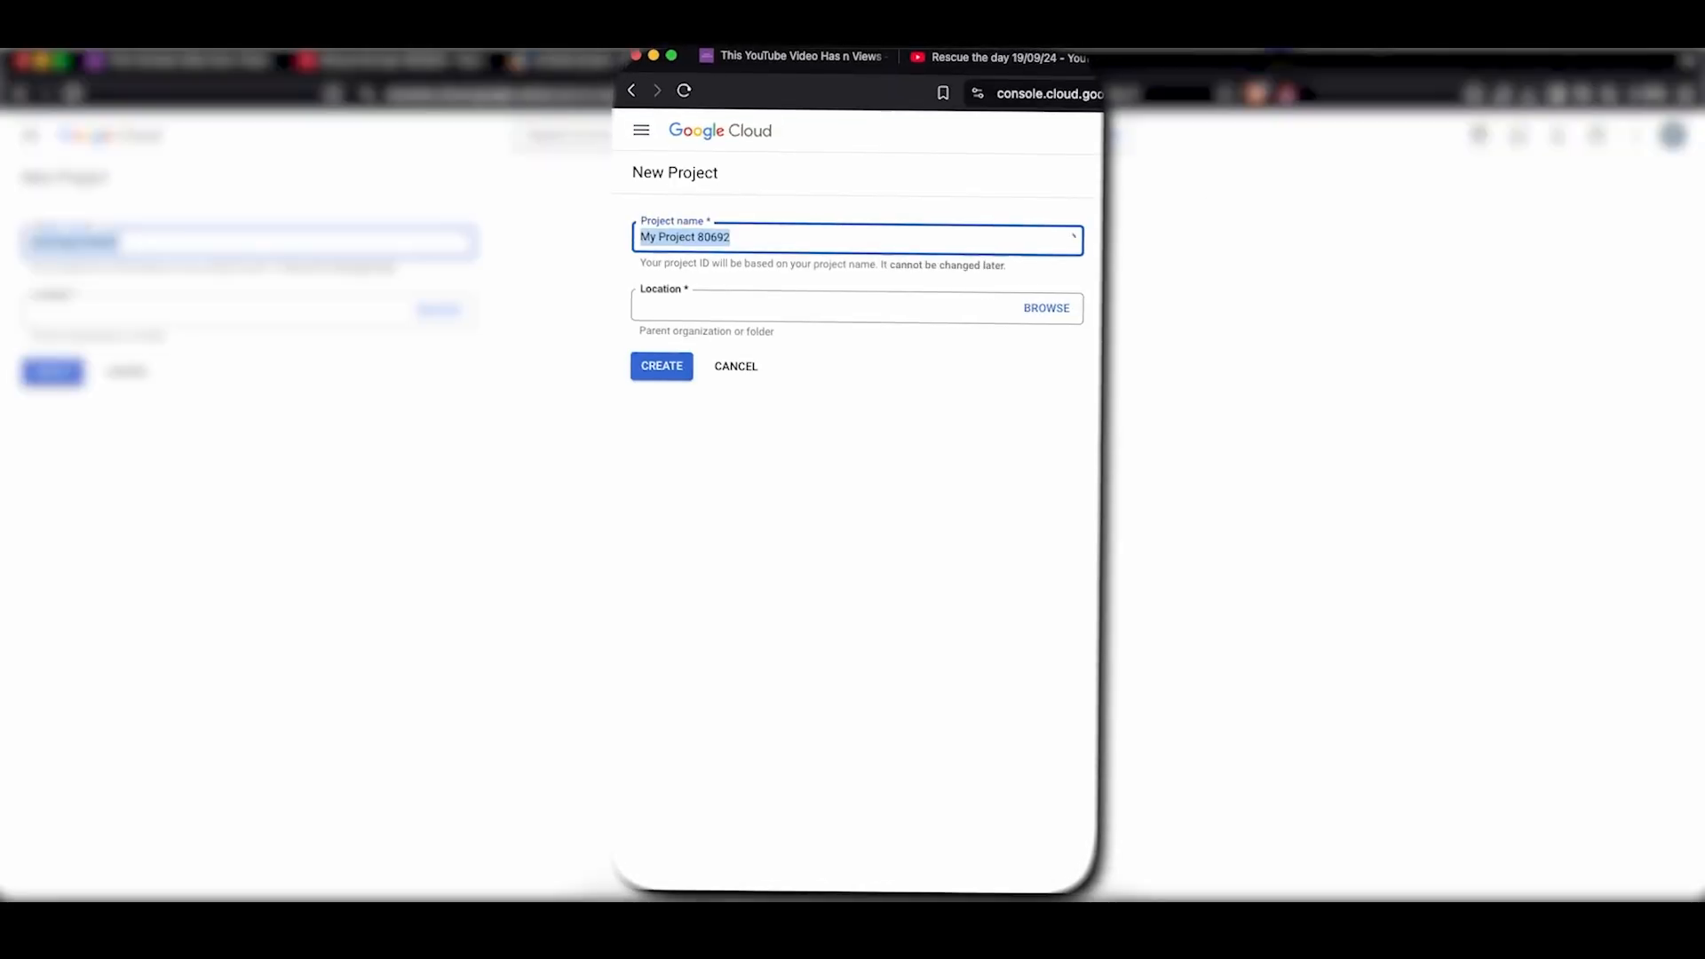
type("Test")
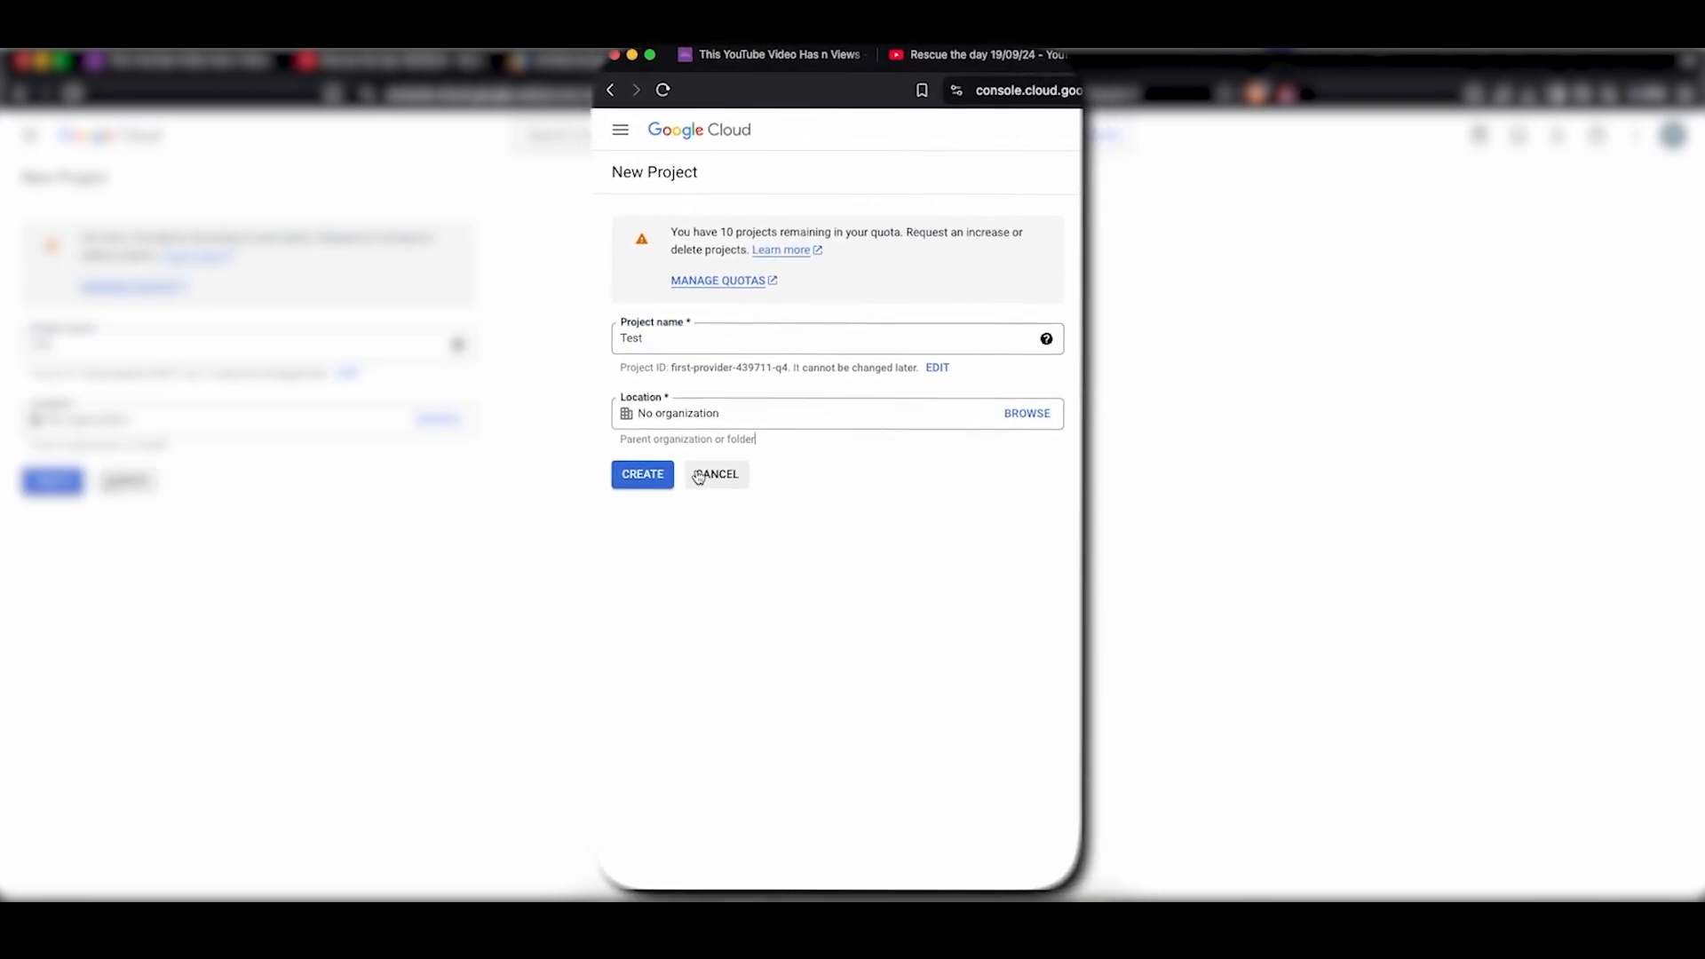
left_click(641, 472)
type("youtube data")
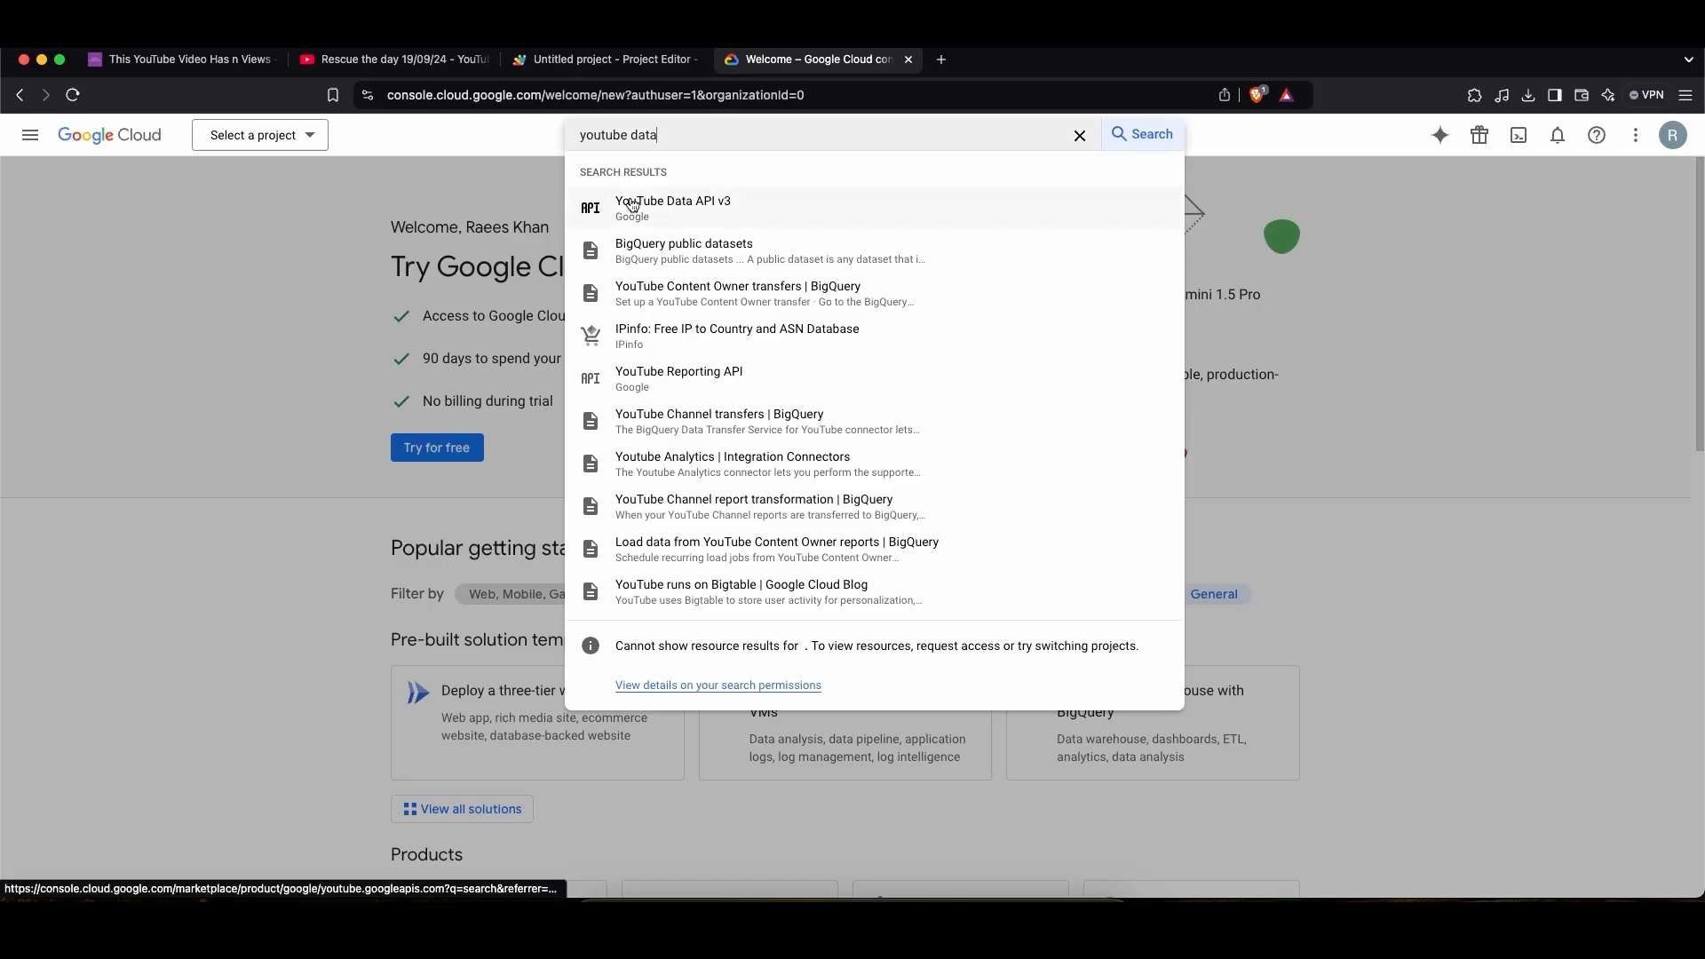
- Enable YouTube Data API v3 for the project
left_click(673, 207)
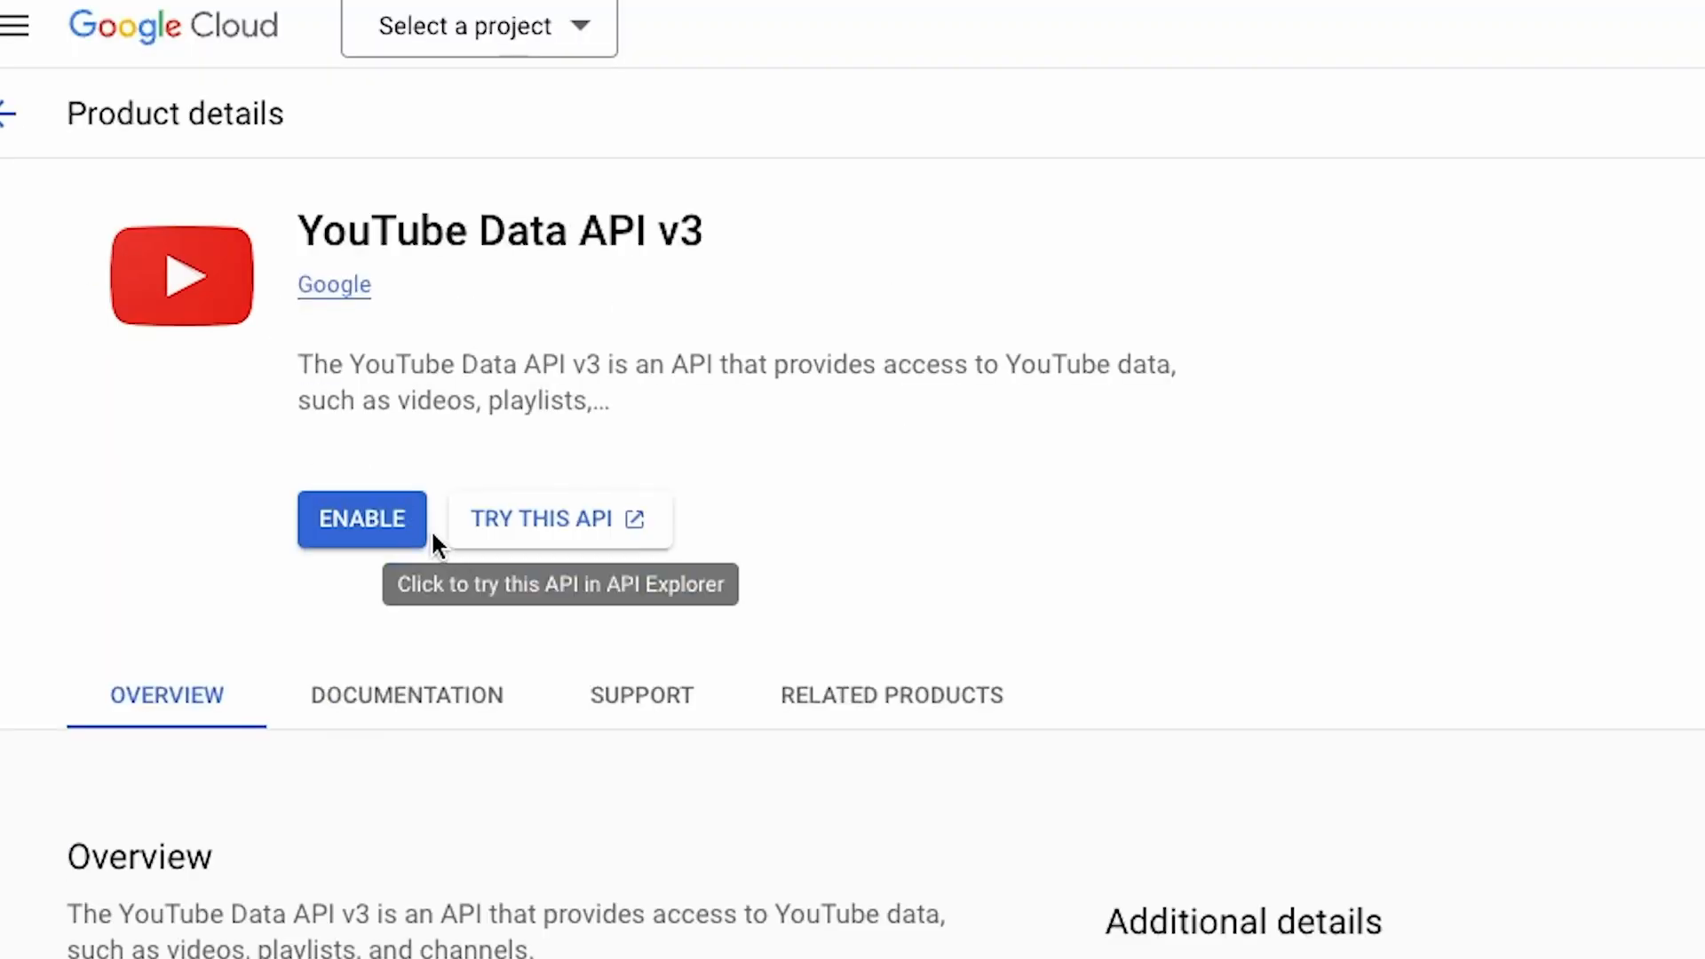
left_click(360, 519)
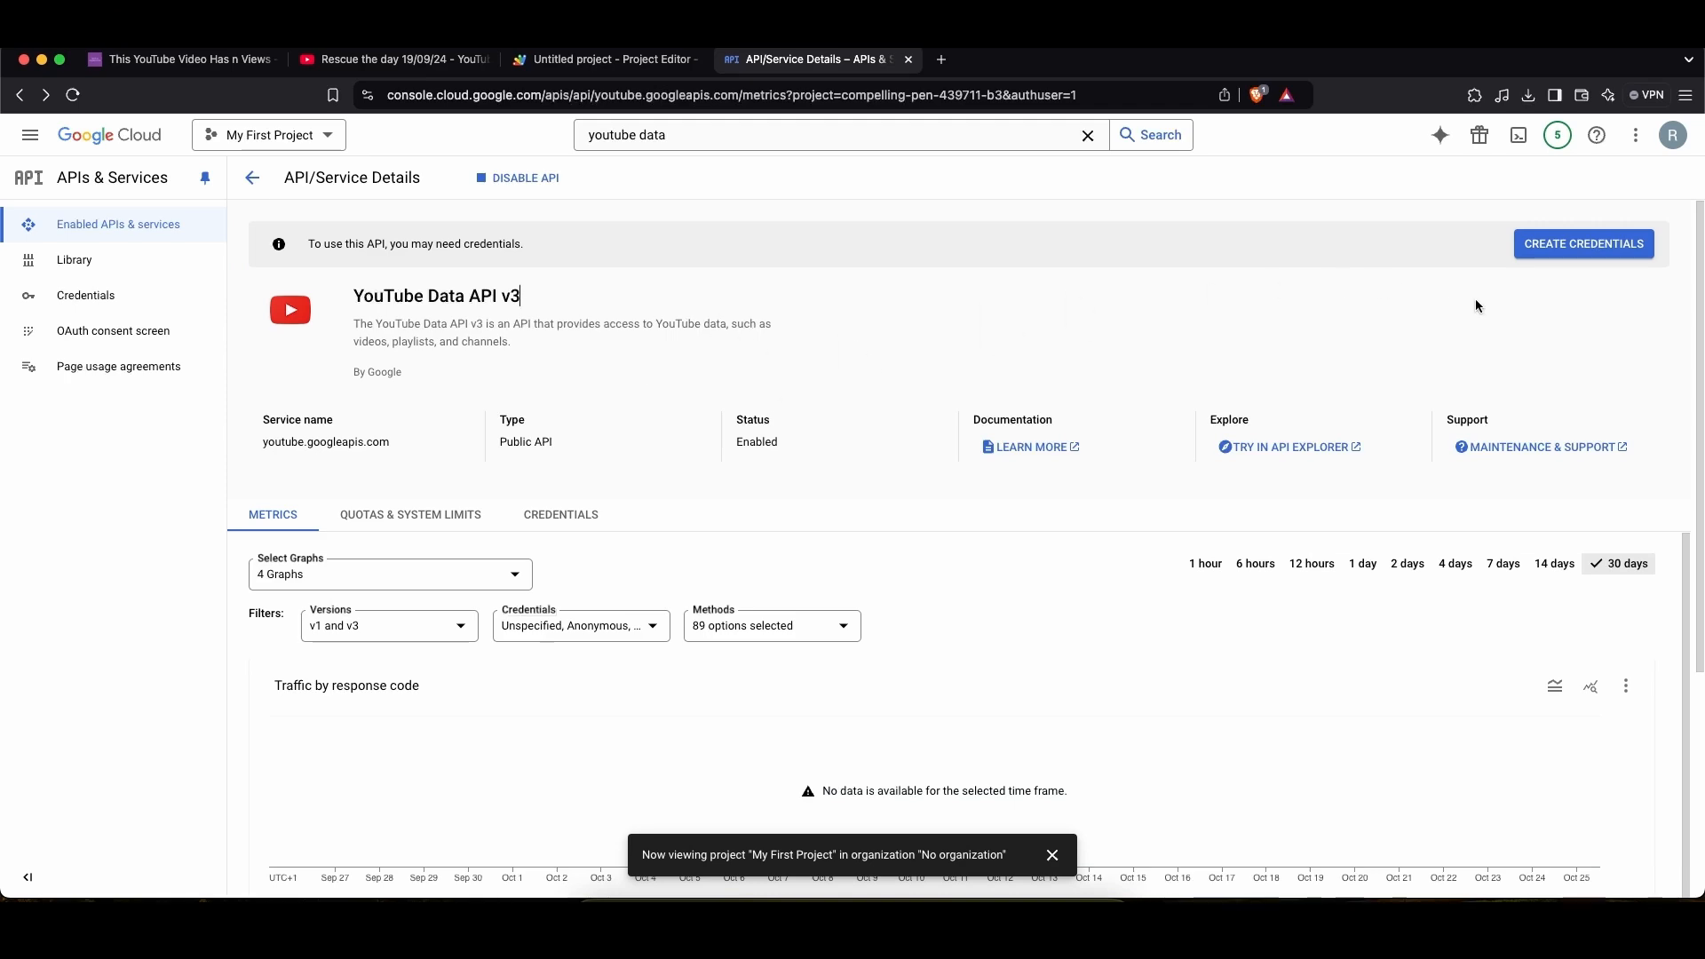
- Start the credentials wizard with app name Test and a user support email
left_click(1582, 243)
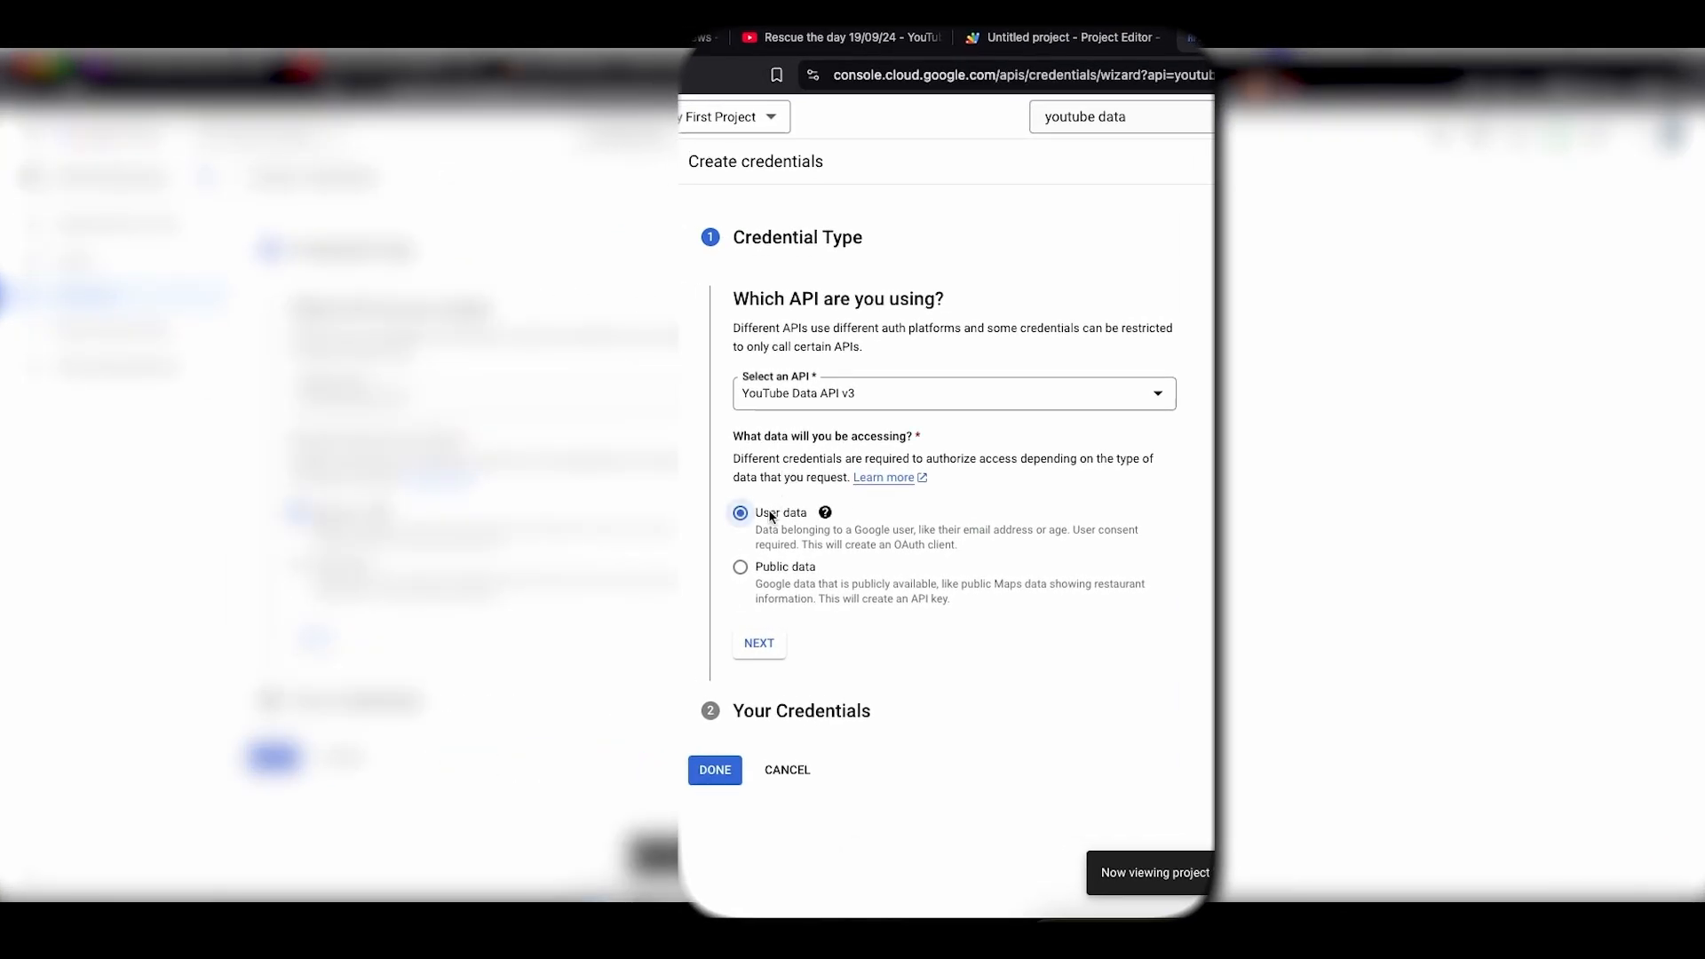
left_click(758, 642)
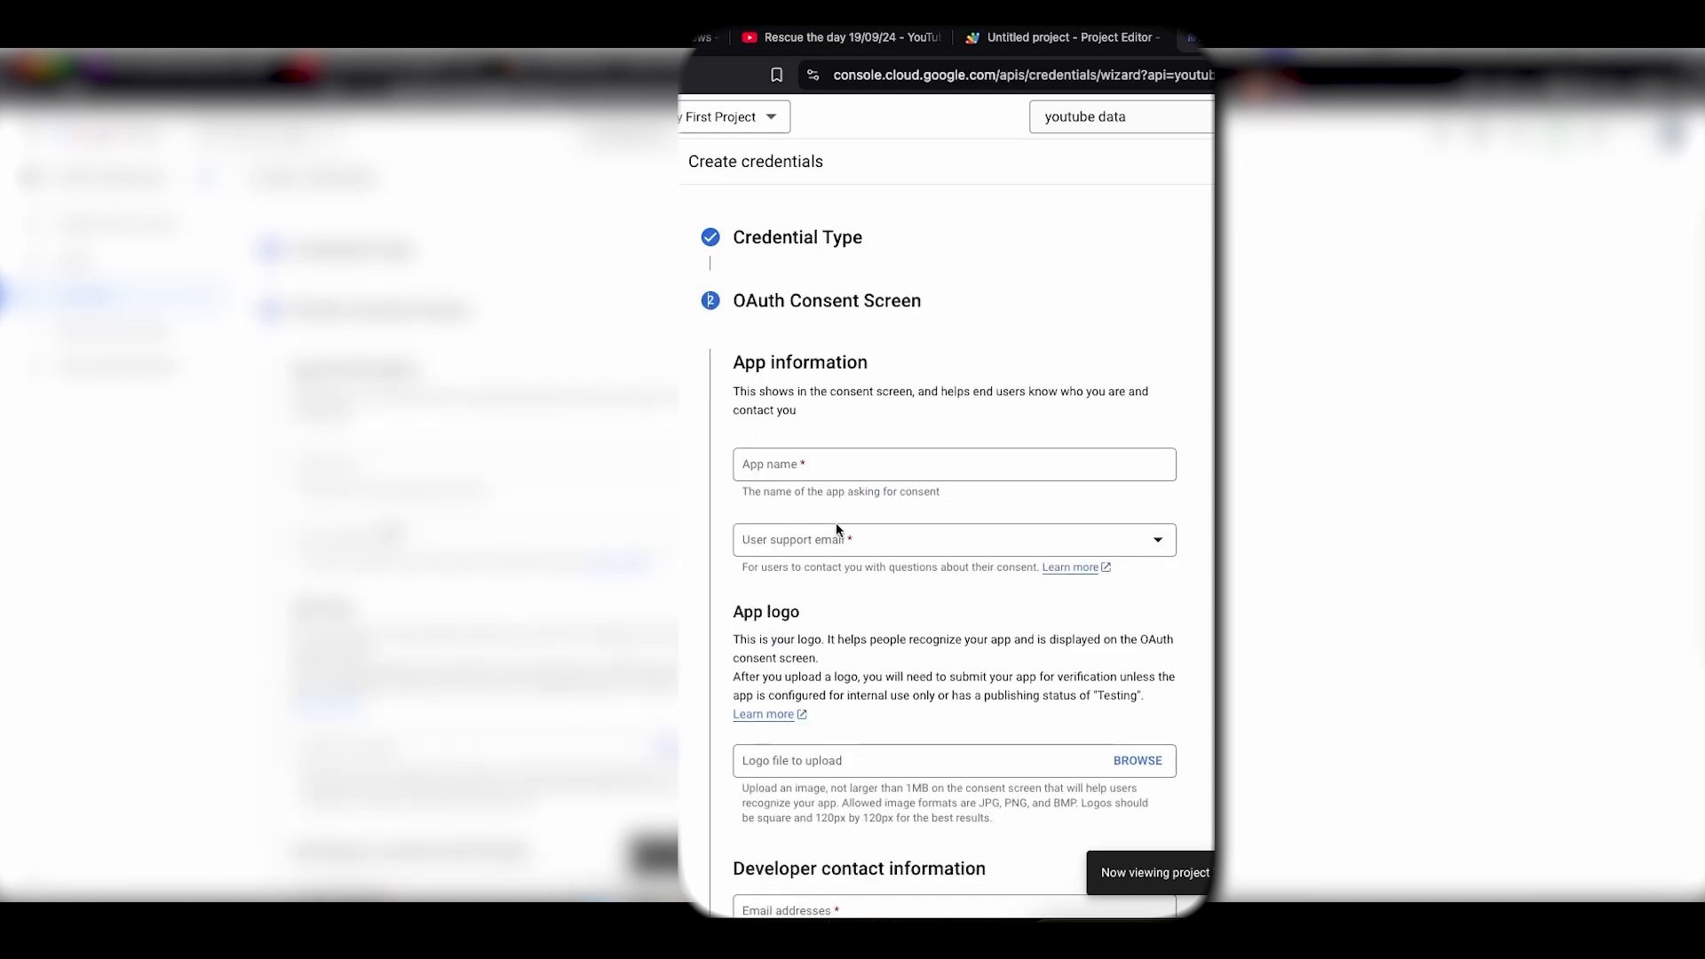
type("Tes")
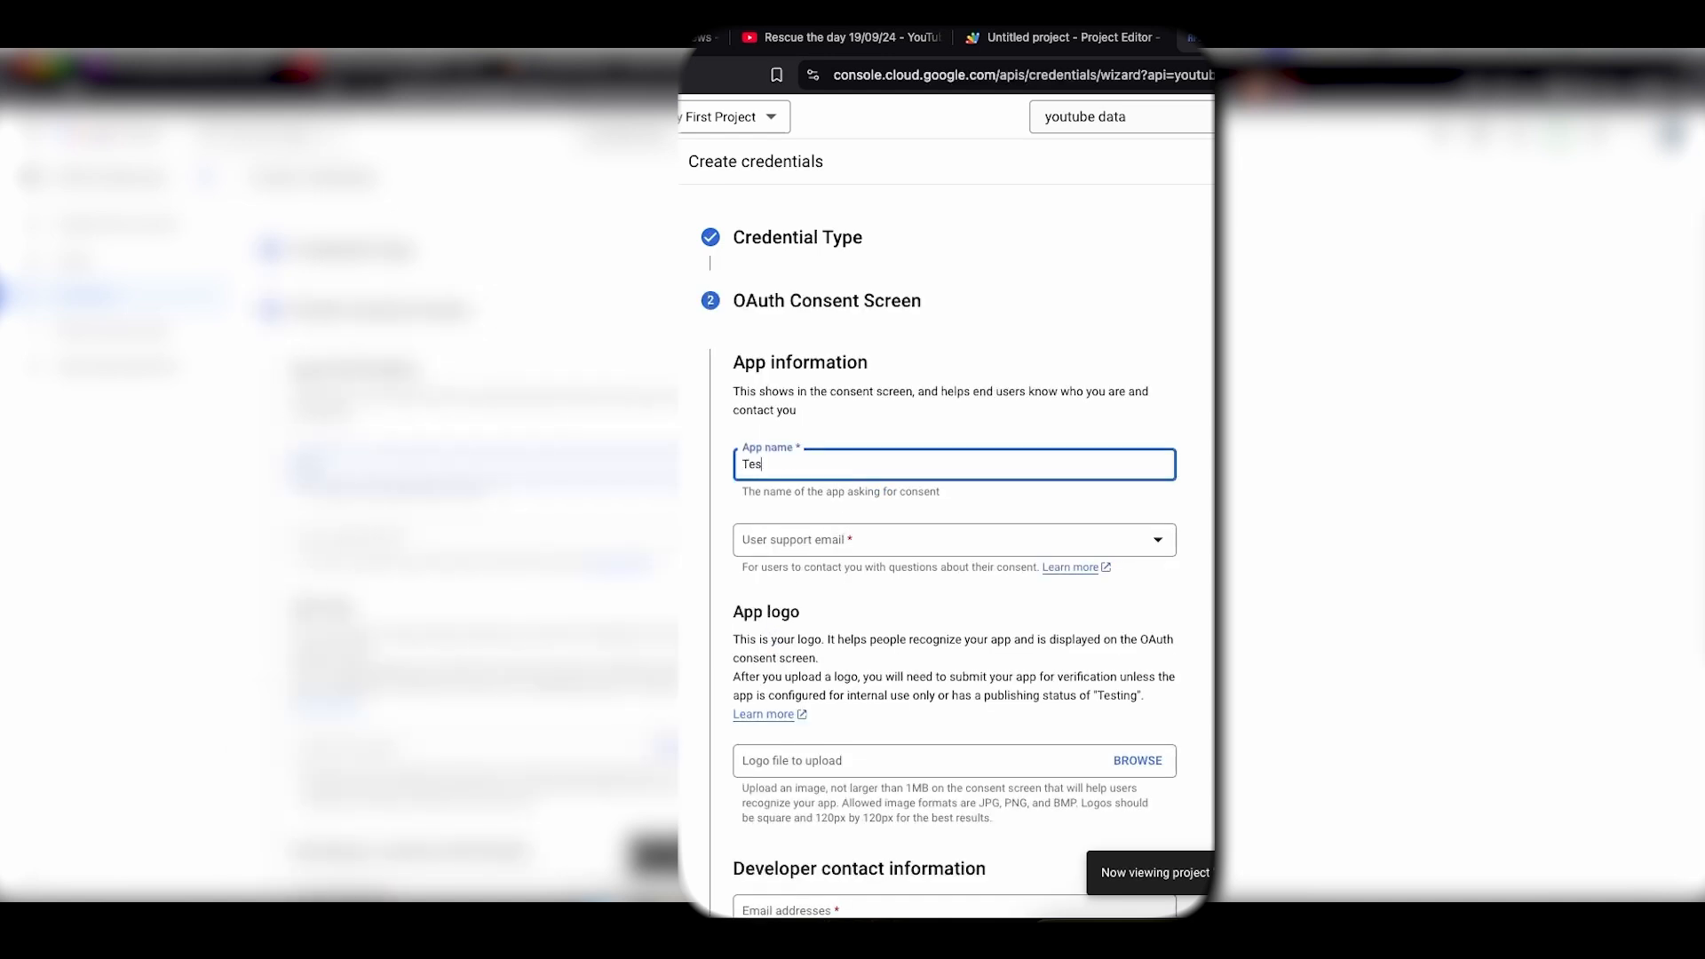
left_click(955, 455)
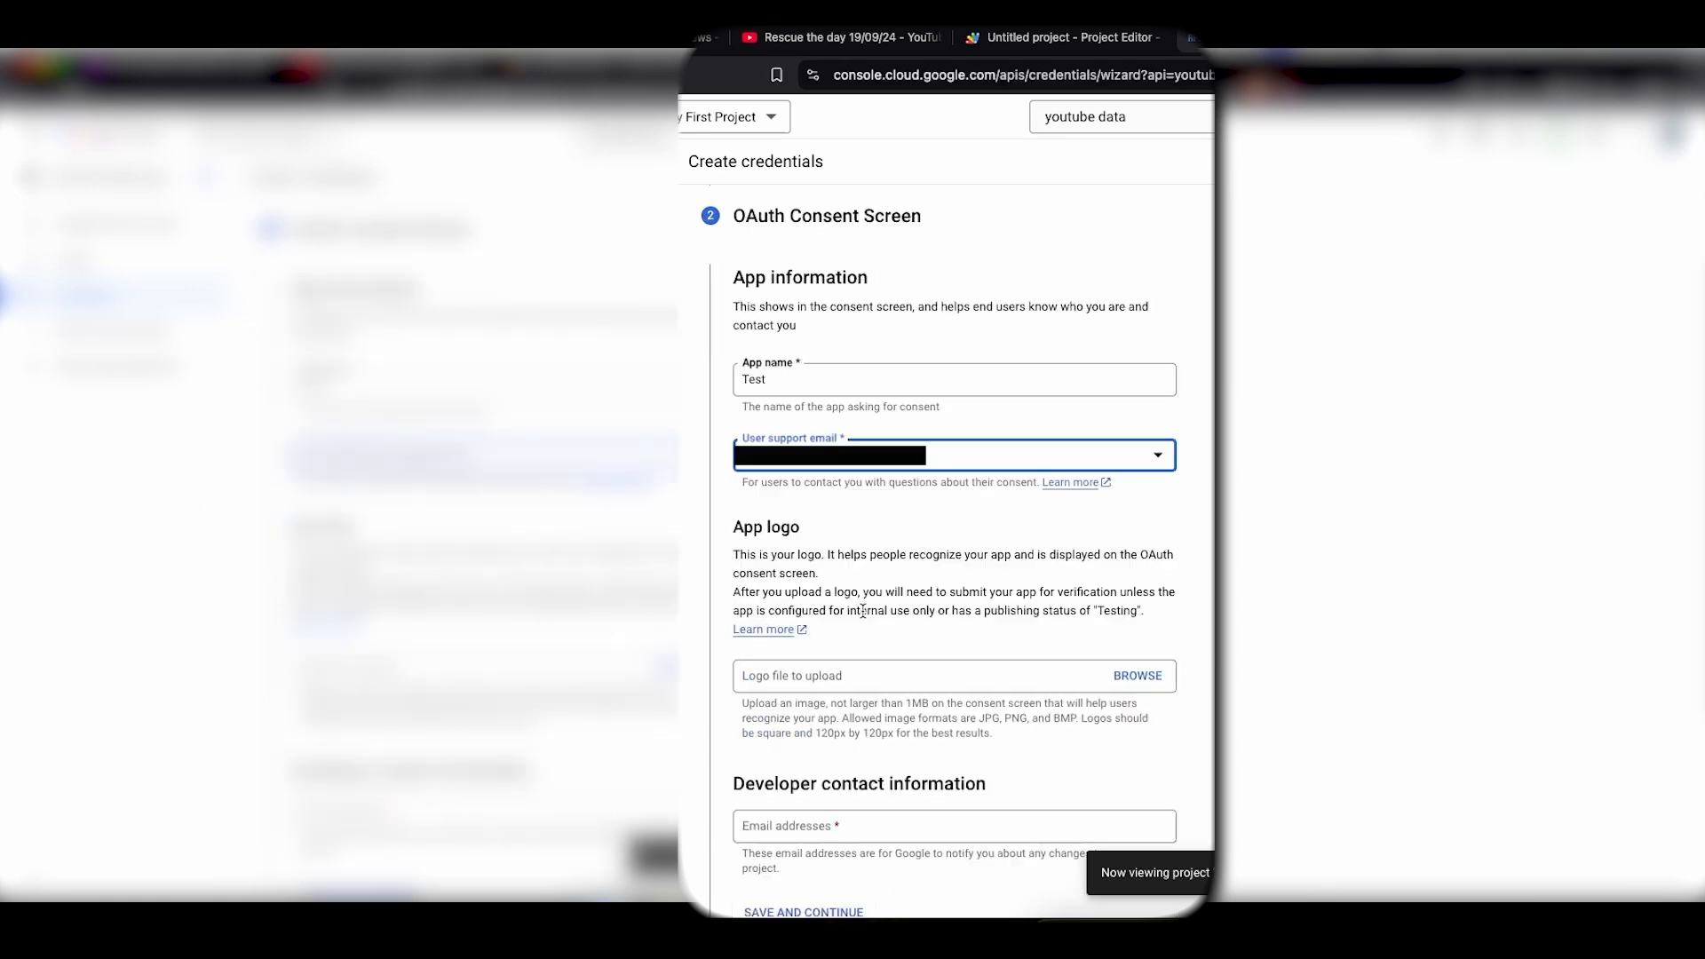
- Select the YouTube Data API scope in Update selected scopes
scroll("down", 3)
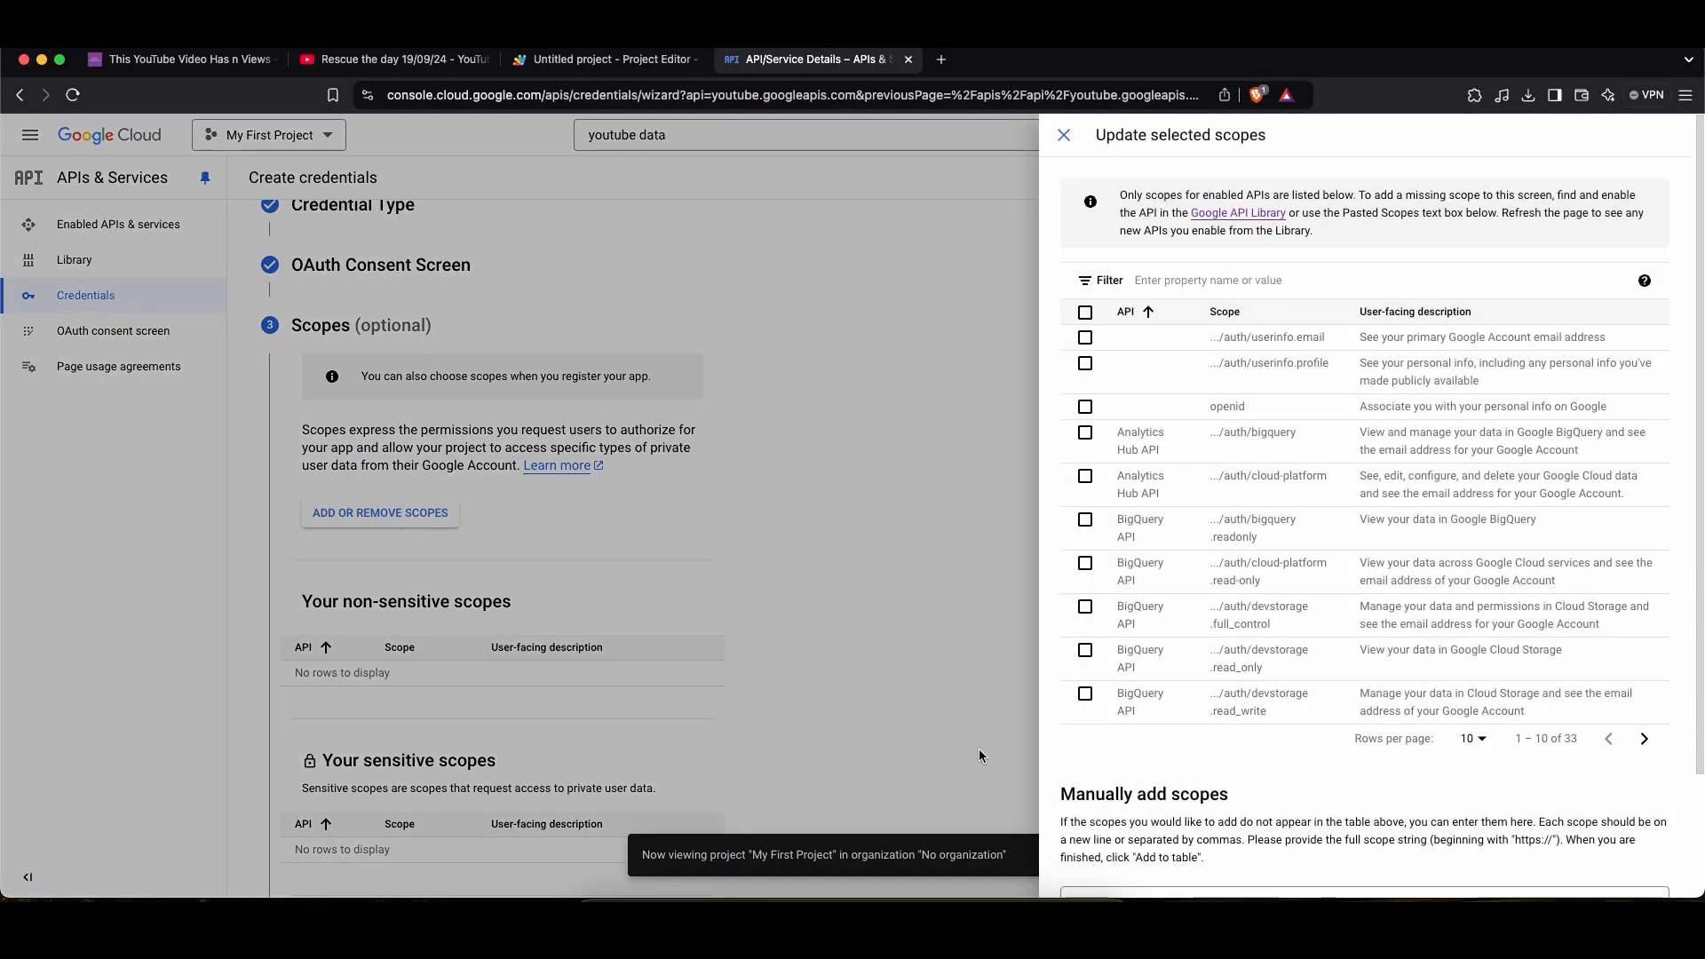
left_click(1643, 739)
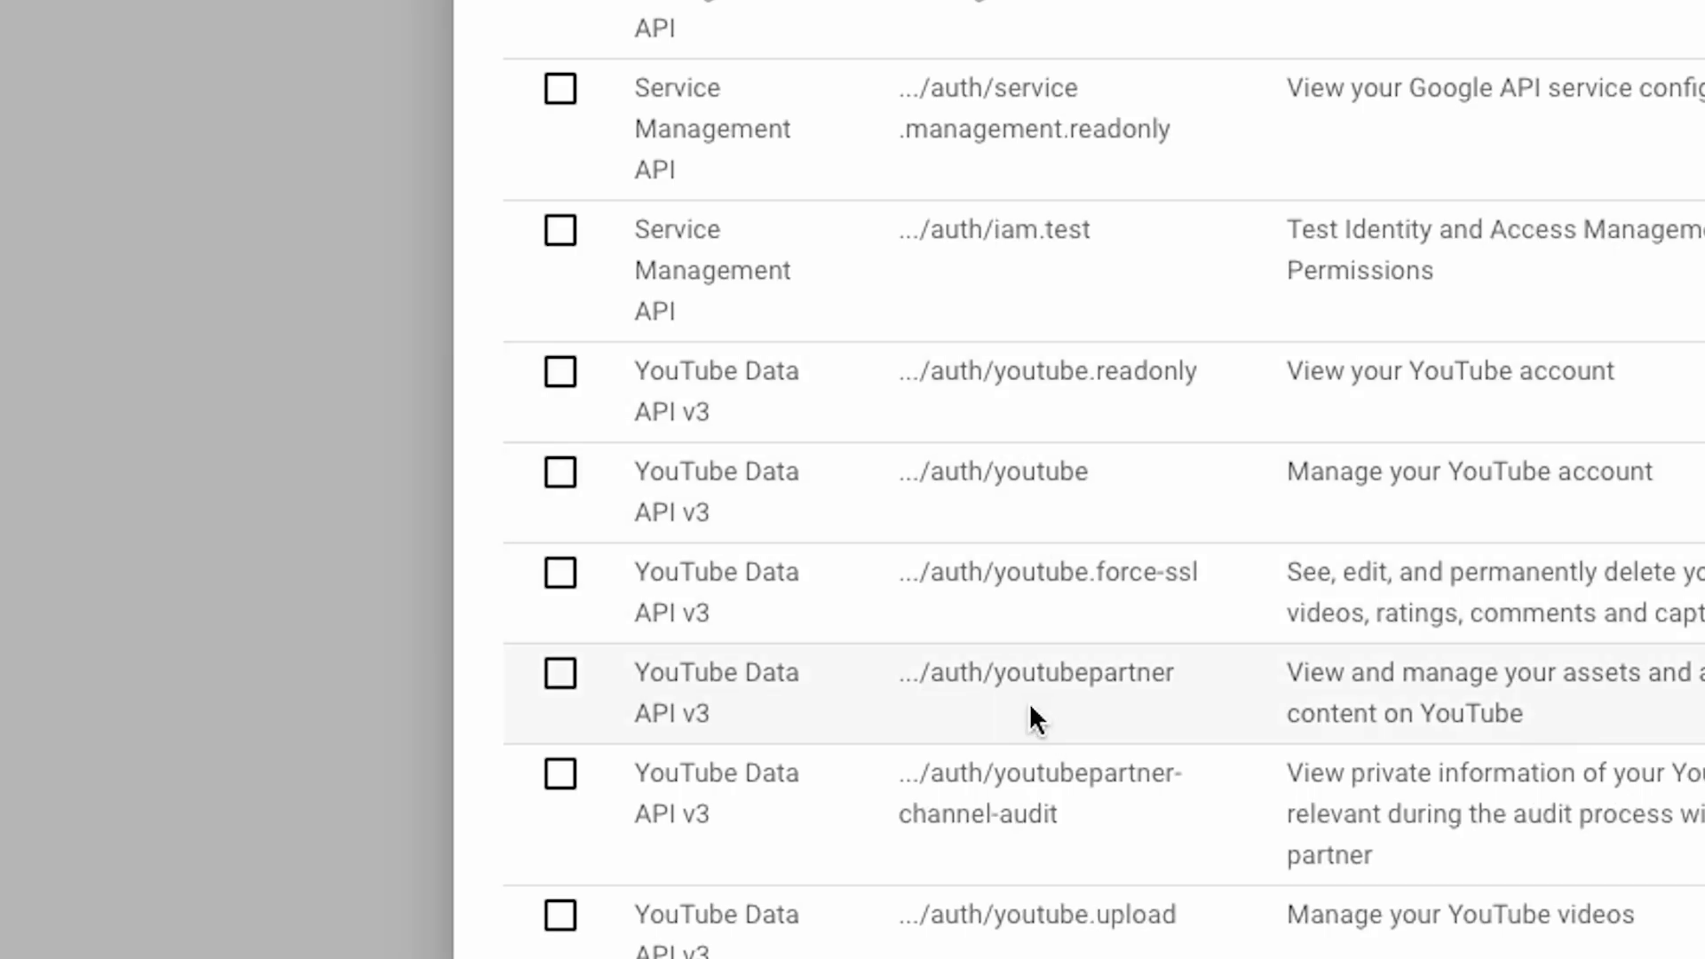
left_click(559, 371)
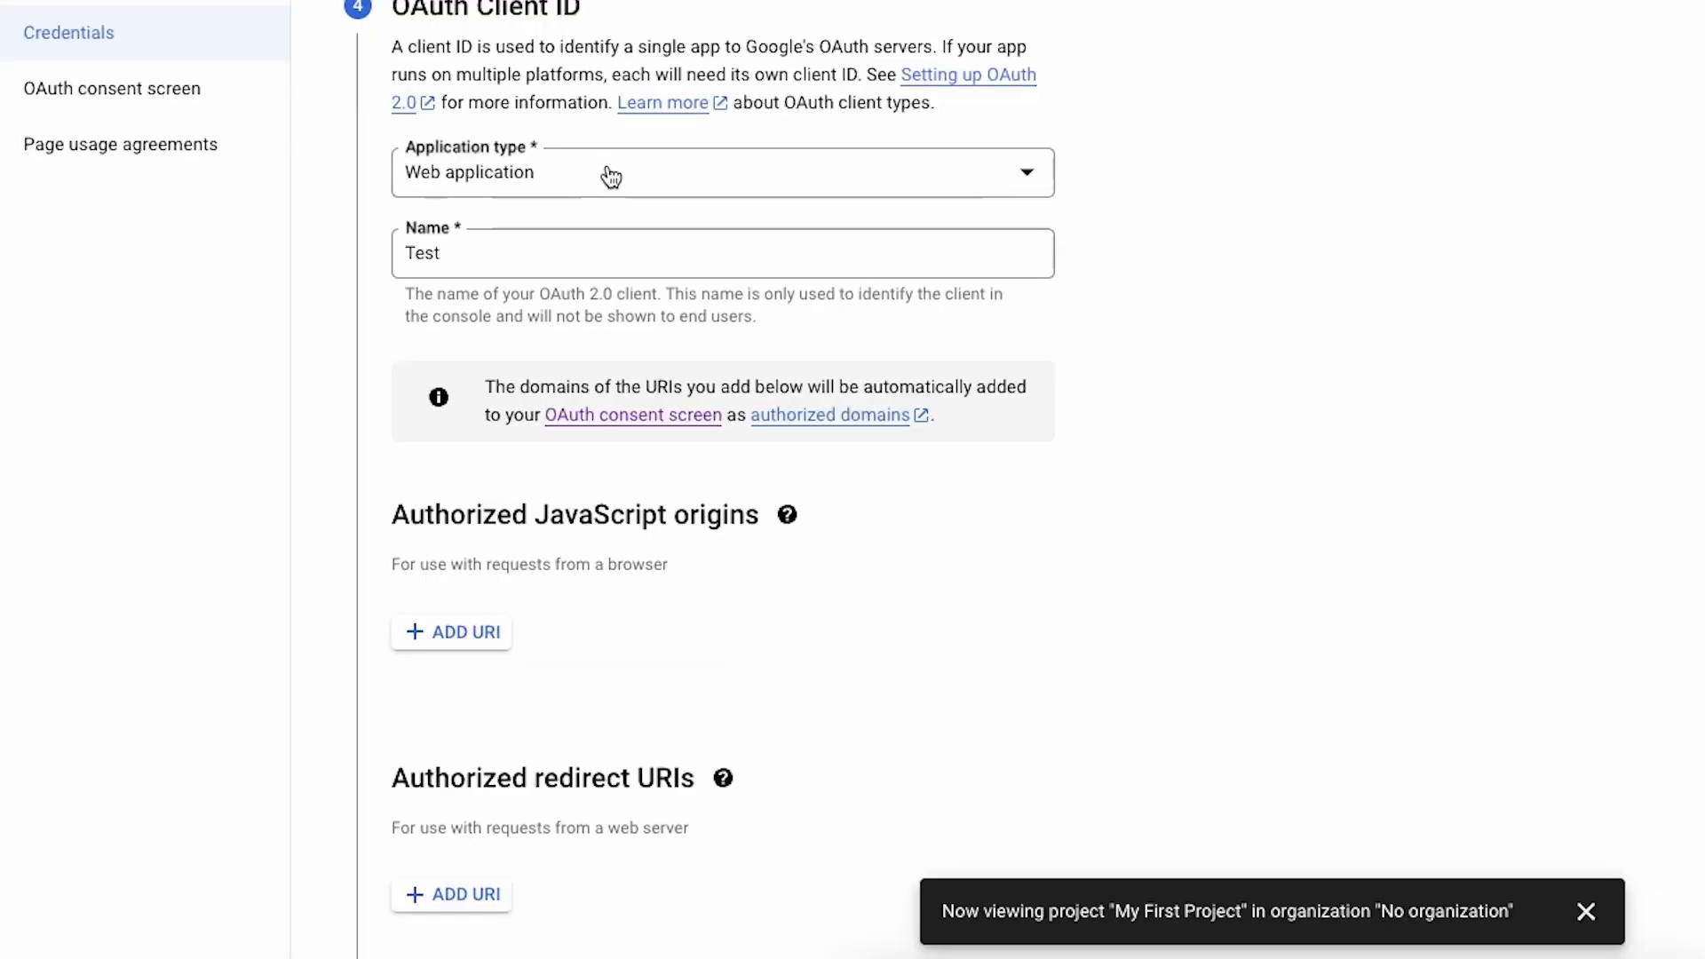
left_click(721, 172)
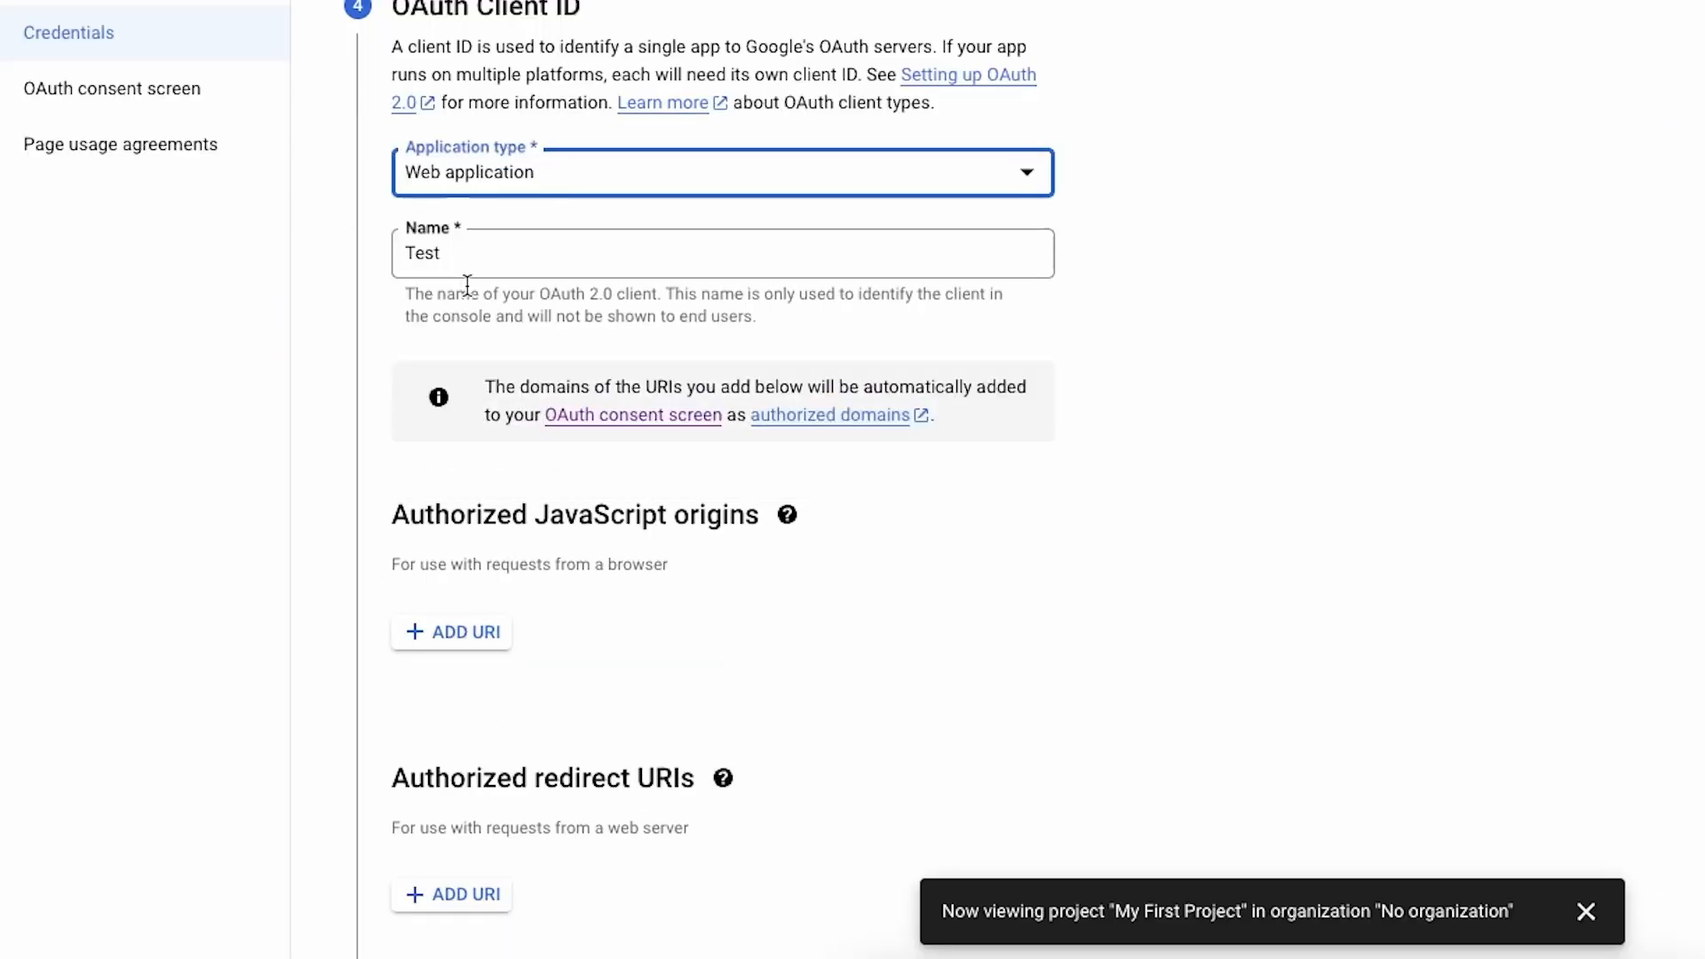
scroll("down", 3)
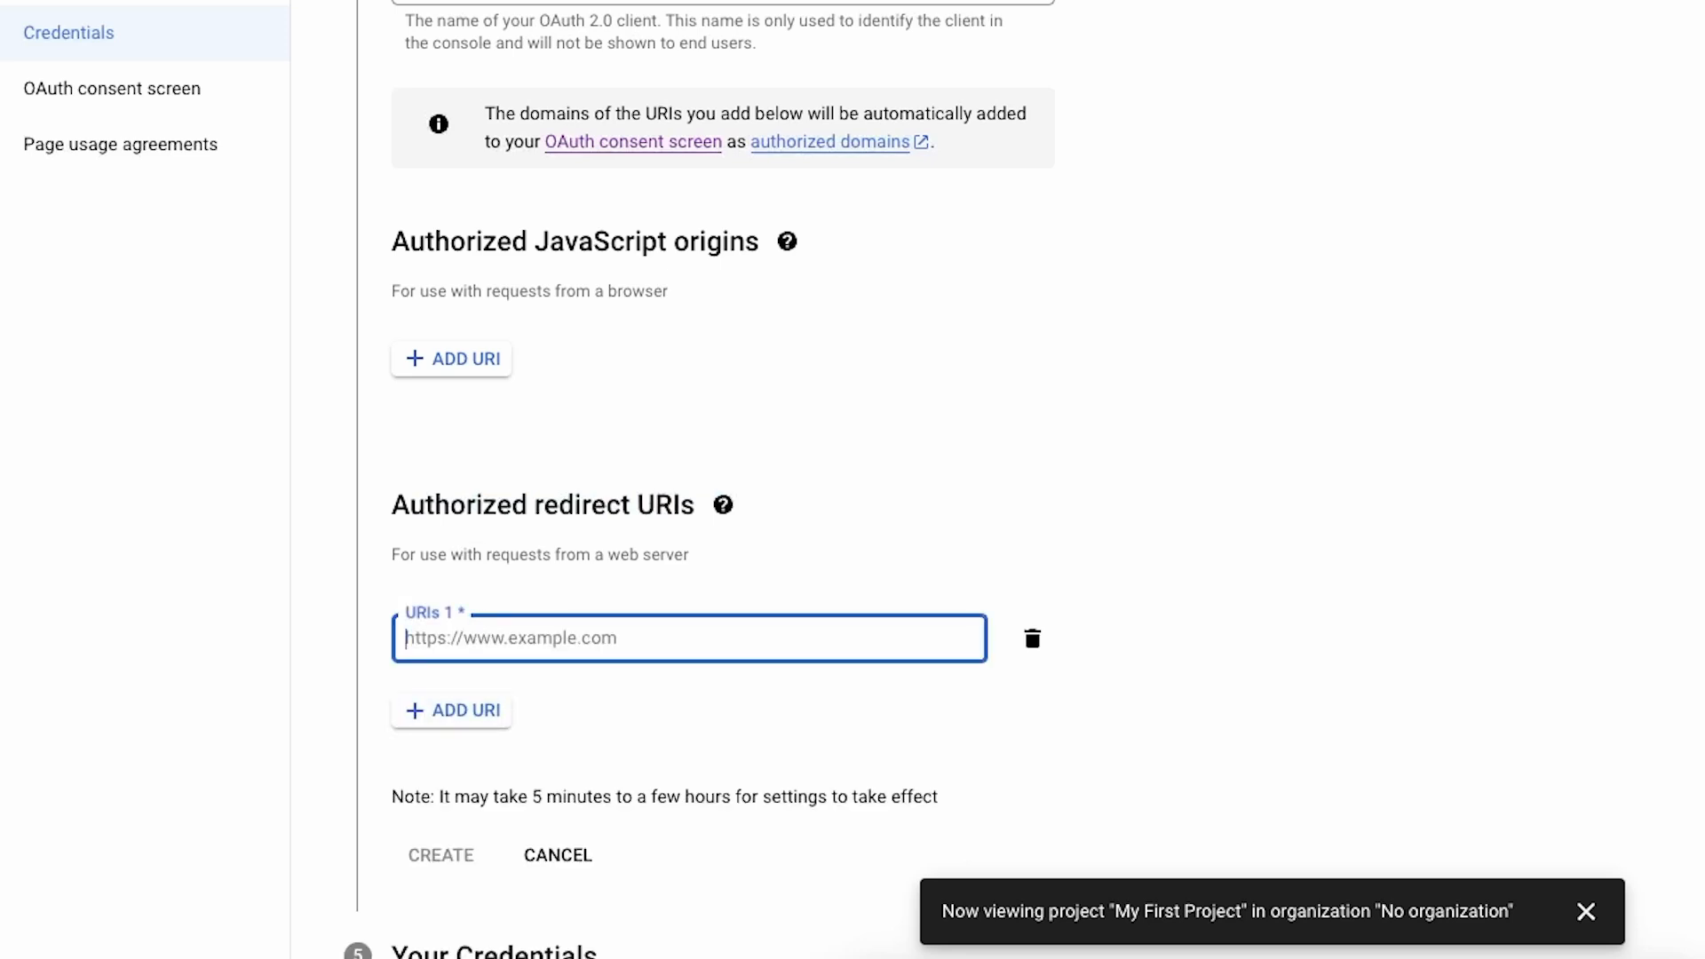
type("https://")
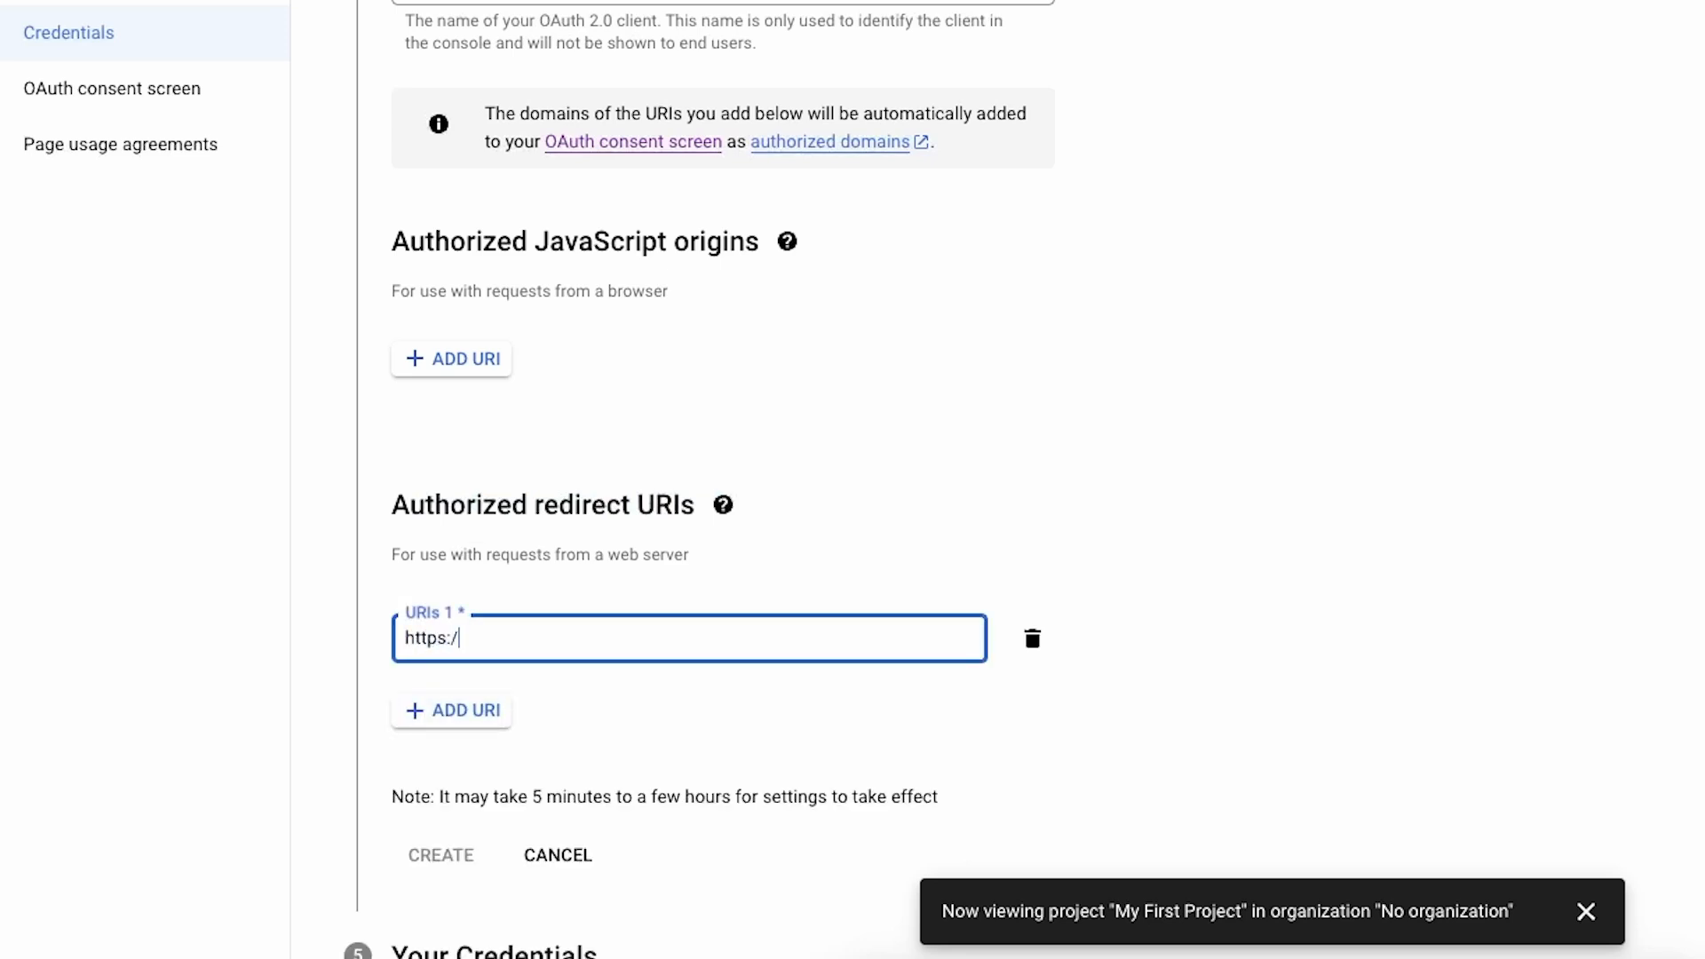
type("script.google.com/")
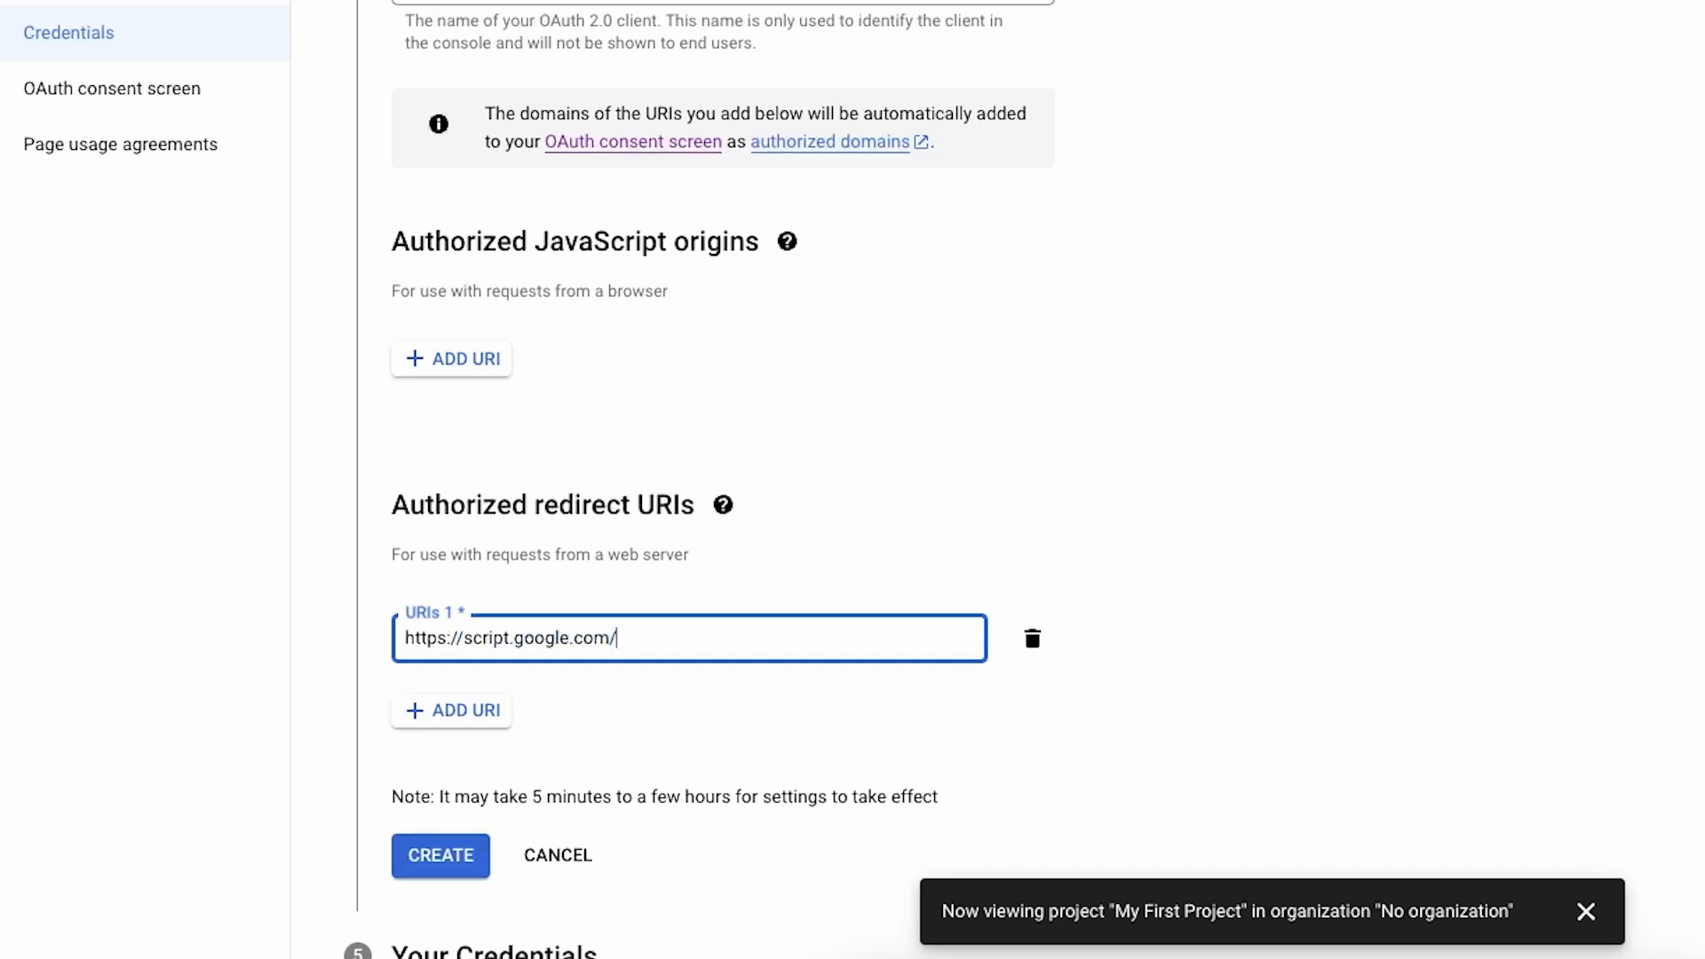
type("oauthcall")
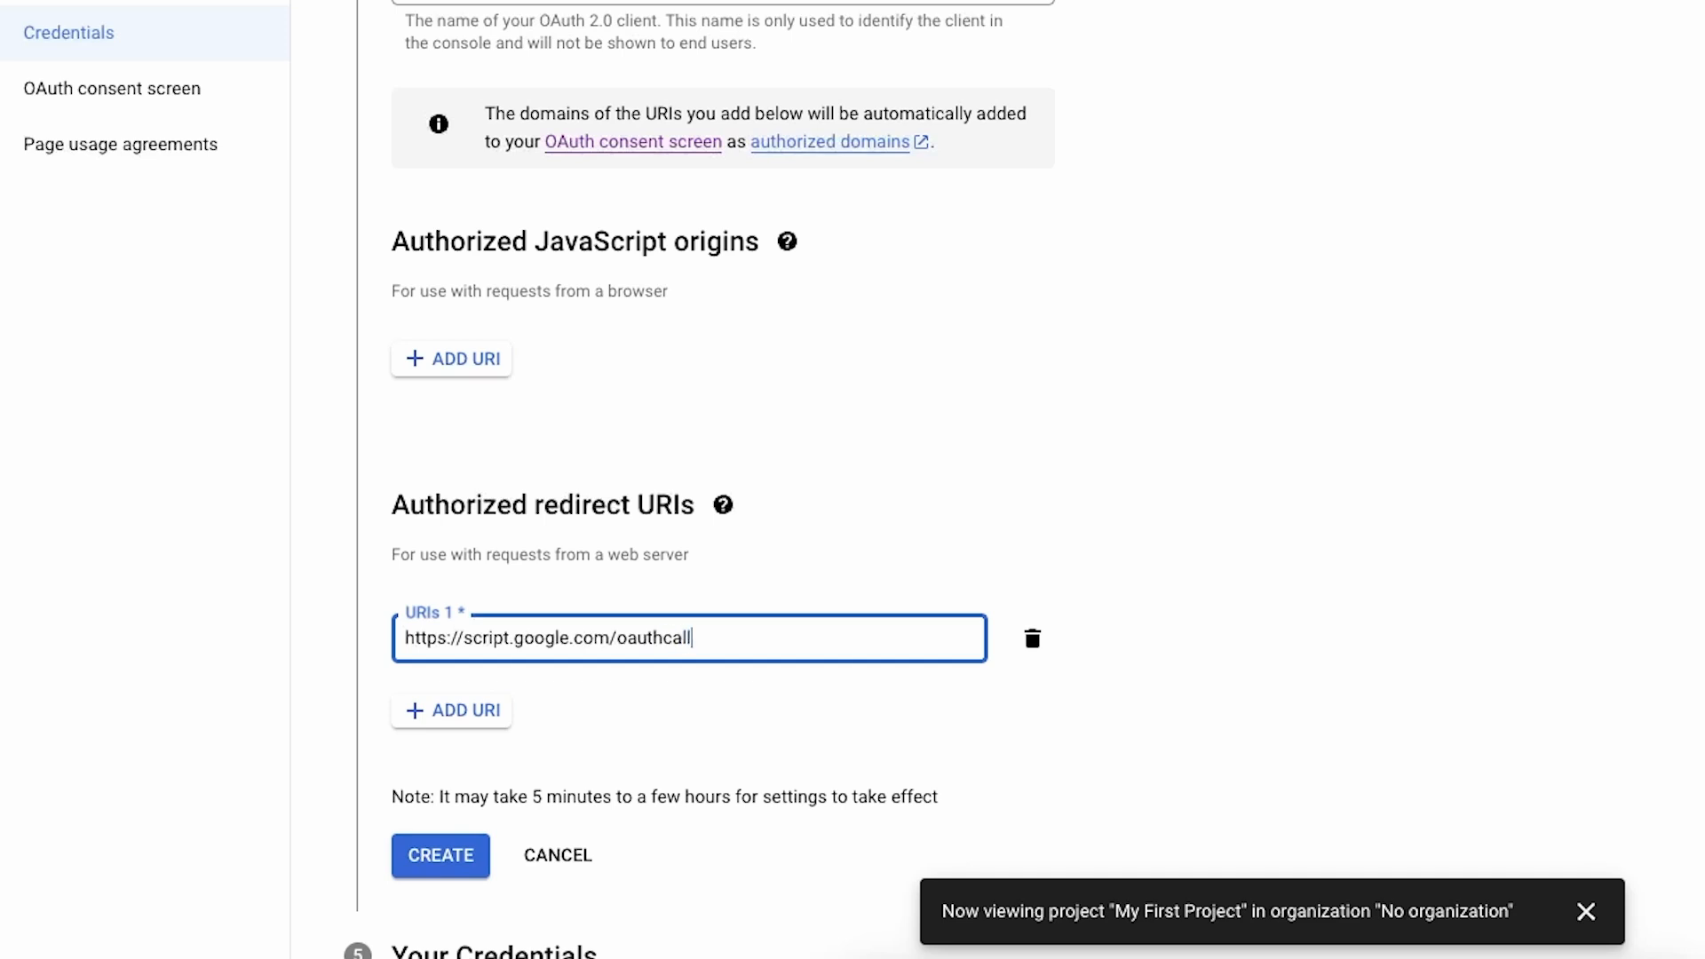
type("back")
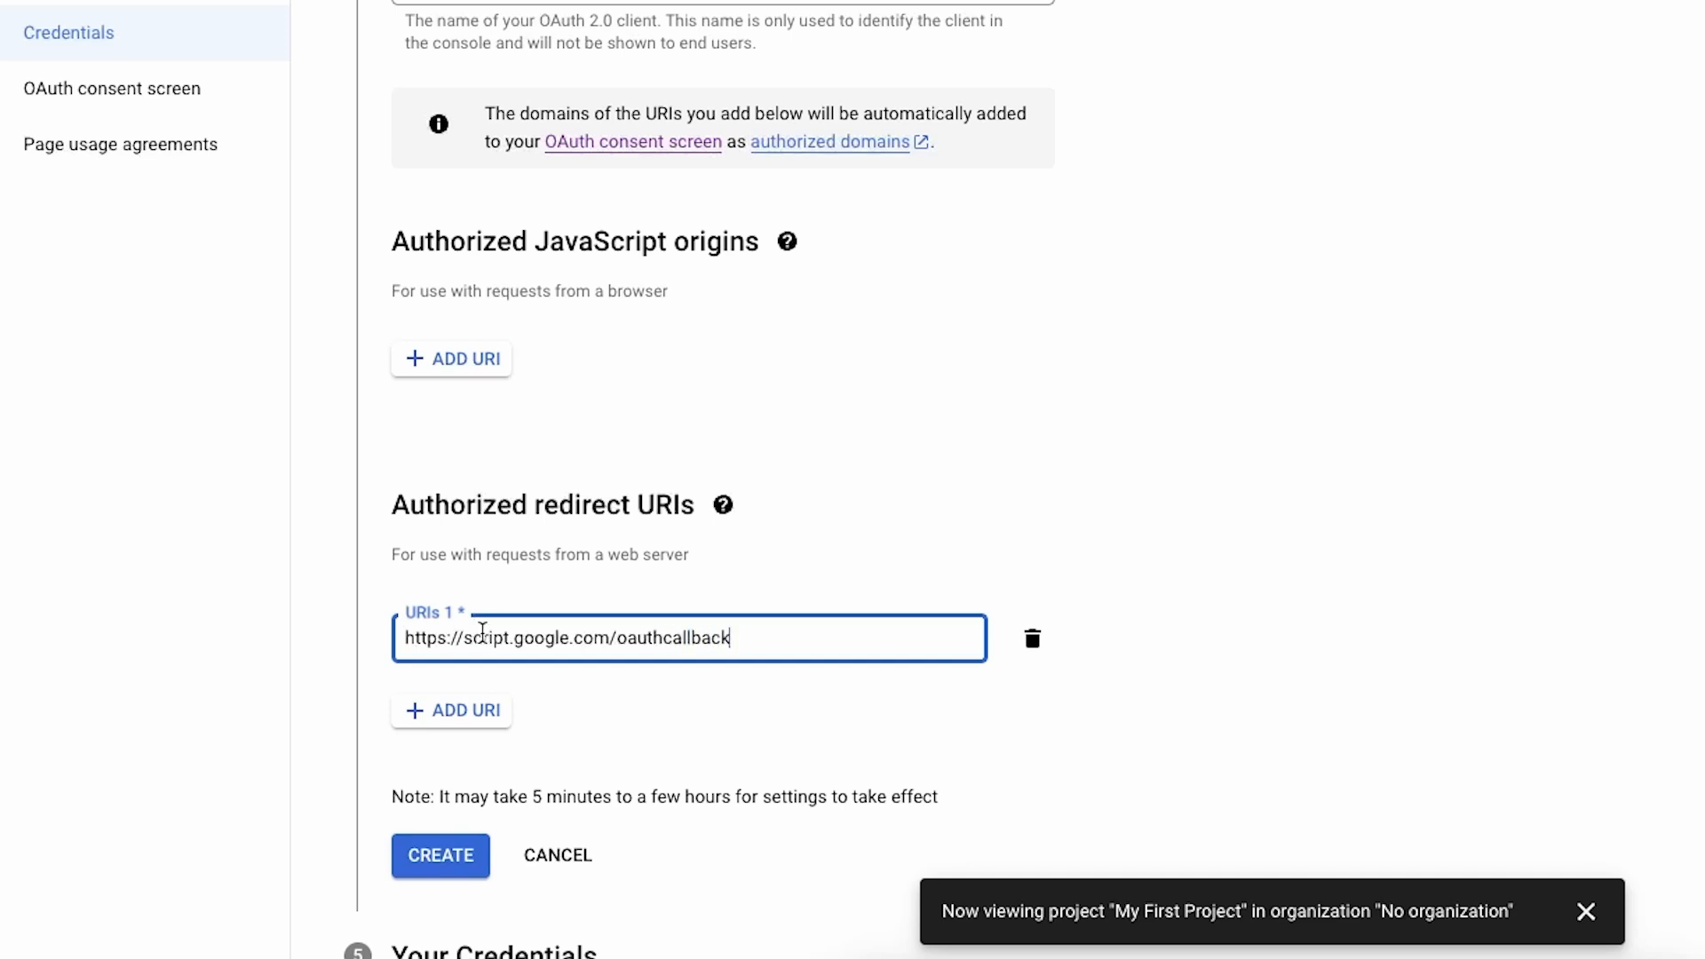
scroll("down", 3)
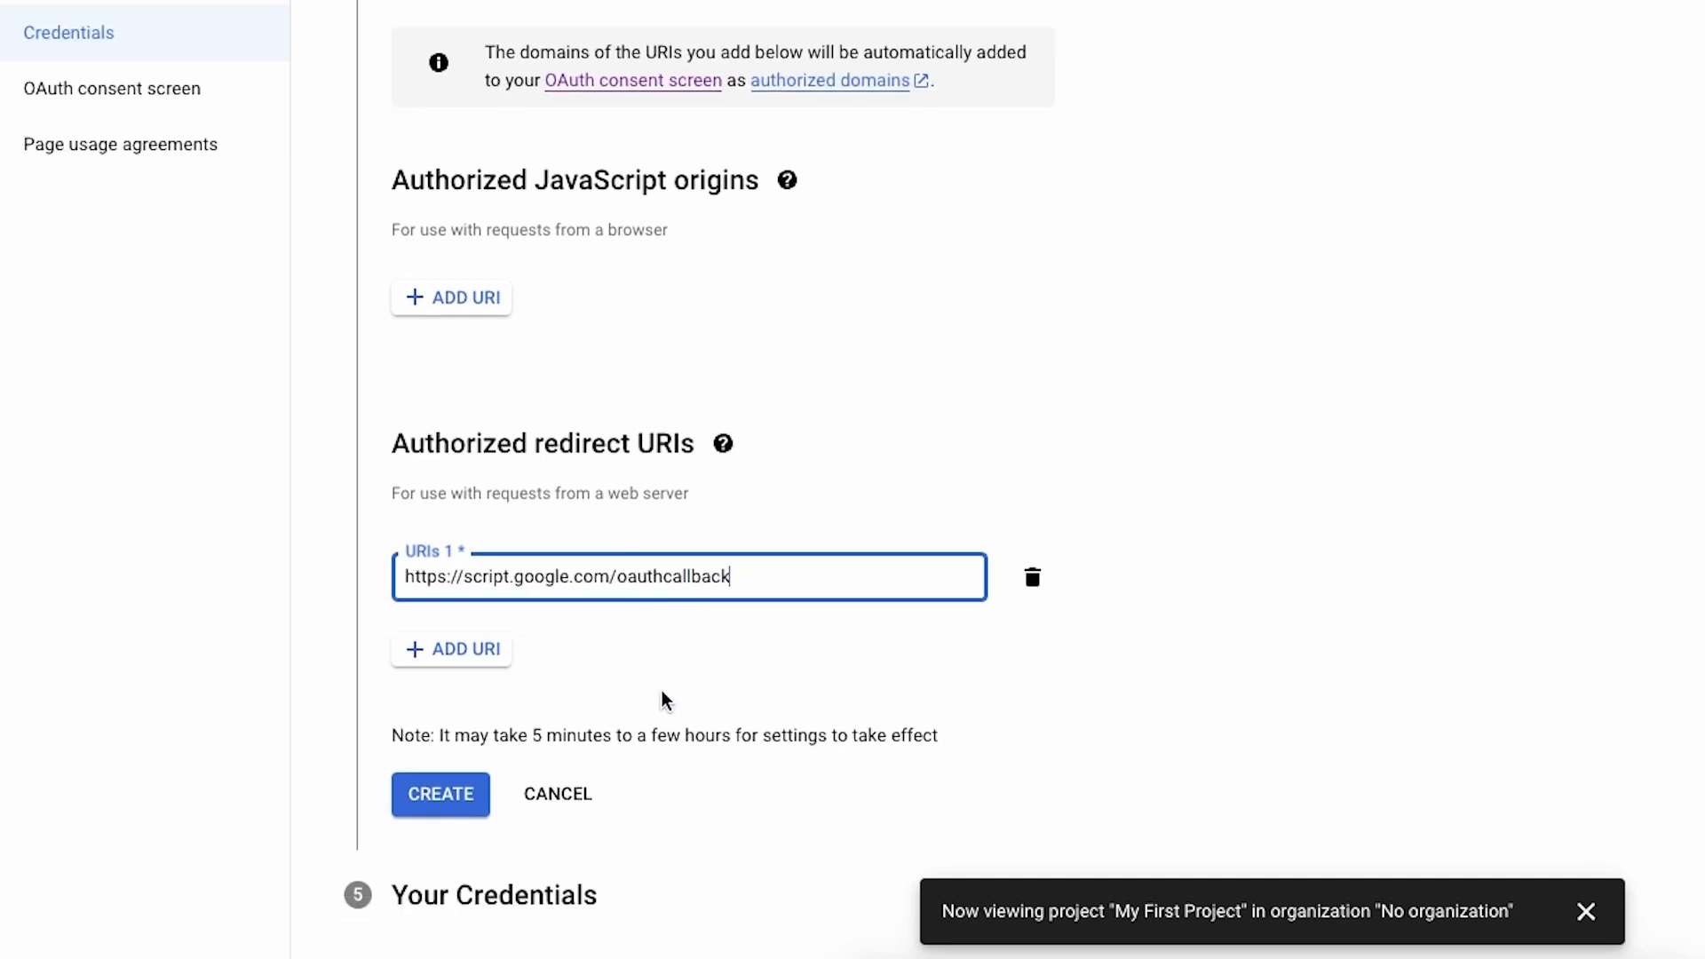
left_click(439, 794)
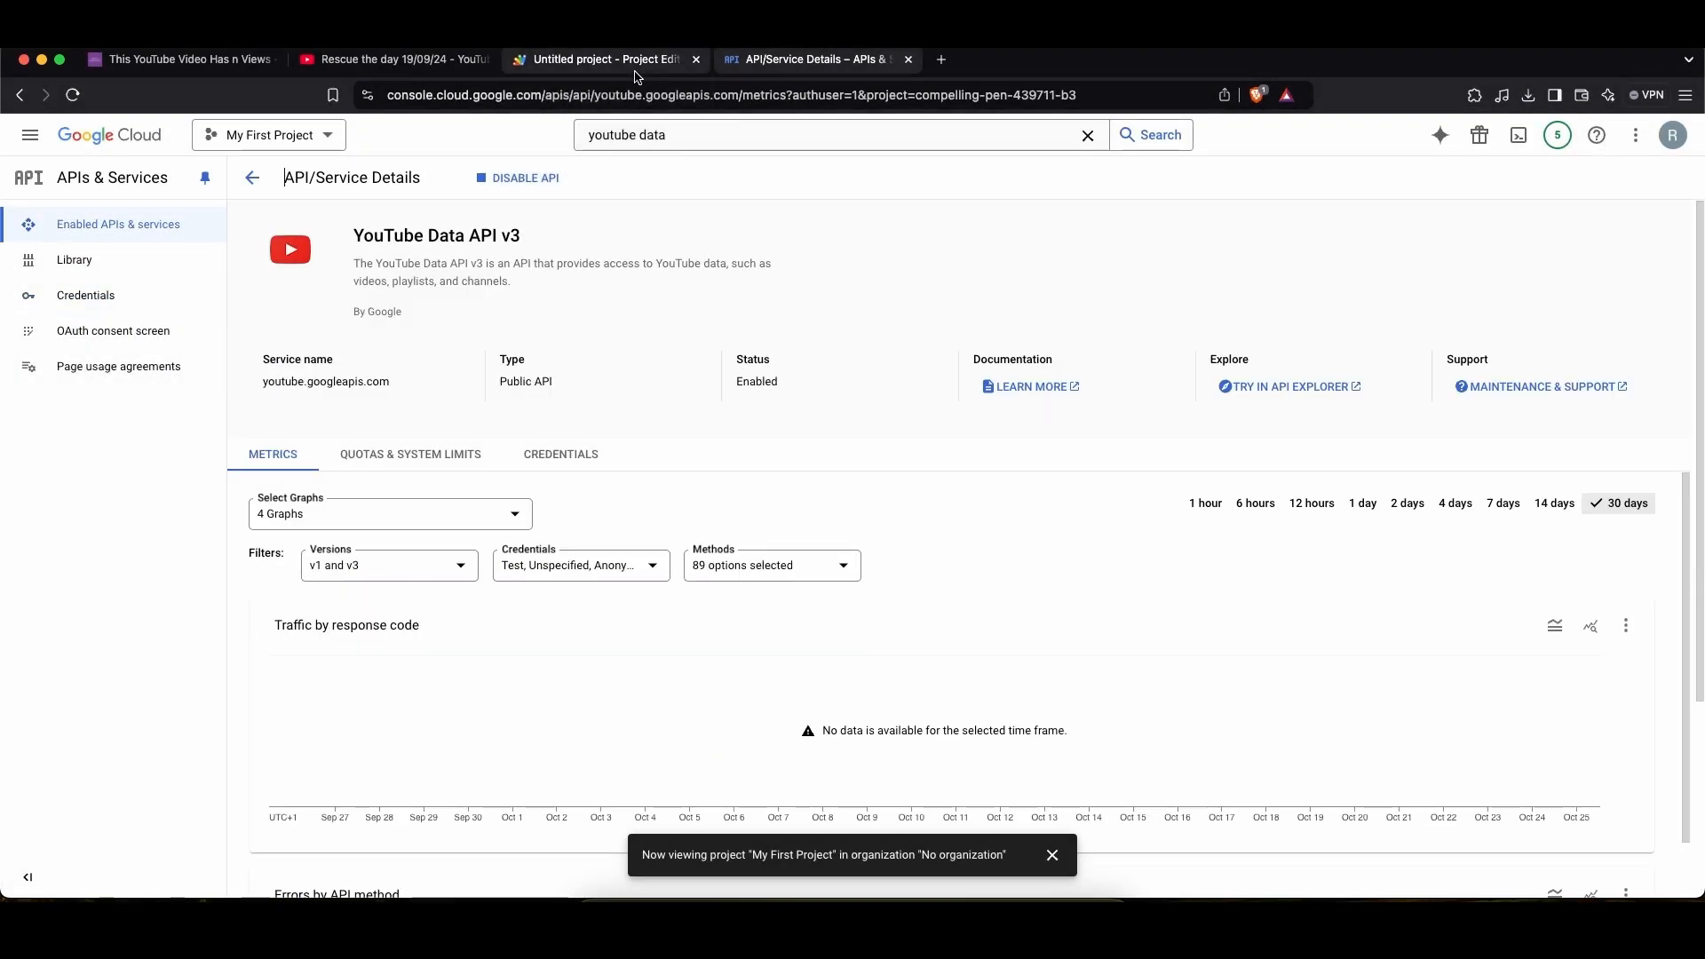
- Run updateYouTubeVideo and choose the Google account to authorize
left_click(603, 58)
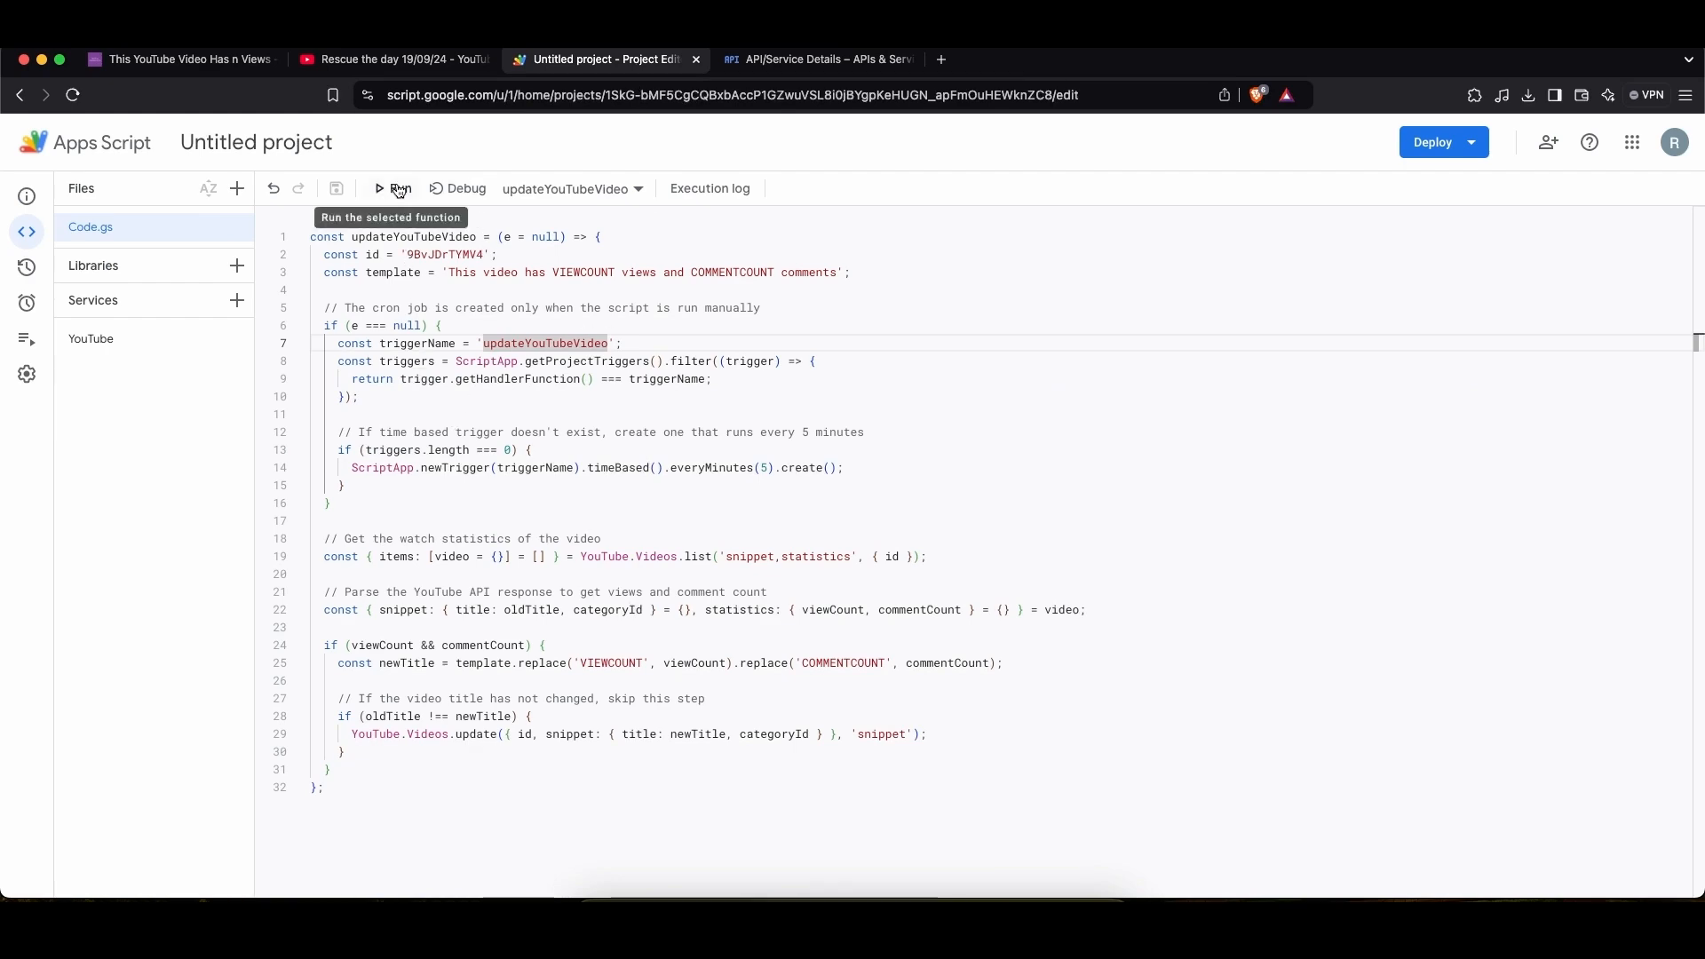
left_click(400, 188)
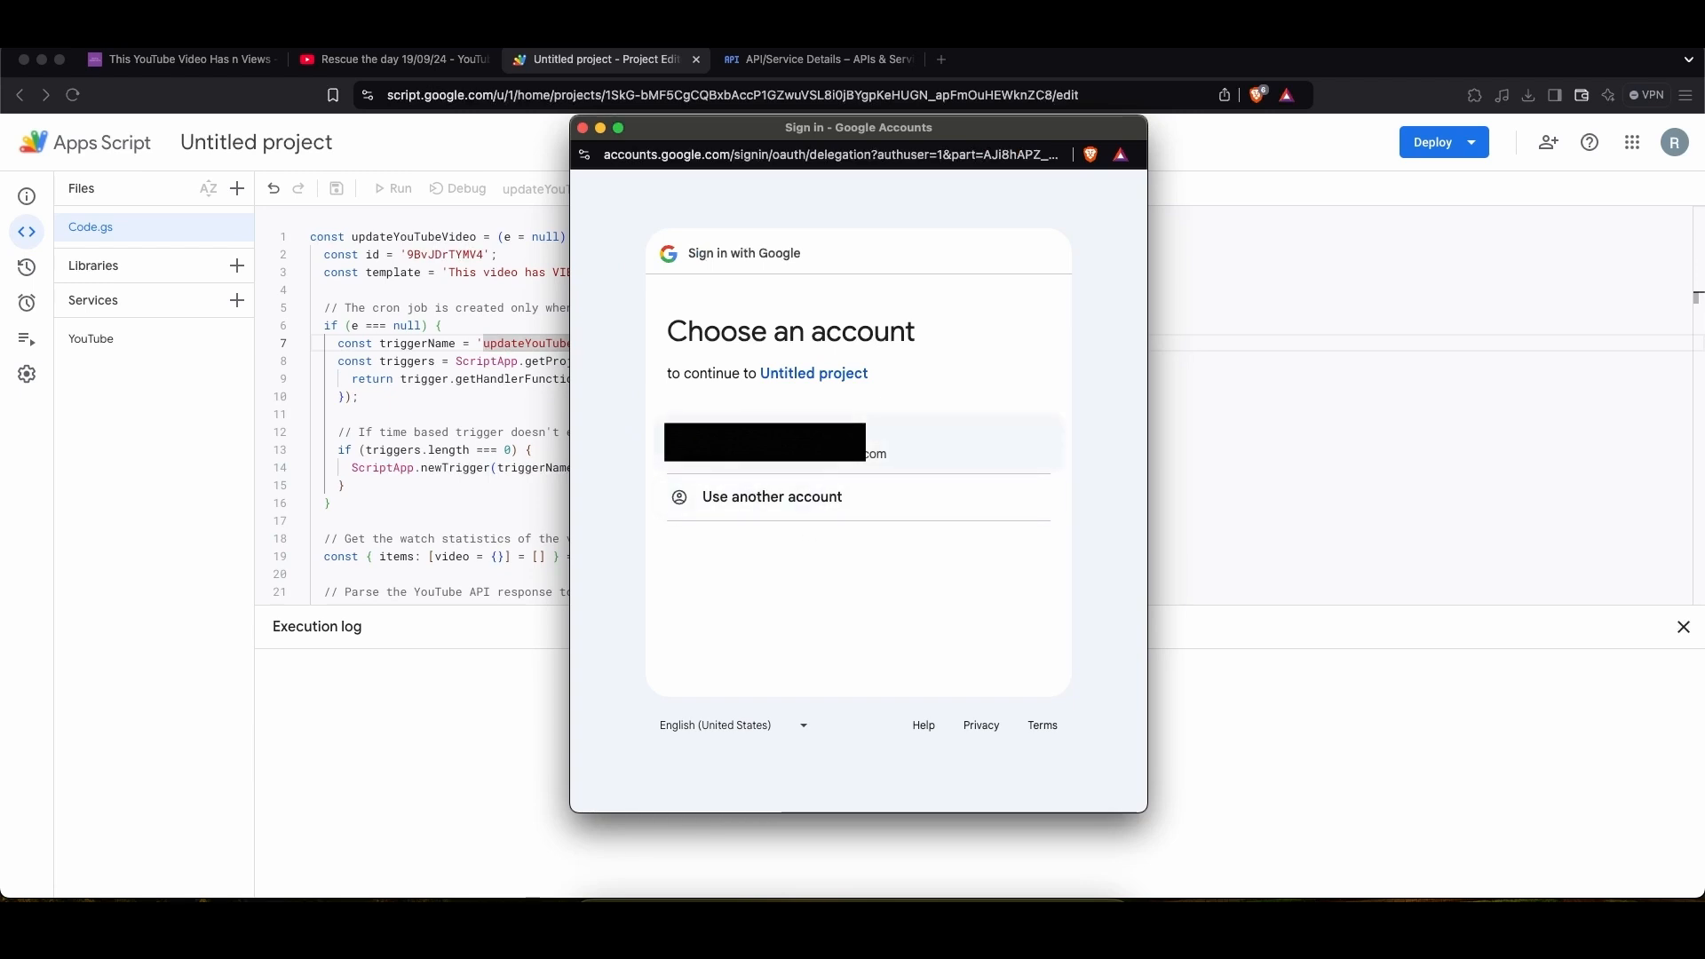
left_click(763, 442)
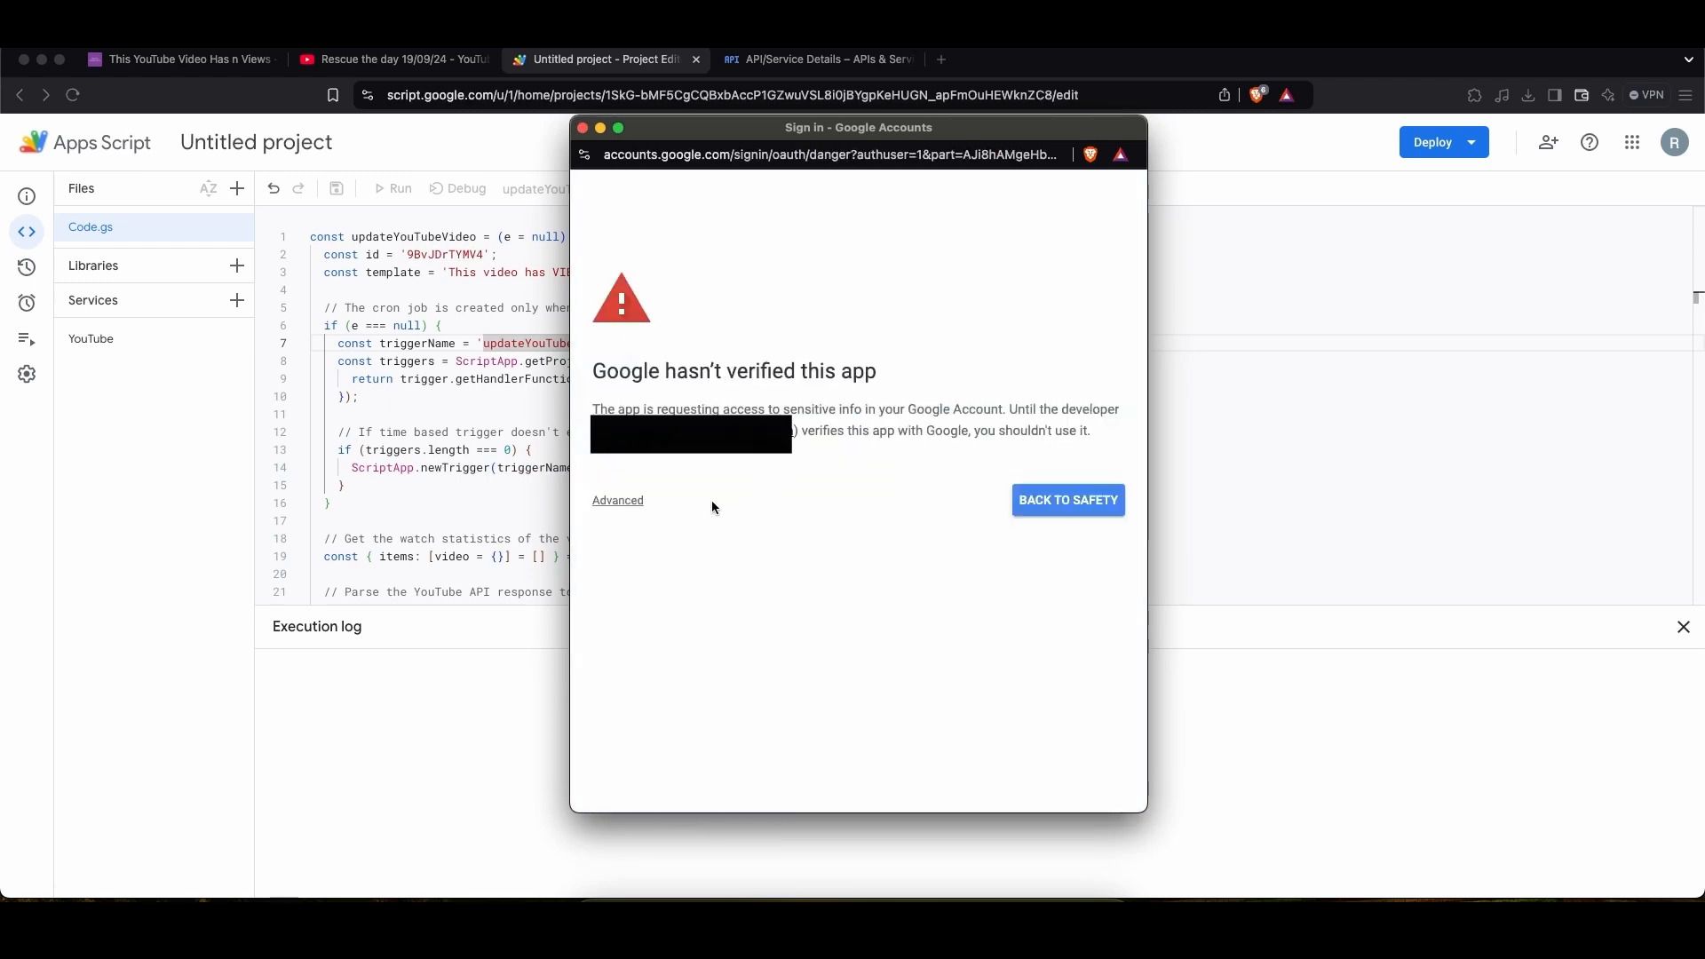
- Bypass the unverified-app warning and allow access to the YouTube account
left_click(616, 501)
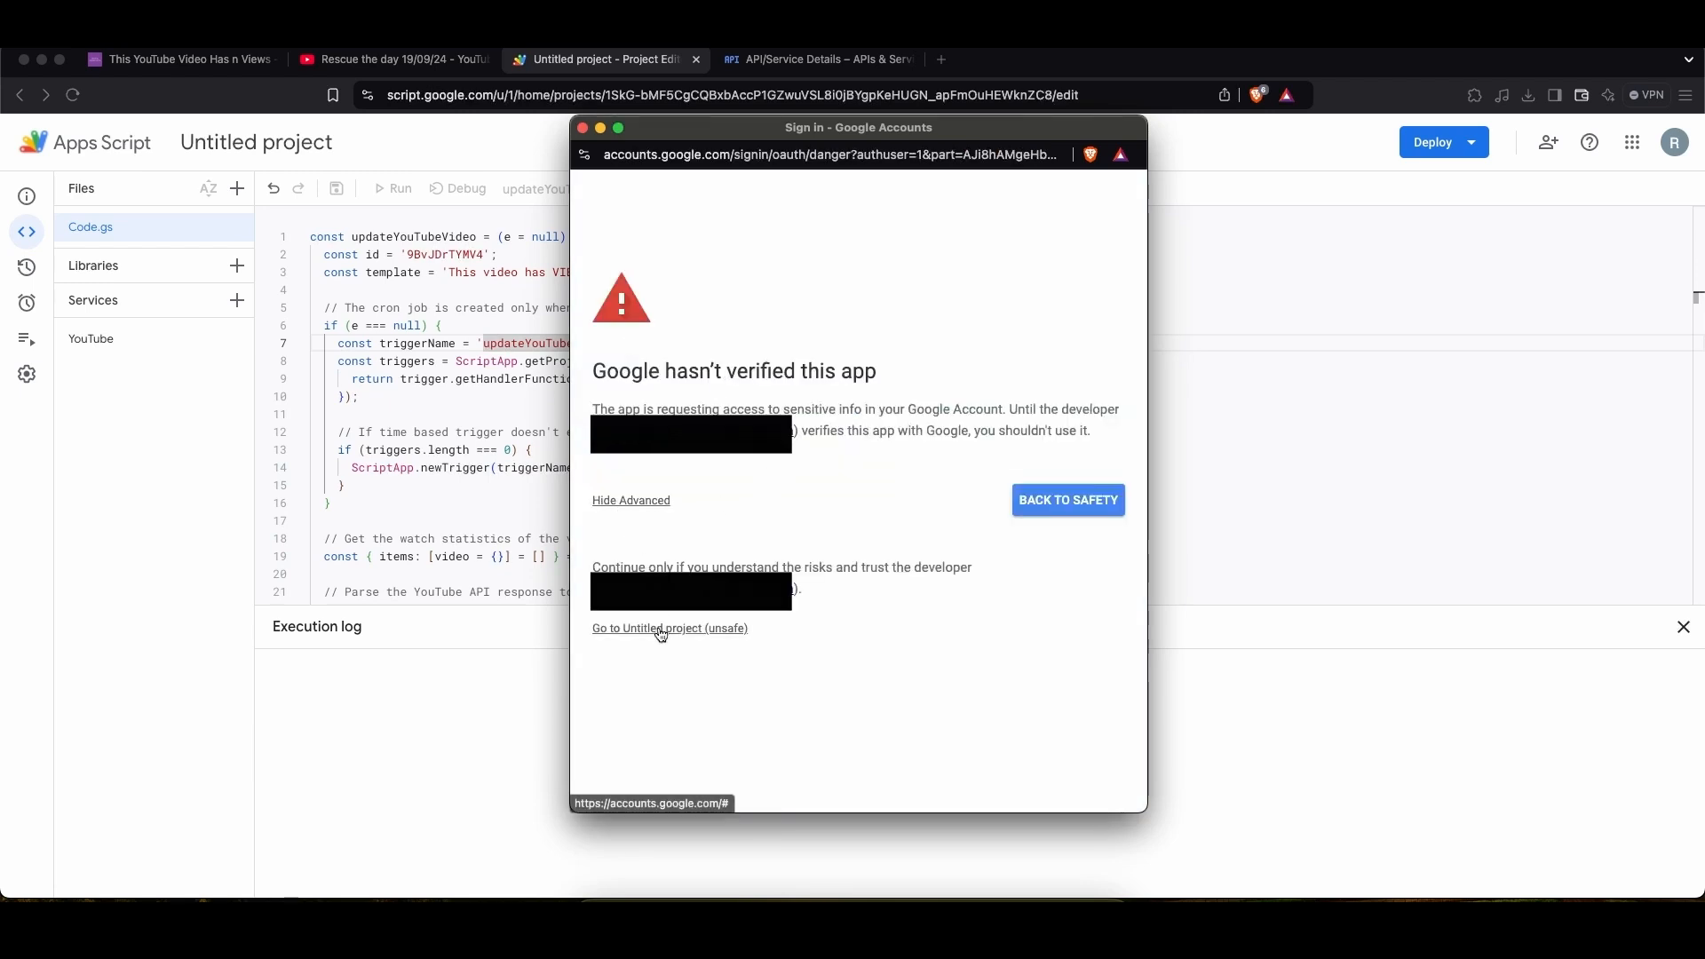
left_click(670, 627)
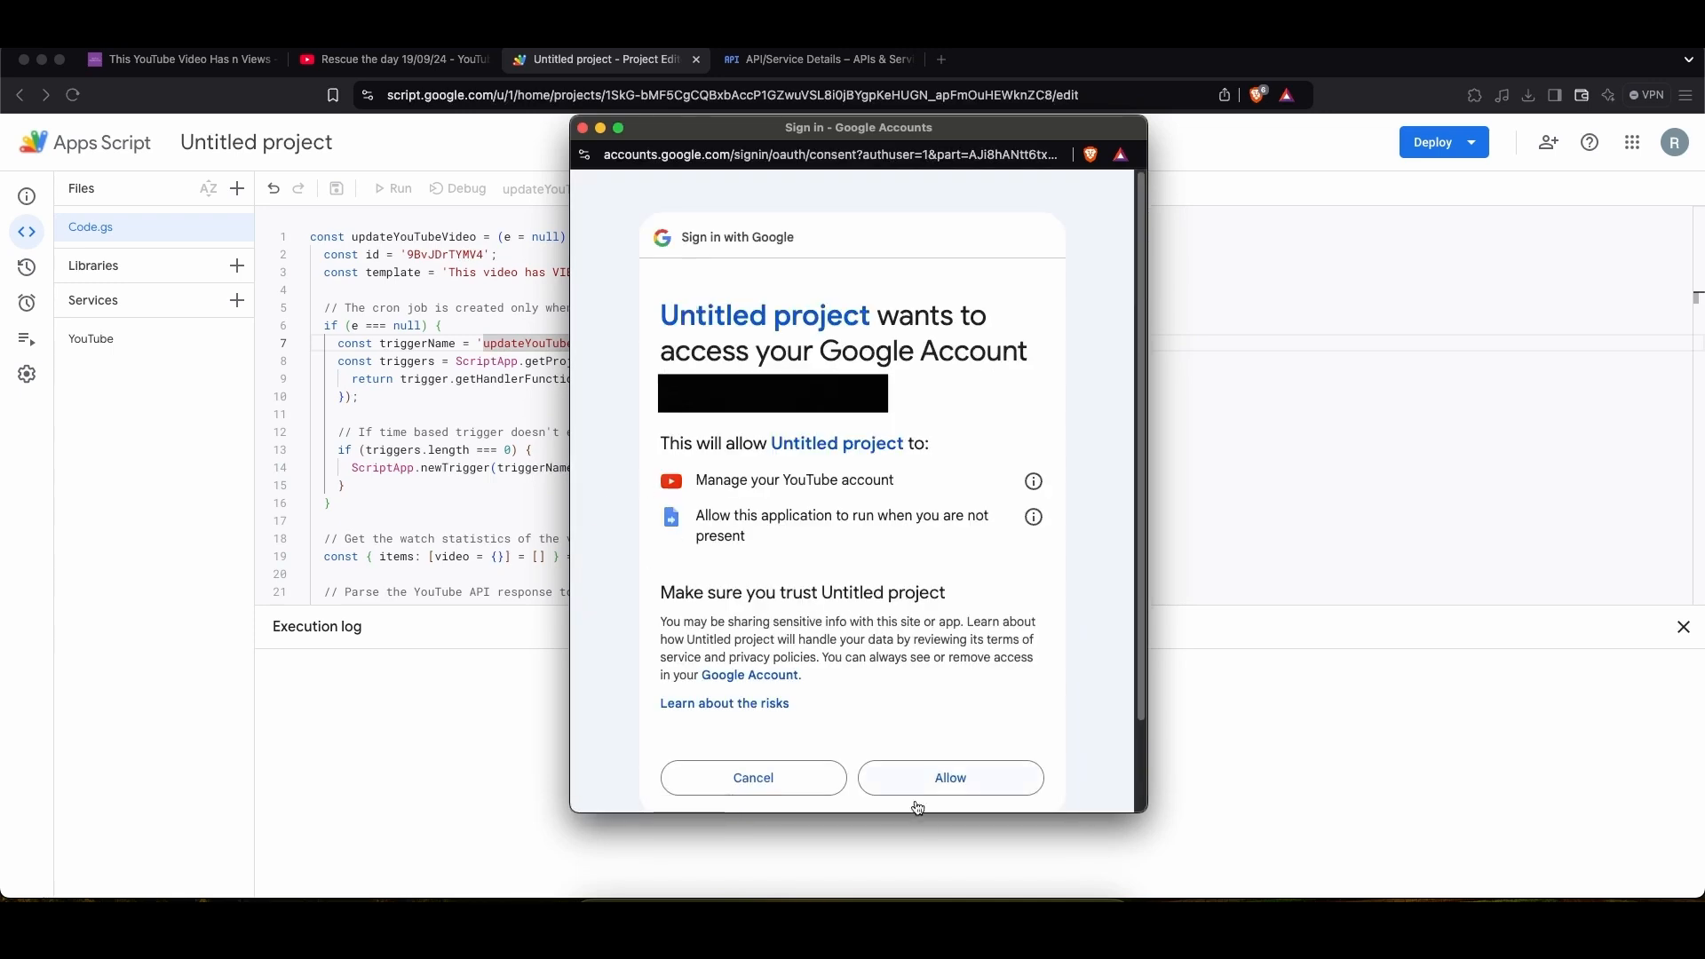
left_click(948, 778)
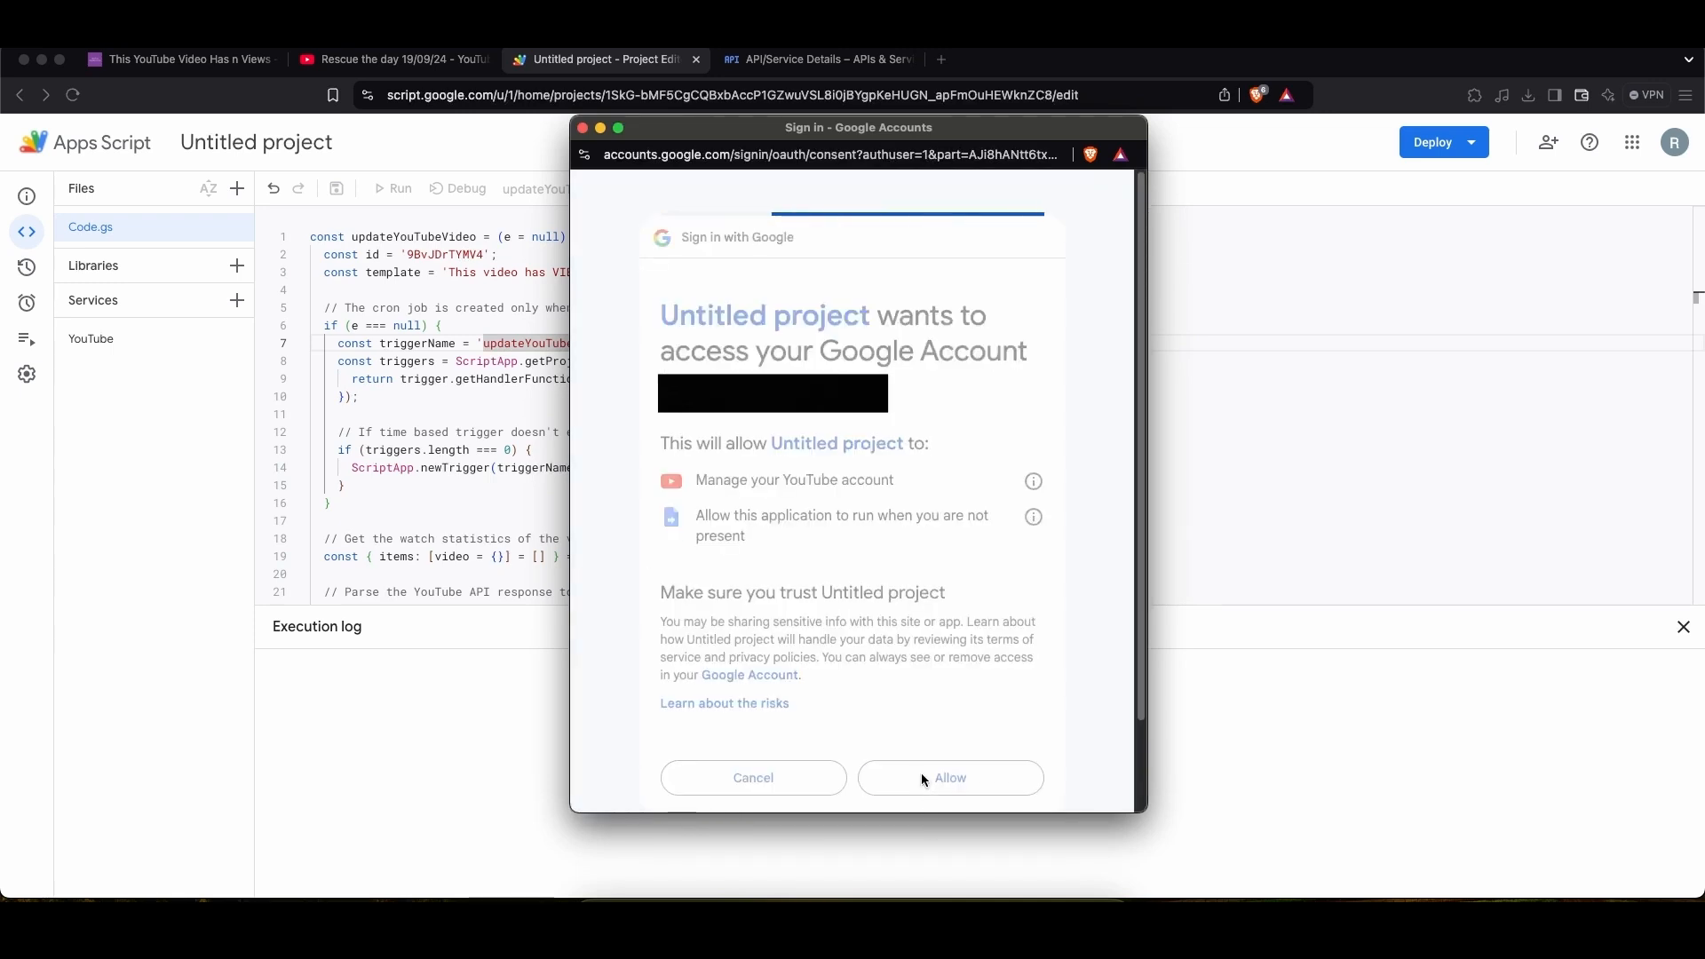
left_click(949, 778)
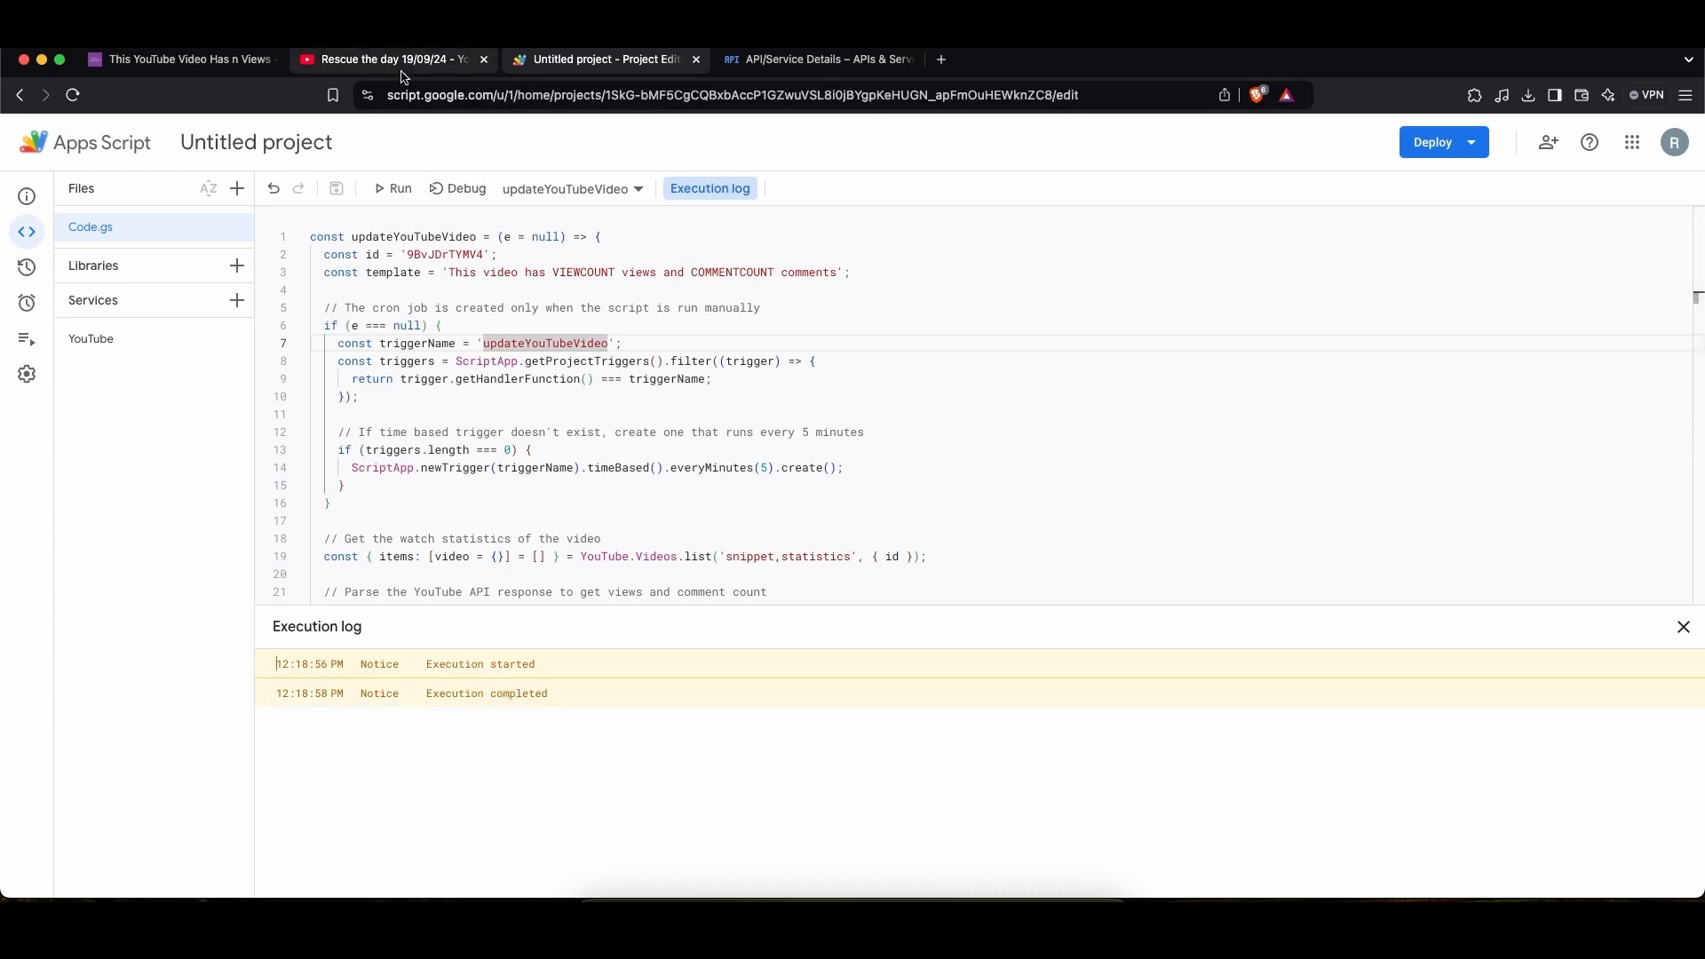
left_click(390, 59)
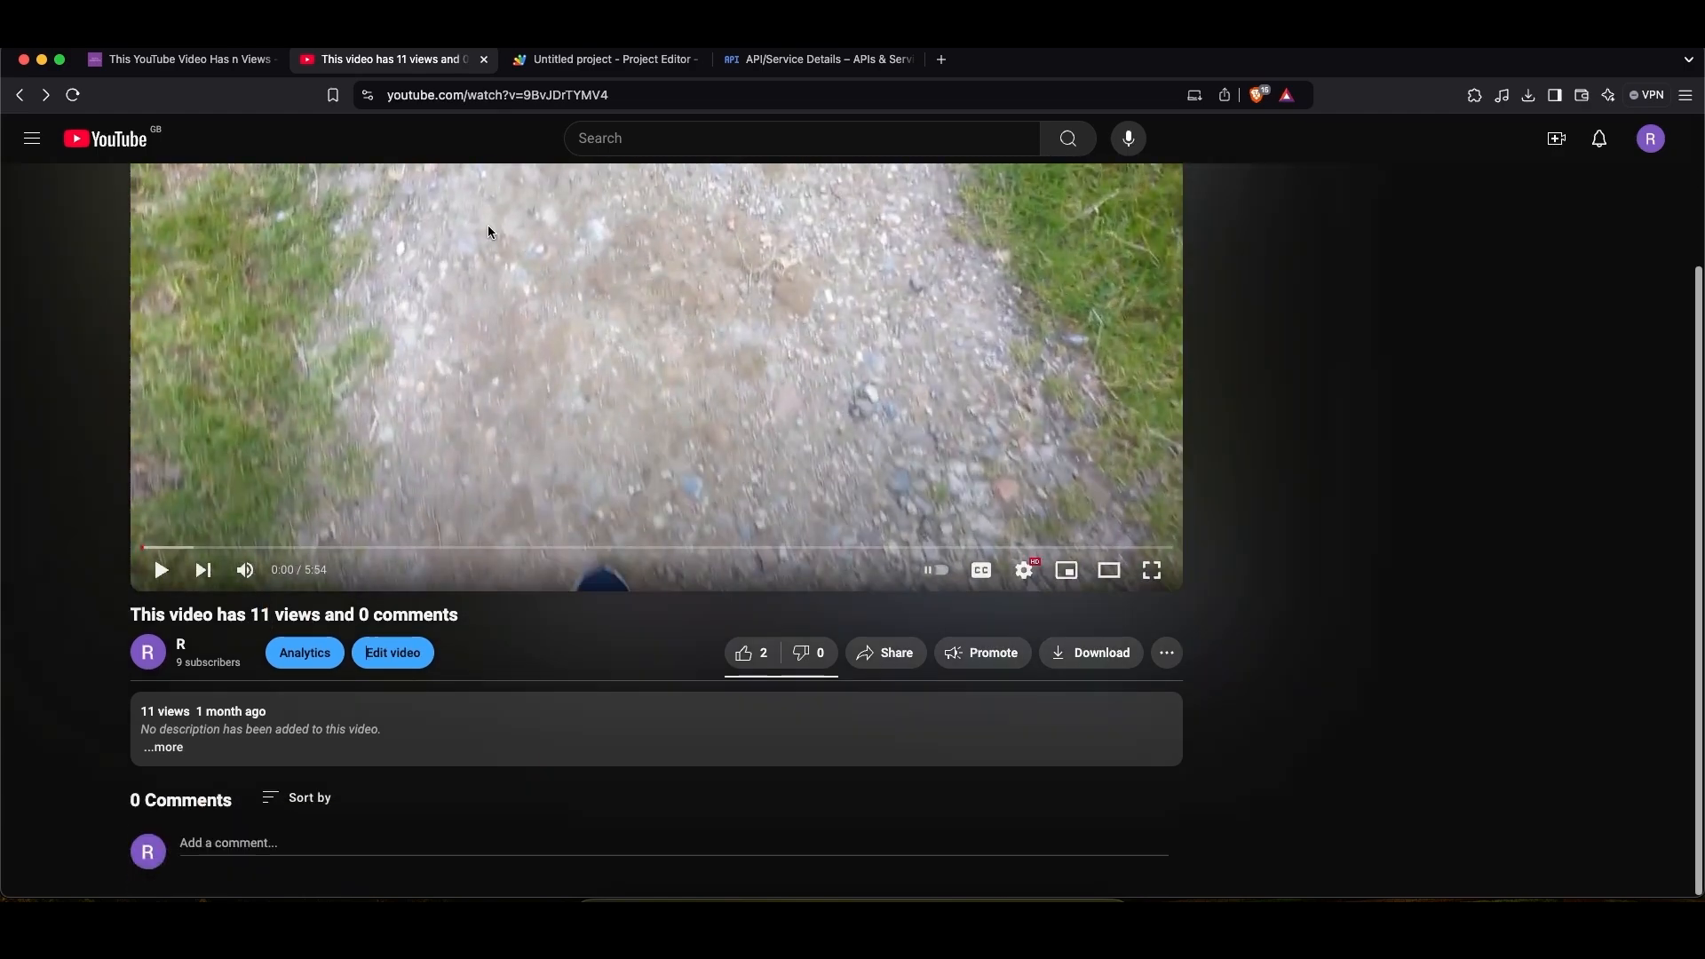
left_click(604, 58)
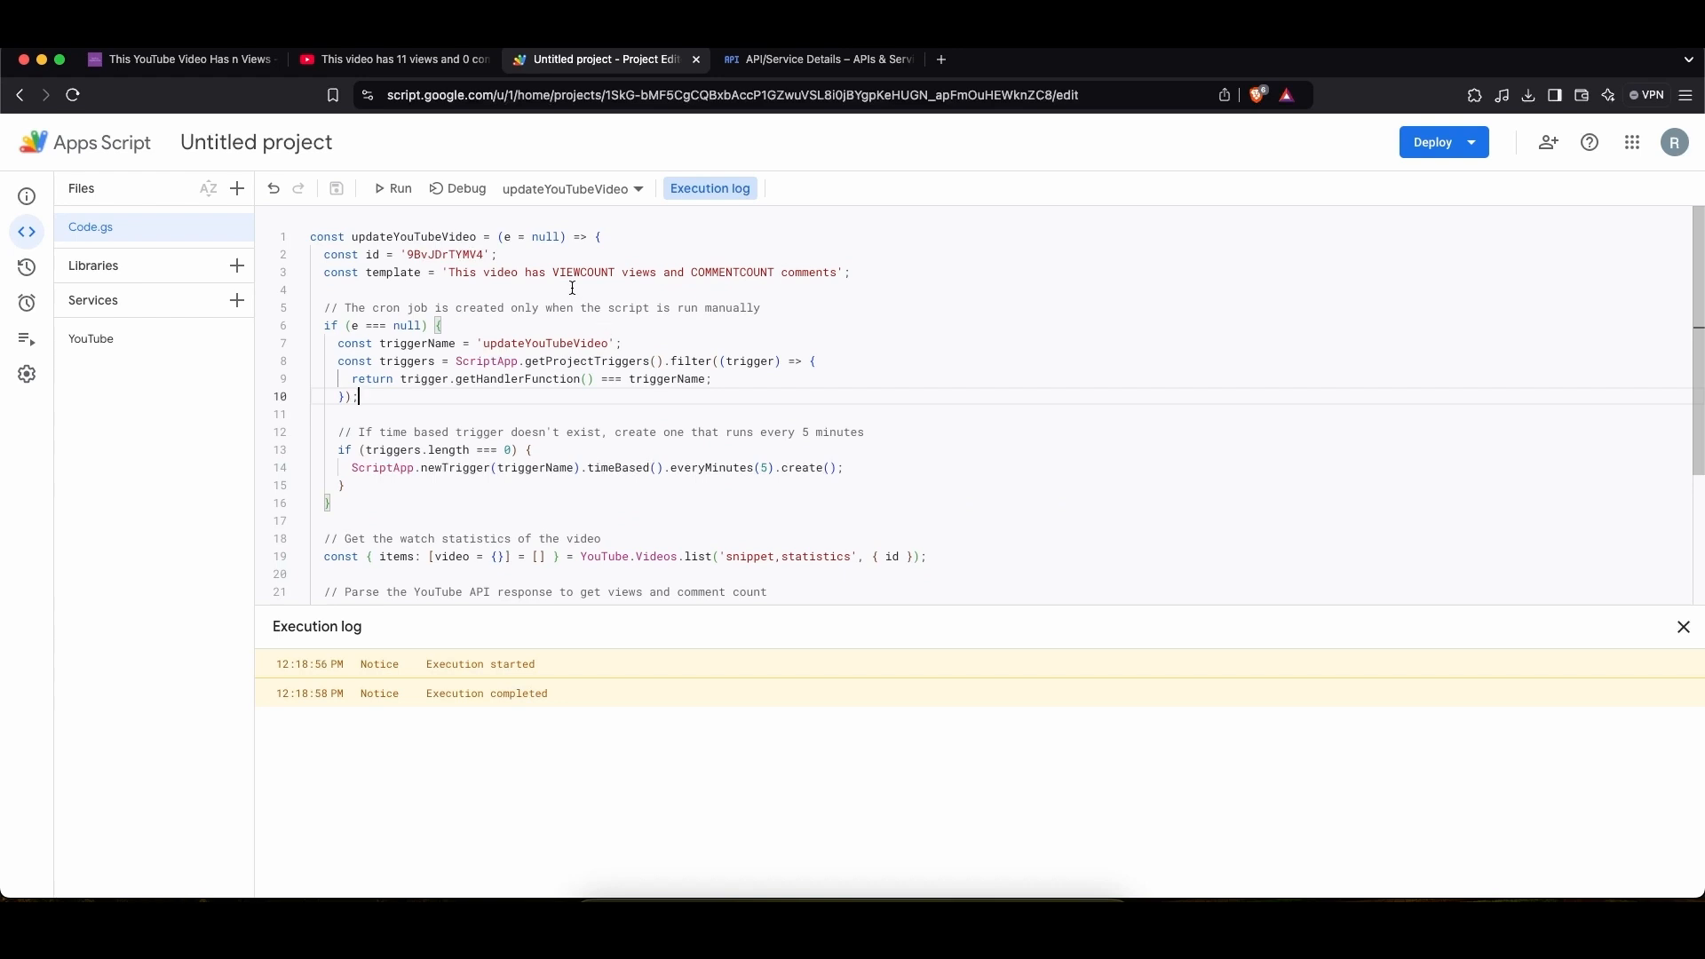
double_click(644, 272)
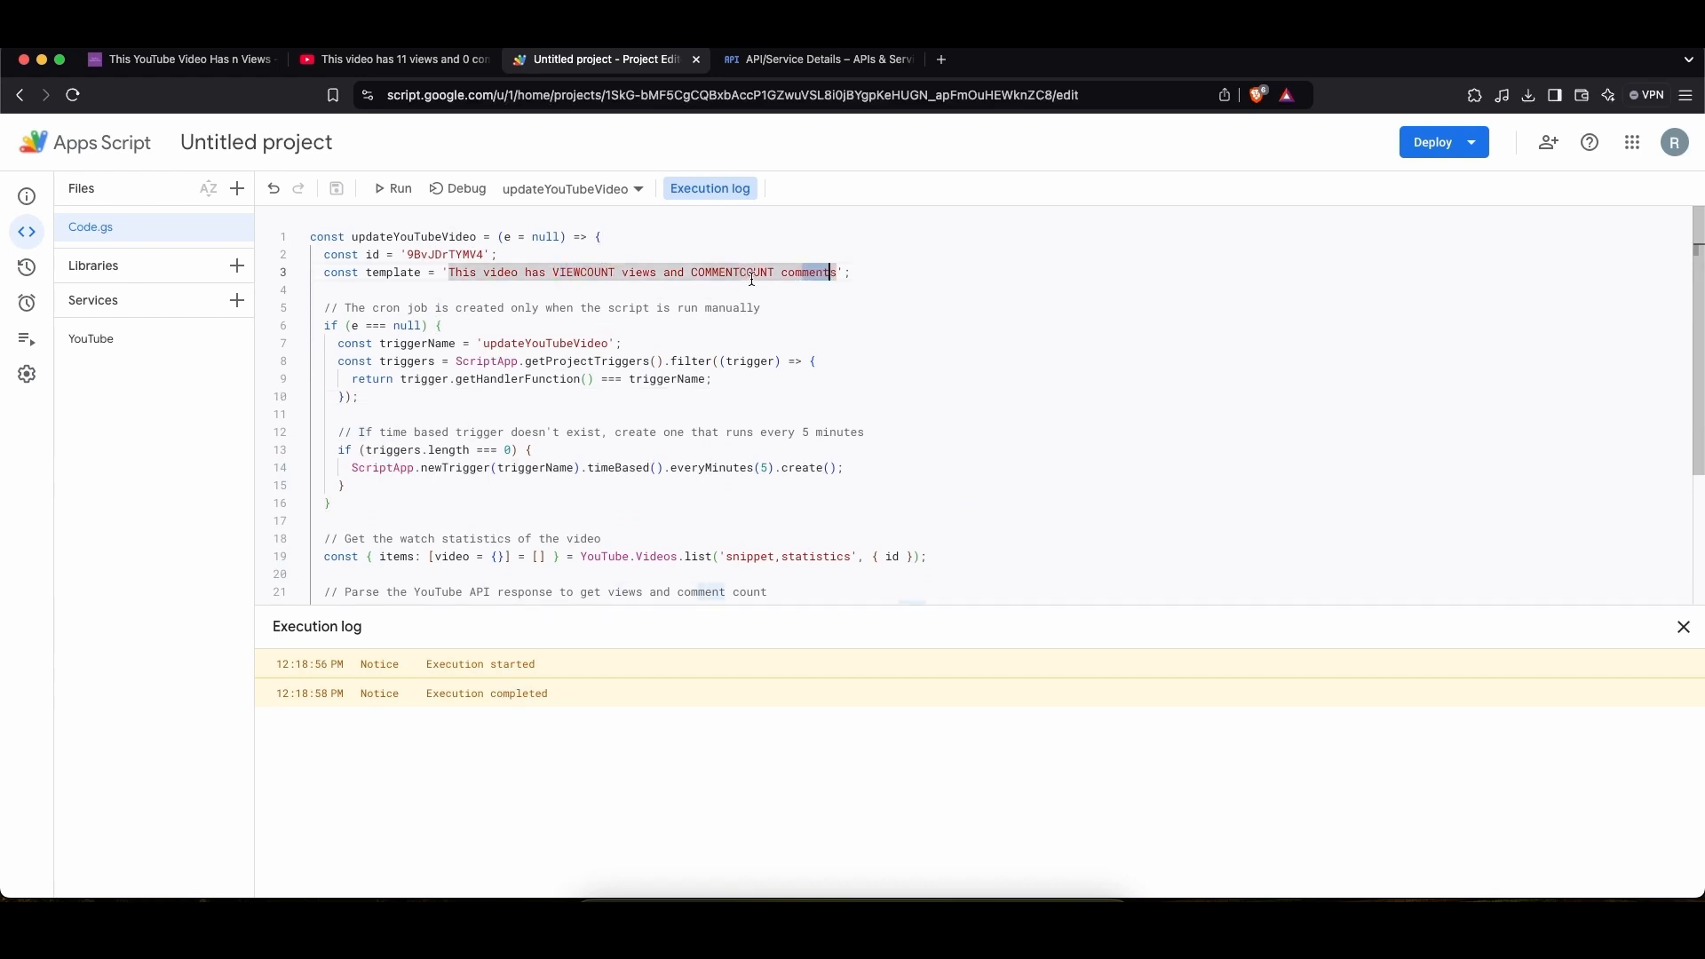
scroll("down", 3)
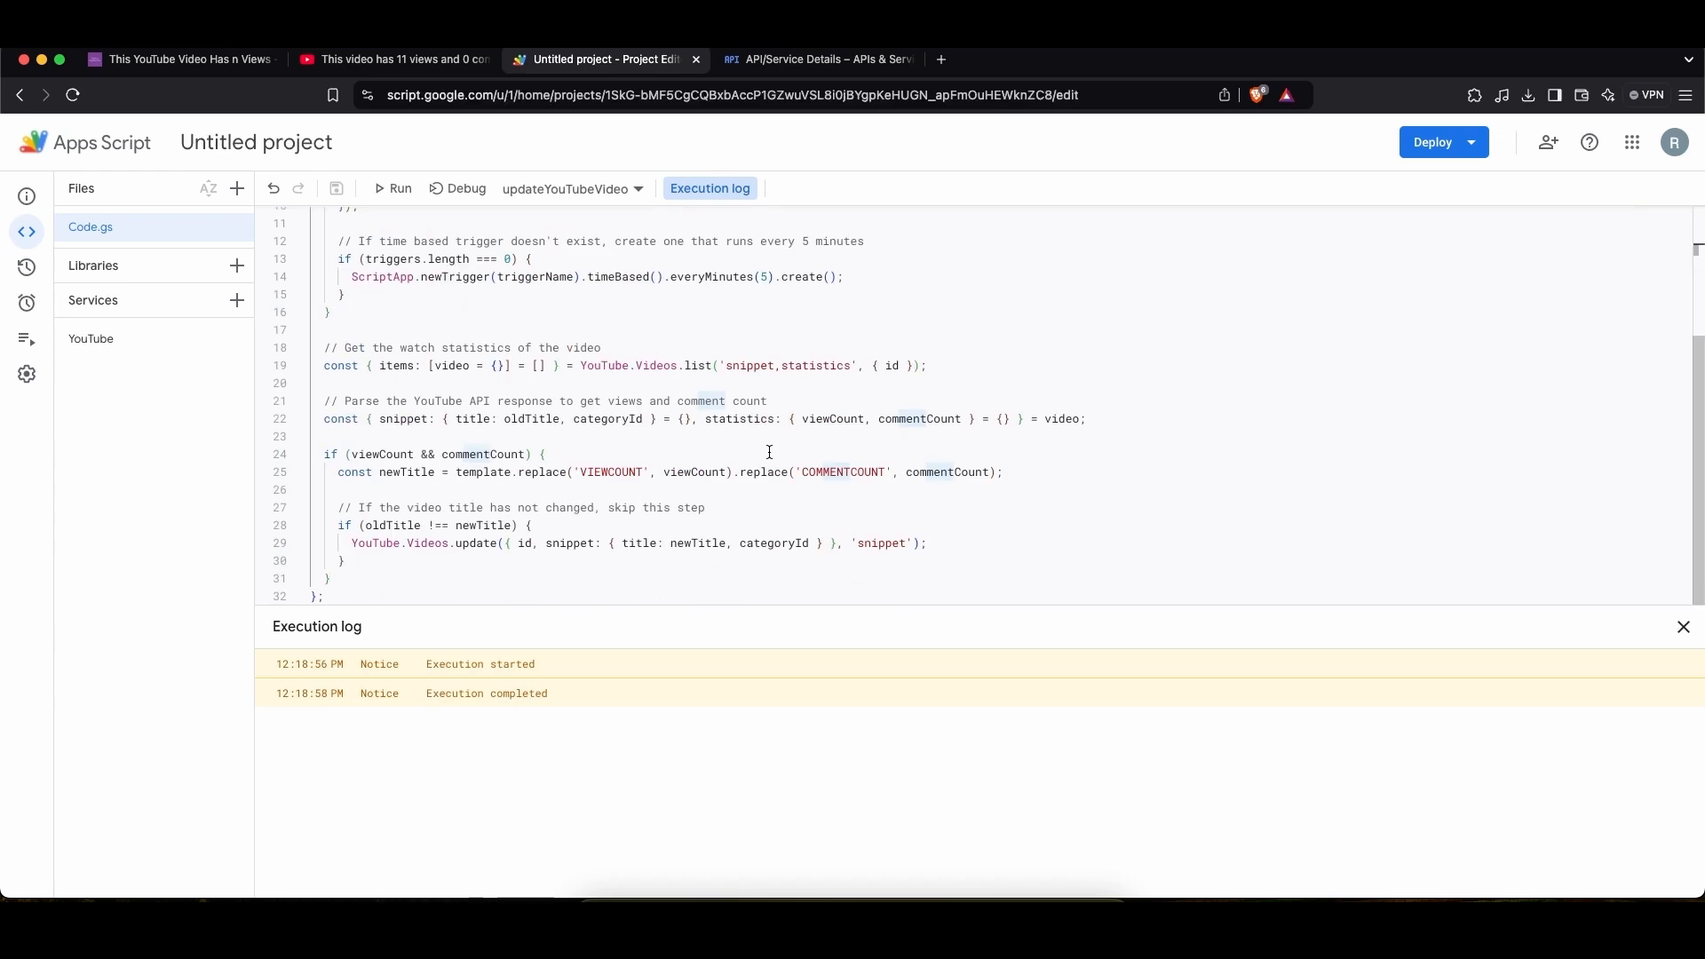
mouse_move(793, 429)
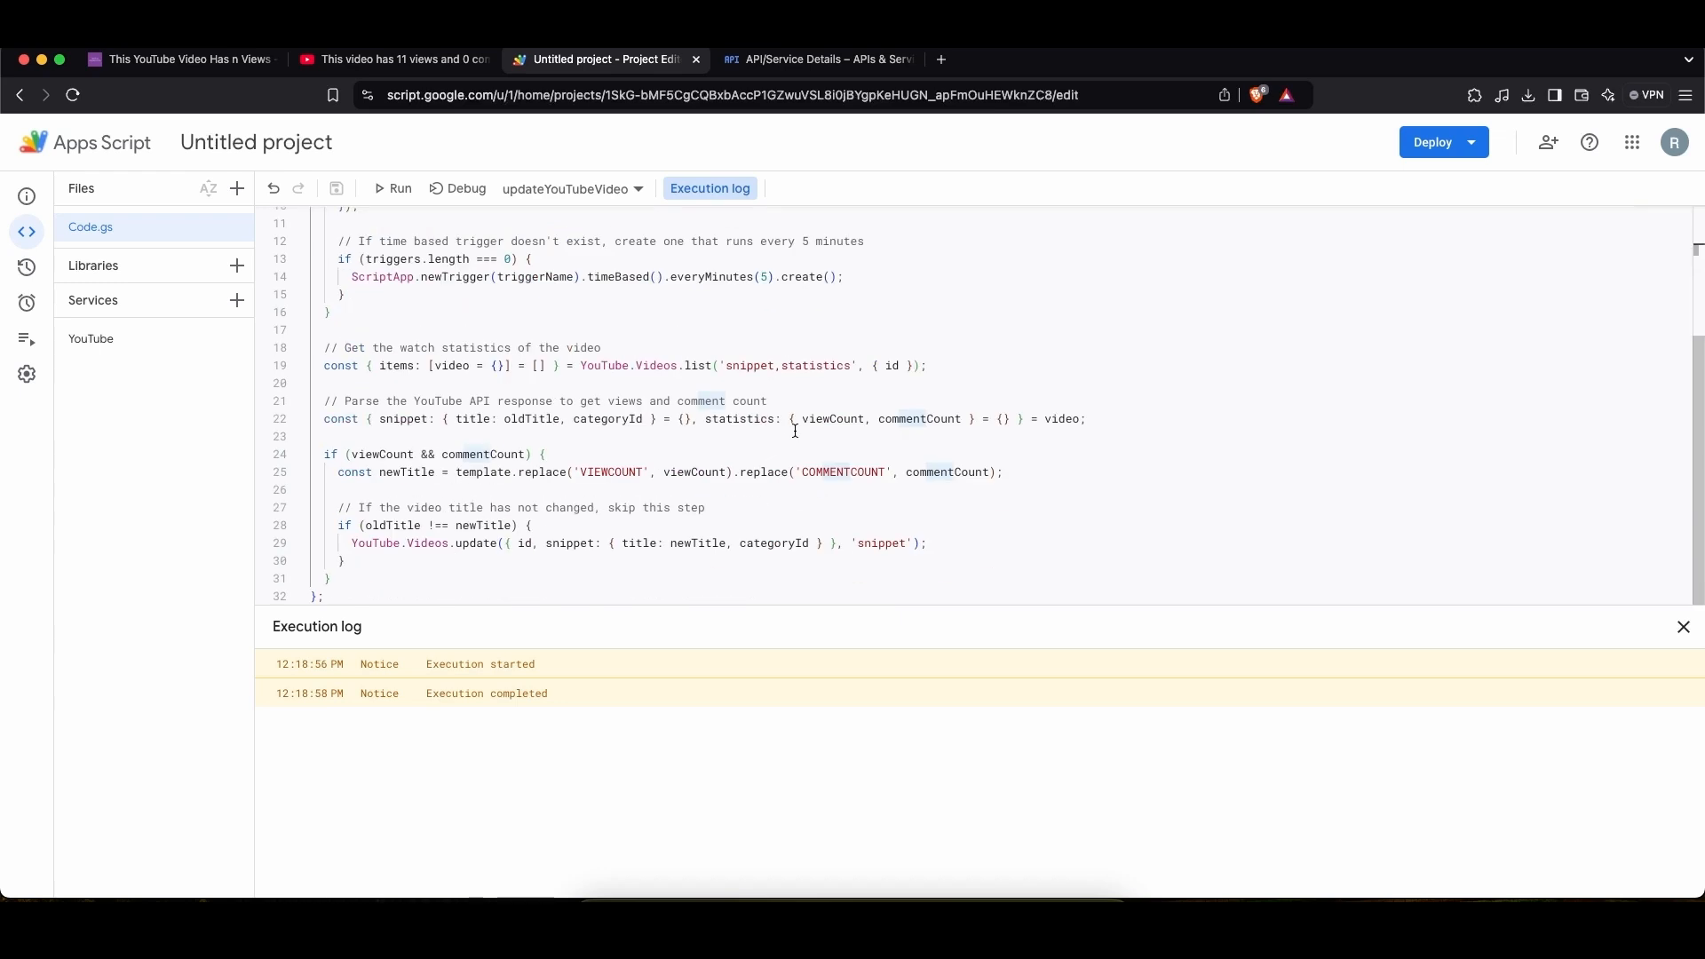